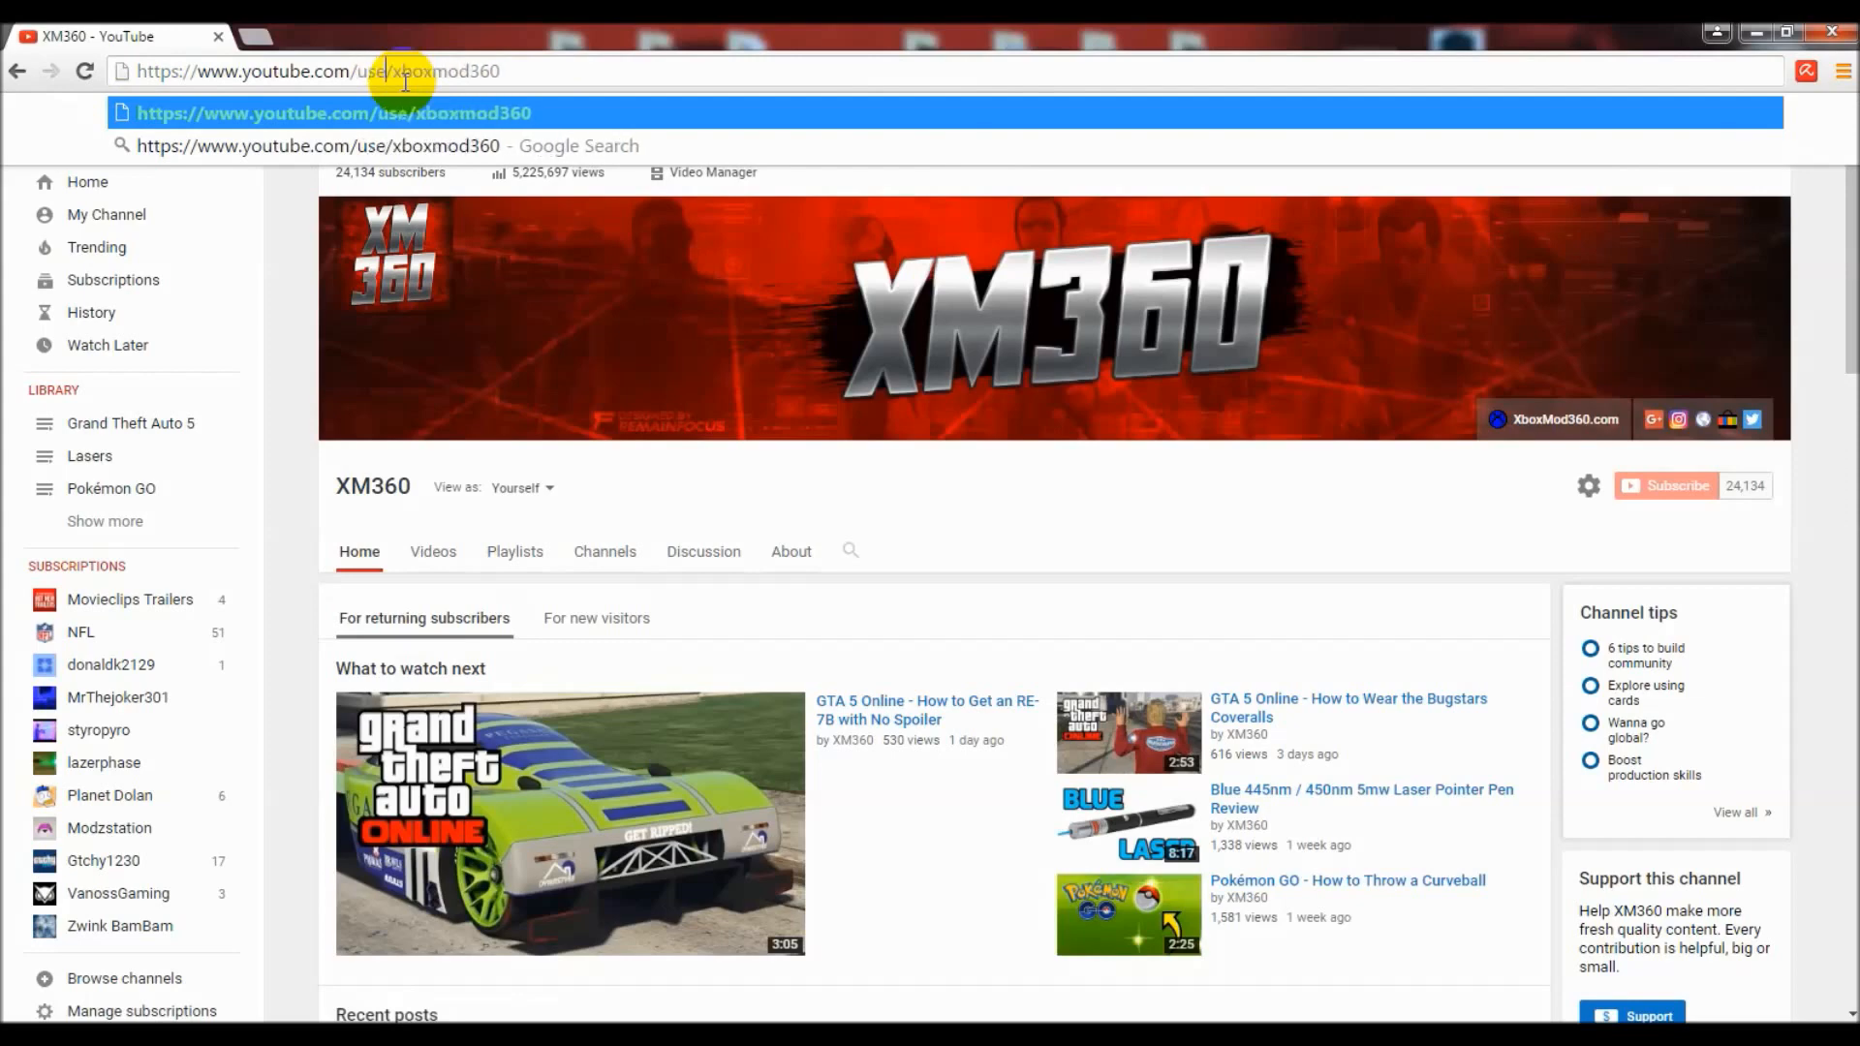
Load youtube.com/user/xboxmod360 and find the channel no longer exists there.
text(r)
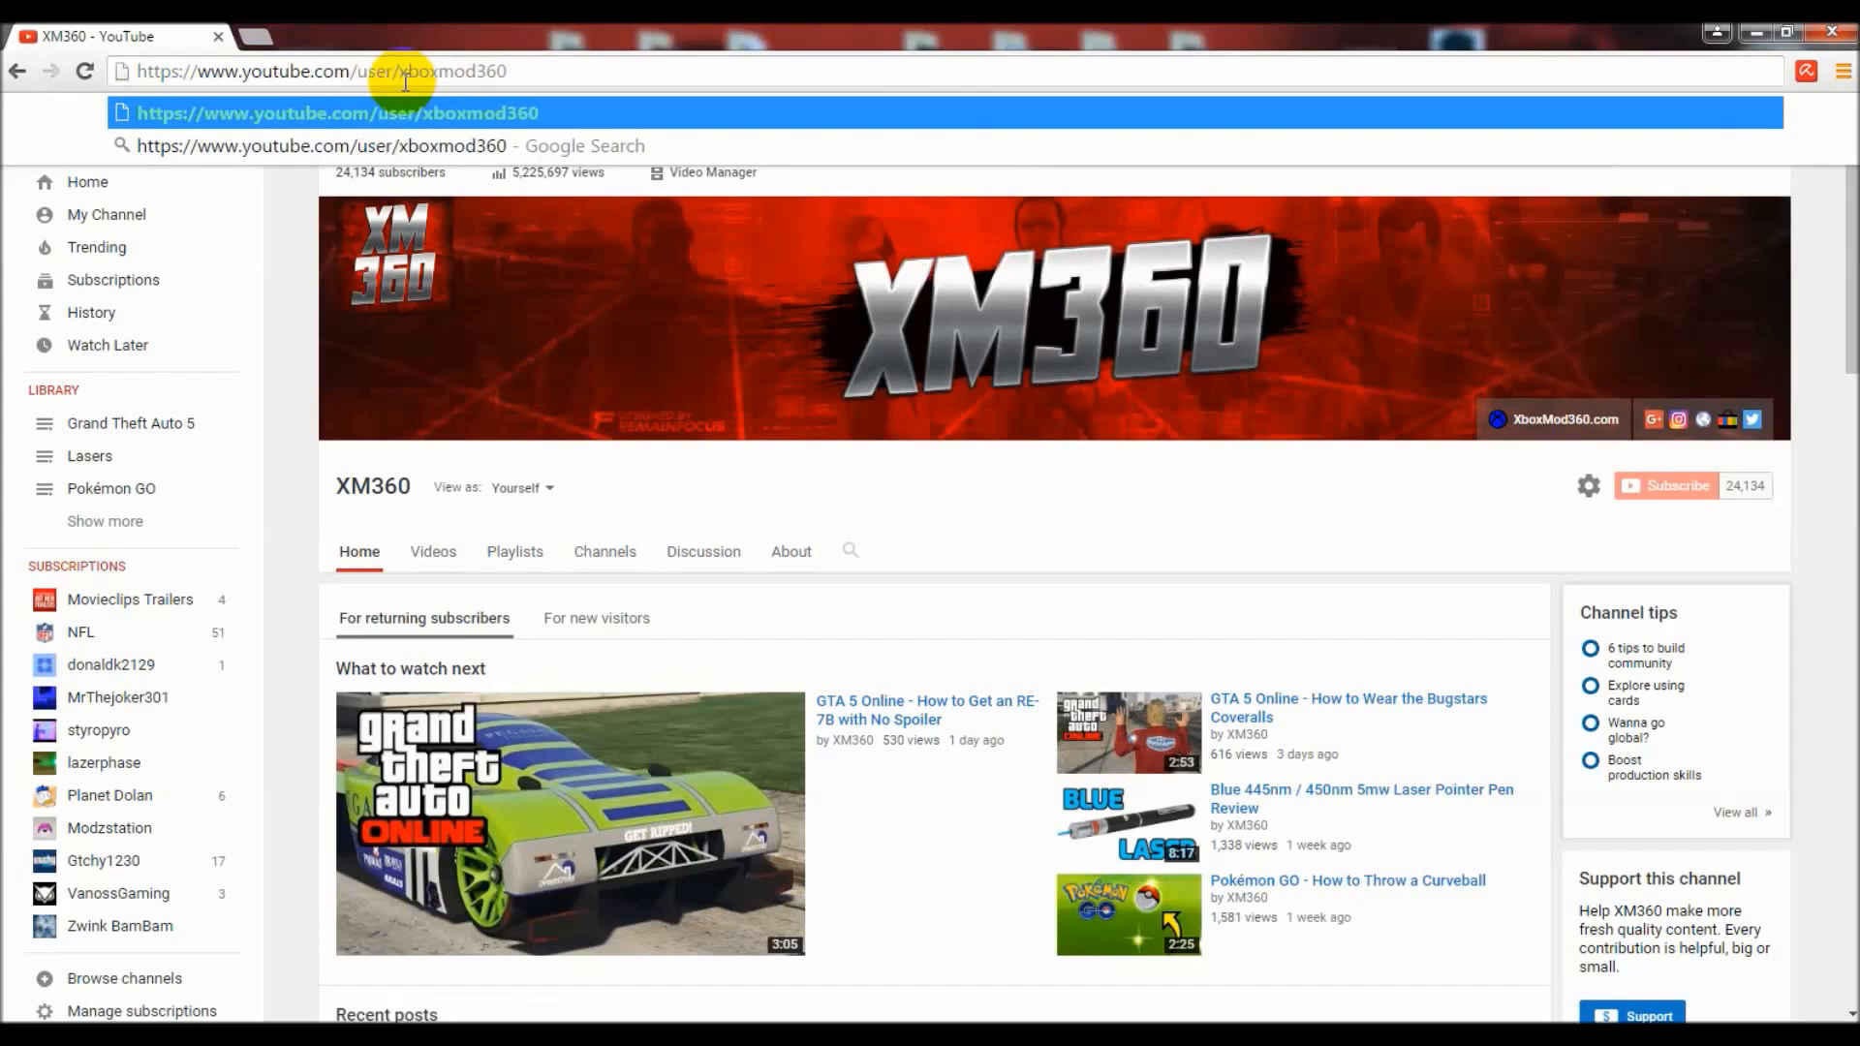
key(Return)
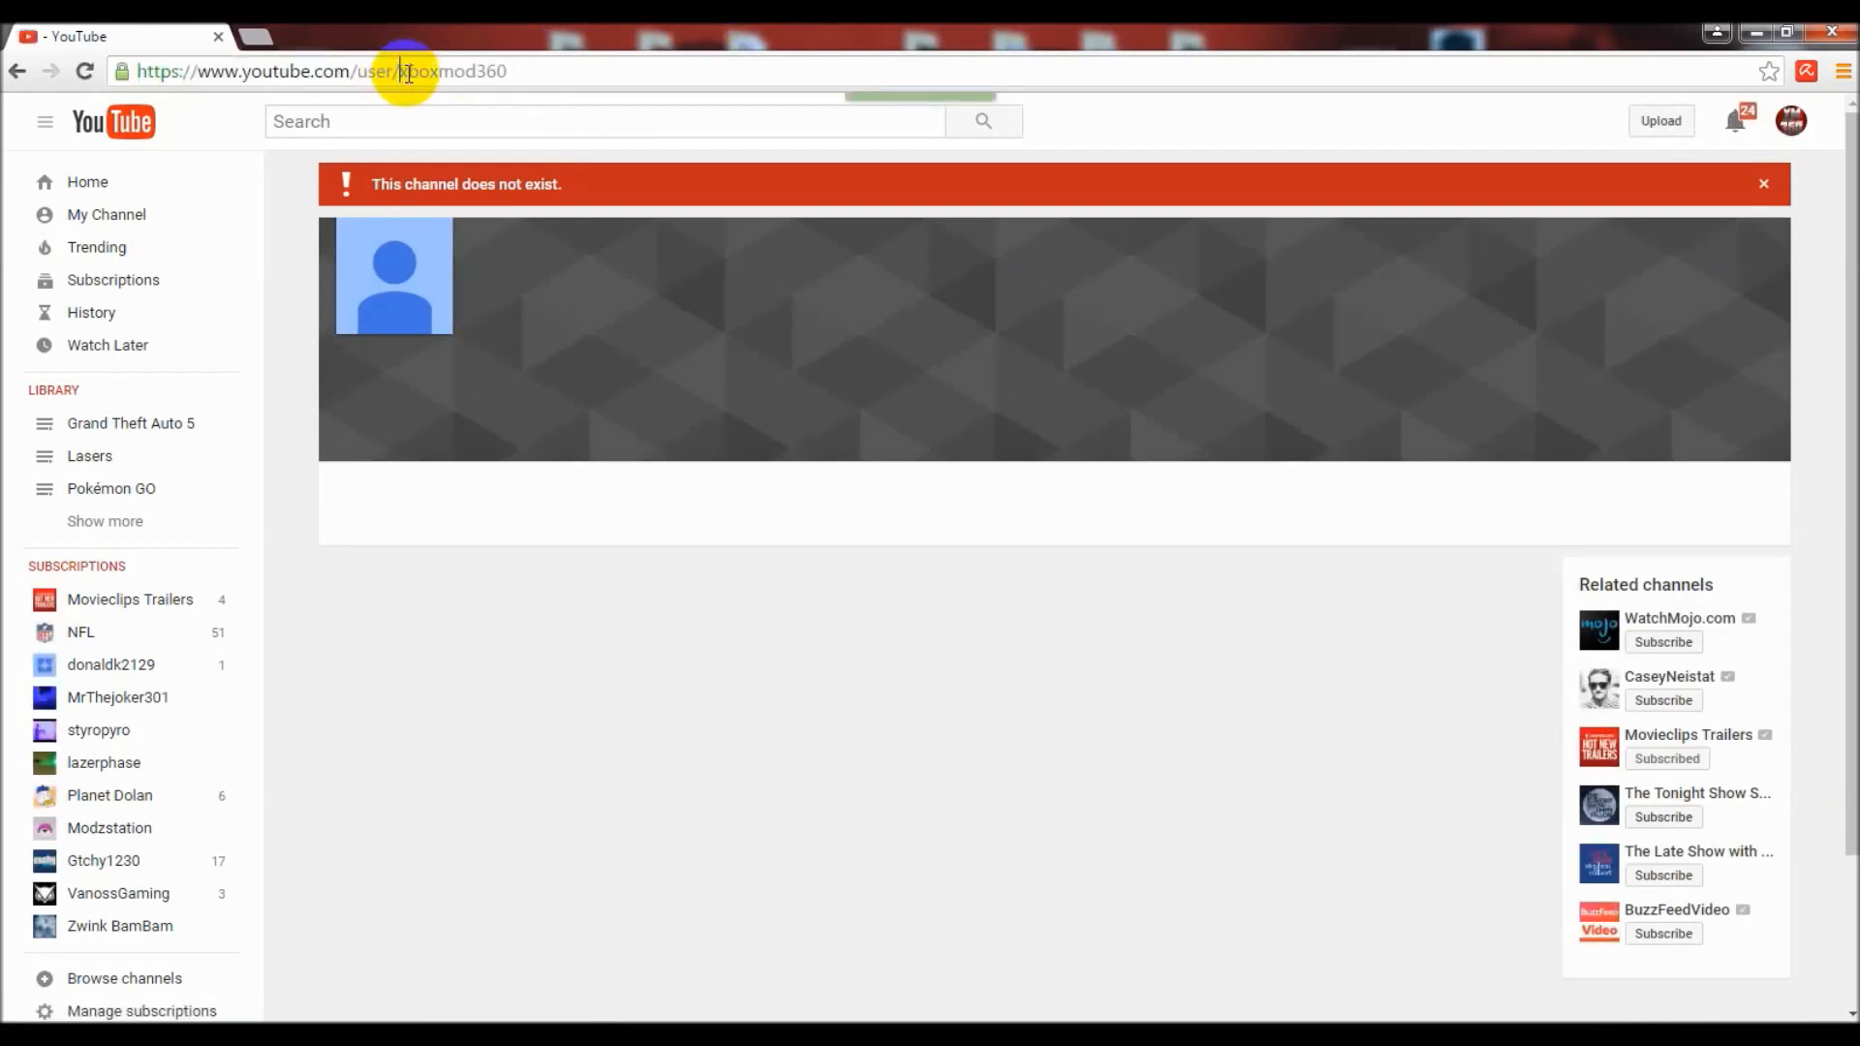
text(the)
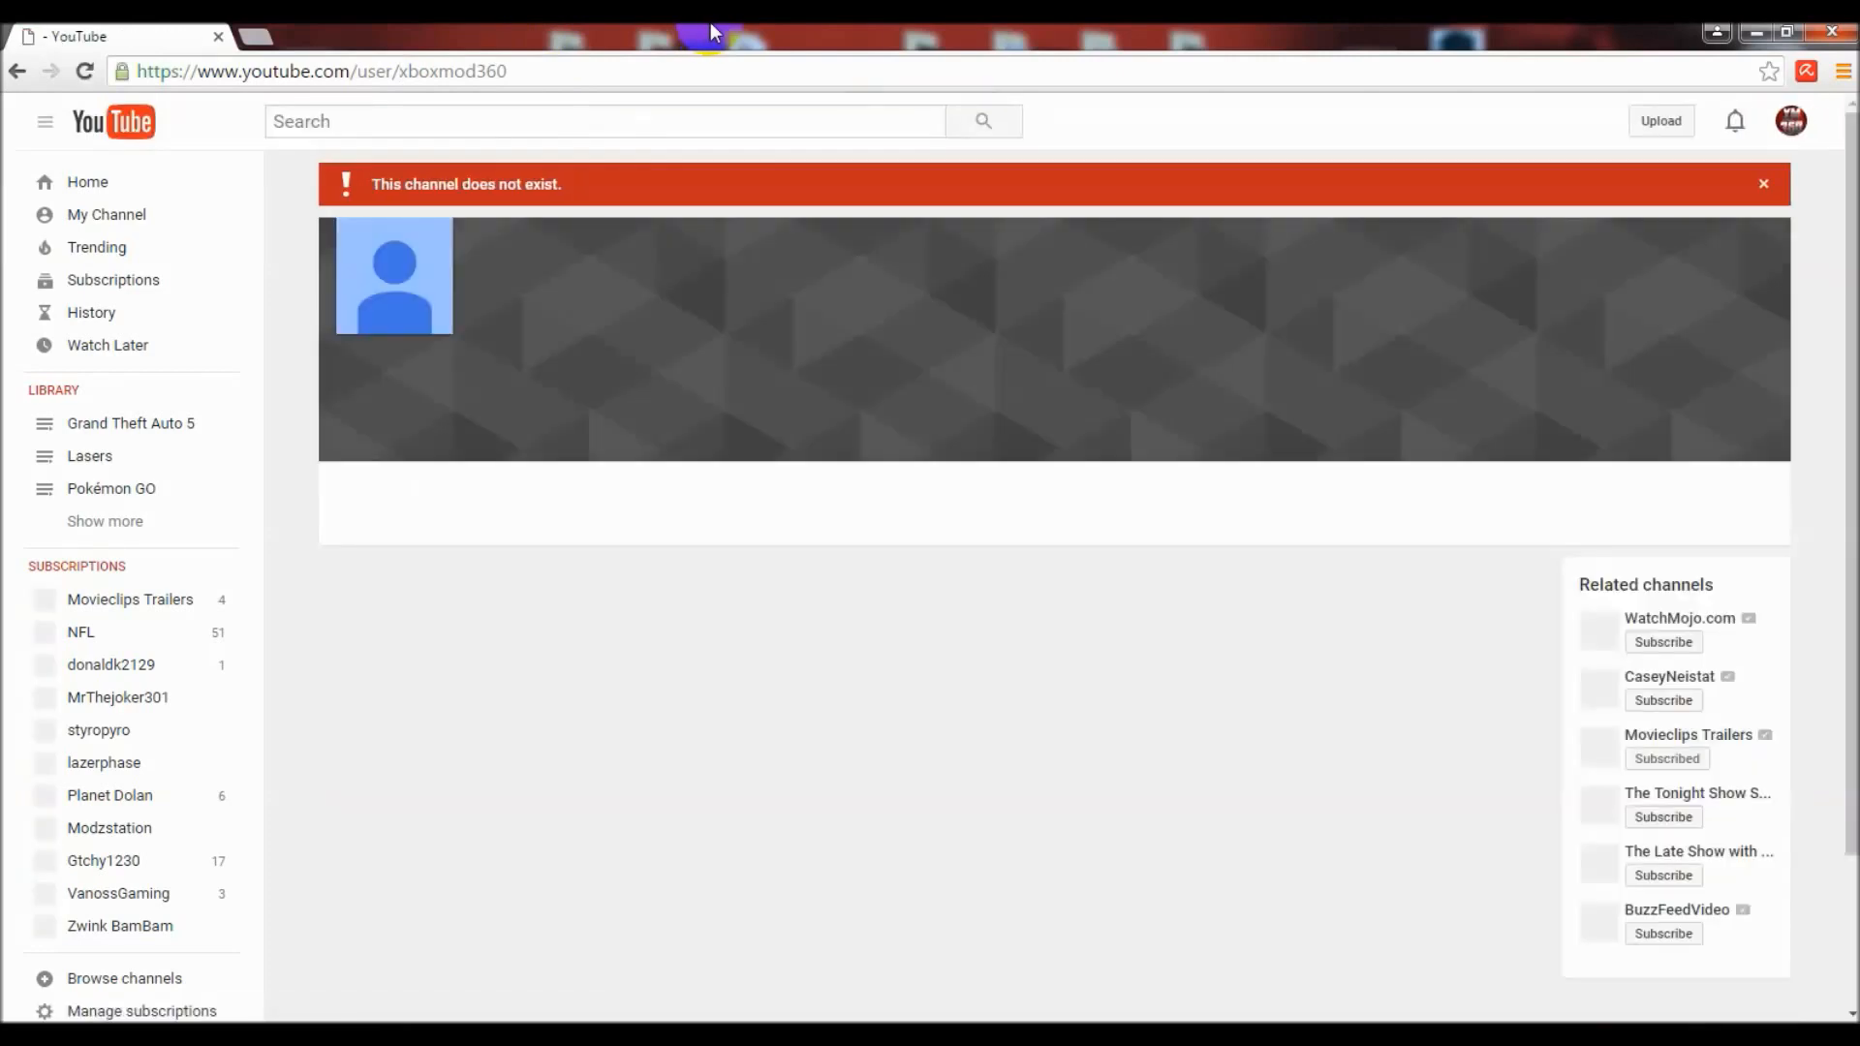
Load youtube.com/c/xboxmod360, which still opens the XM360 channel page, then select the path.
click(321, 70)
text(th)
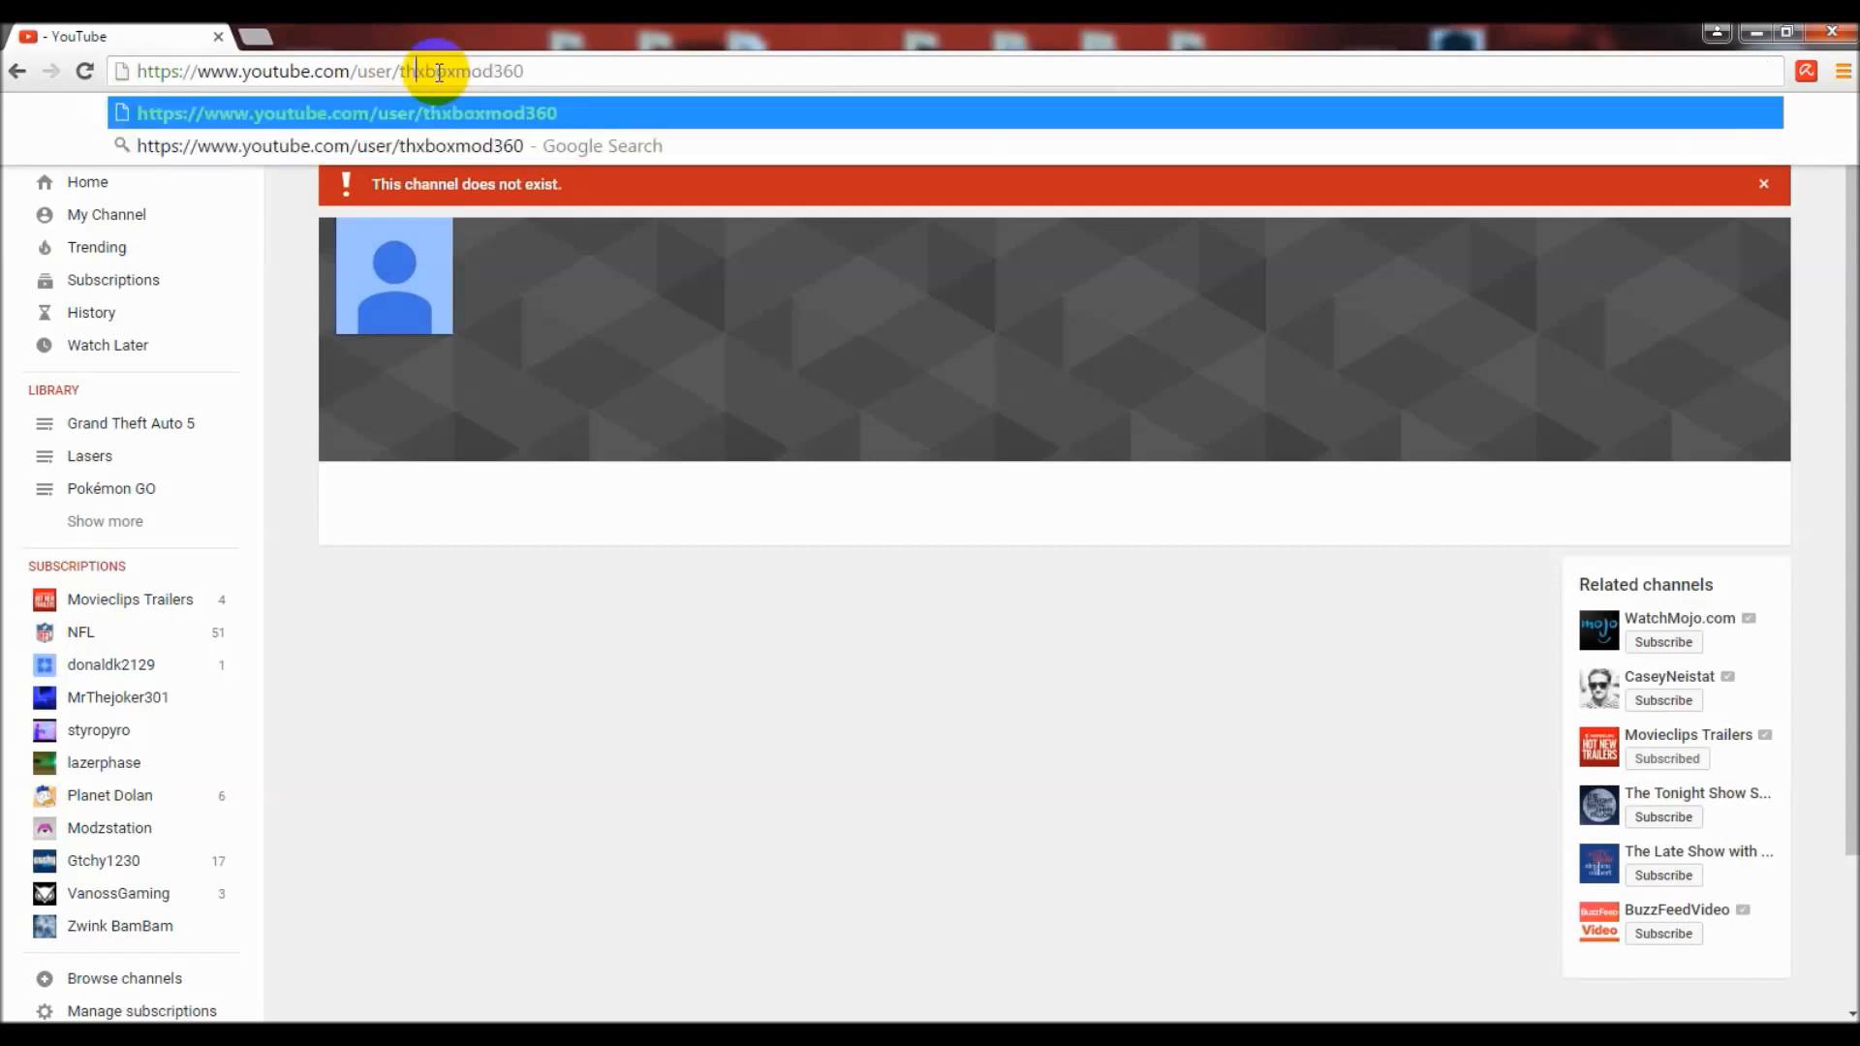
key(Return)
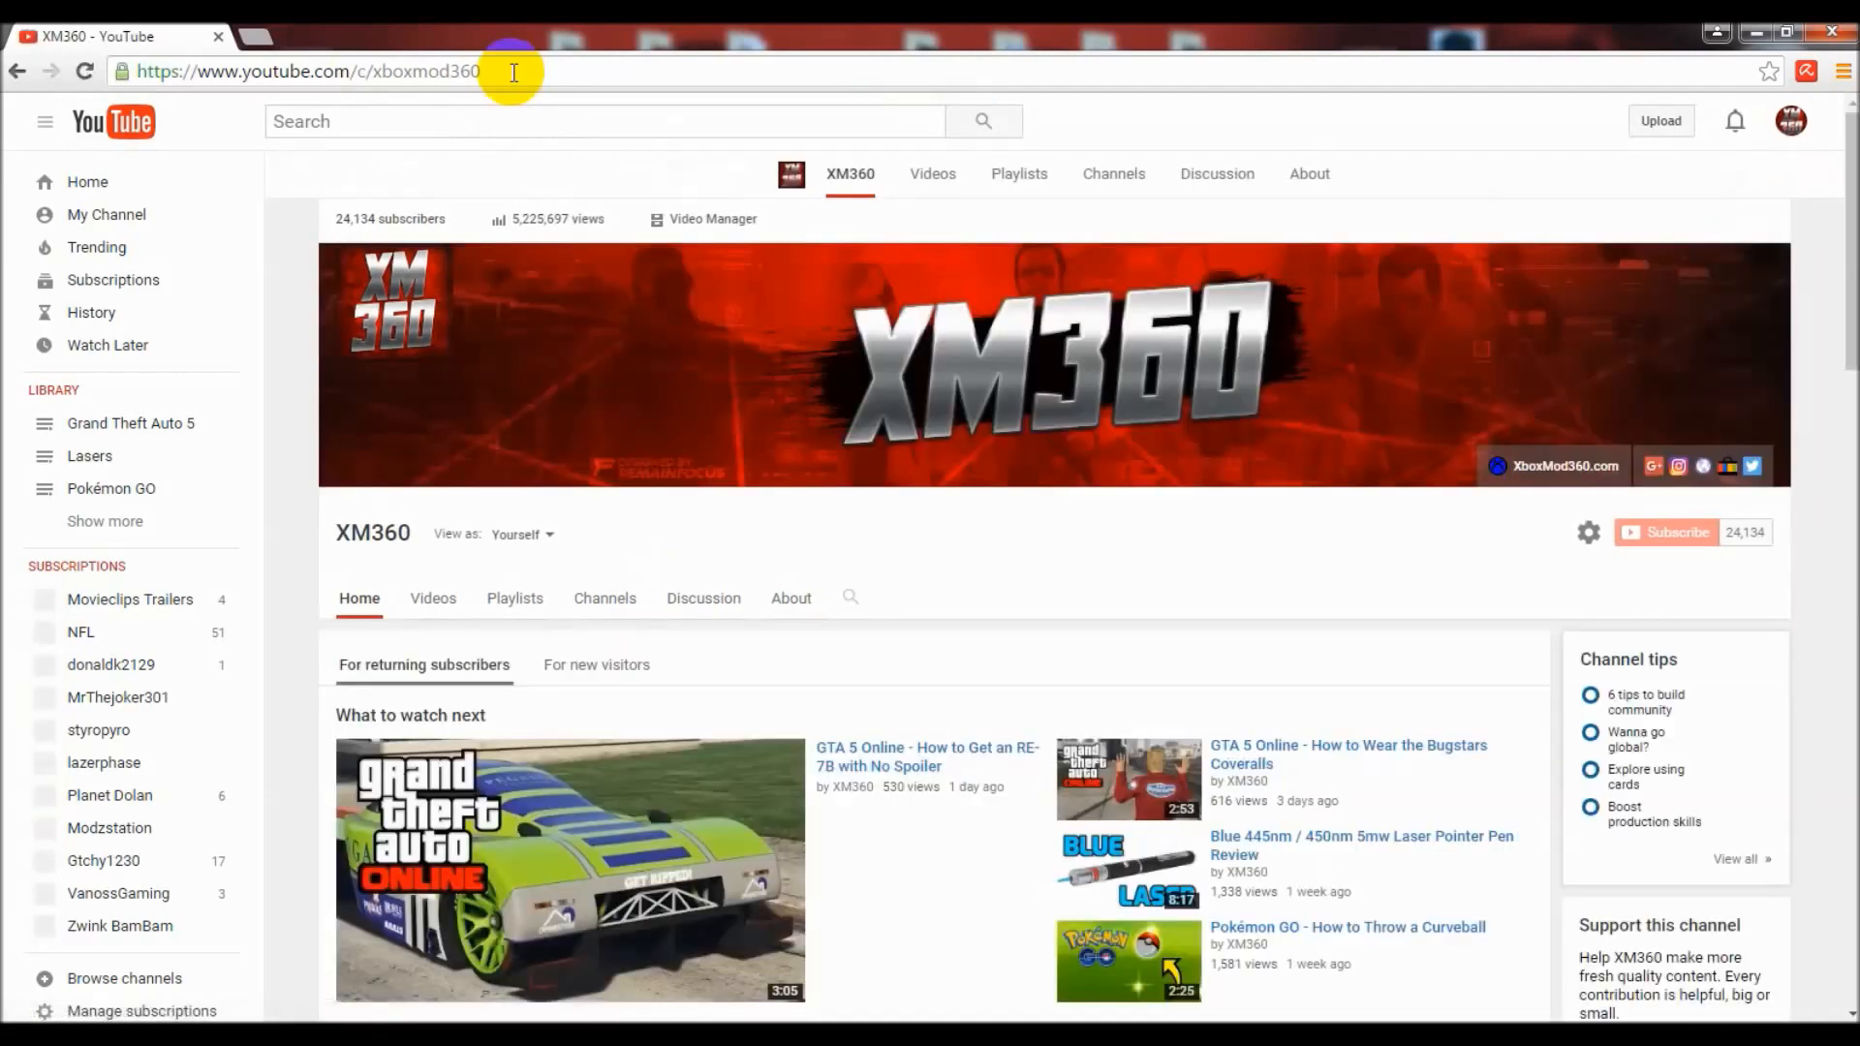
scroll(down, 3)
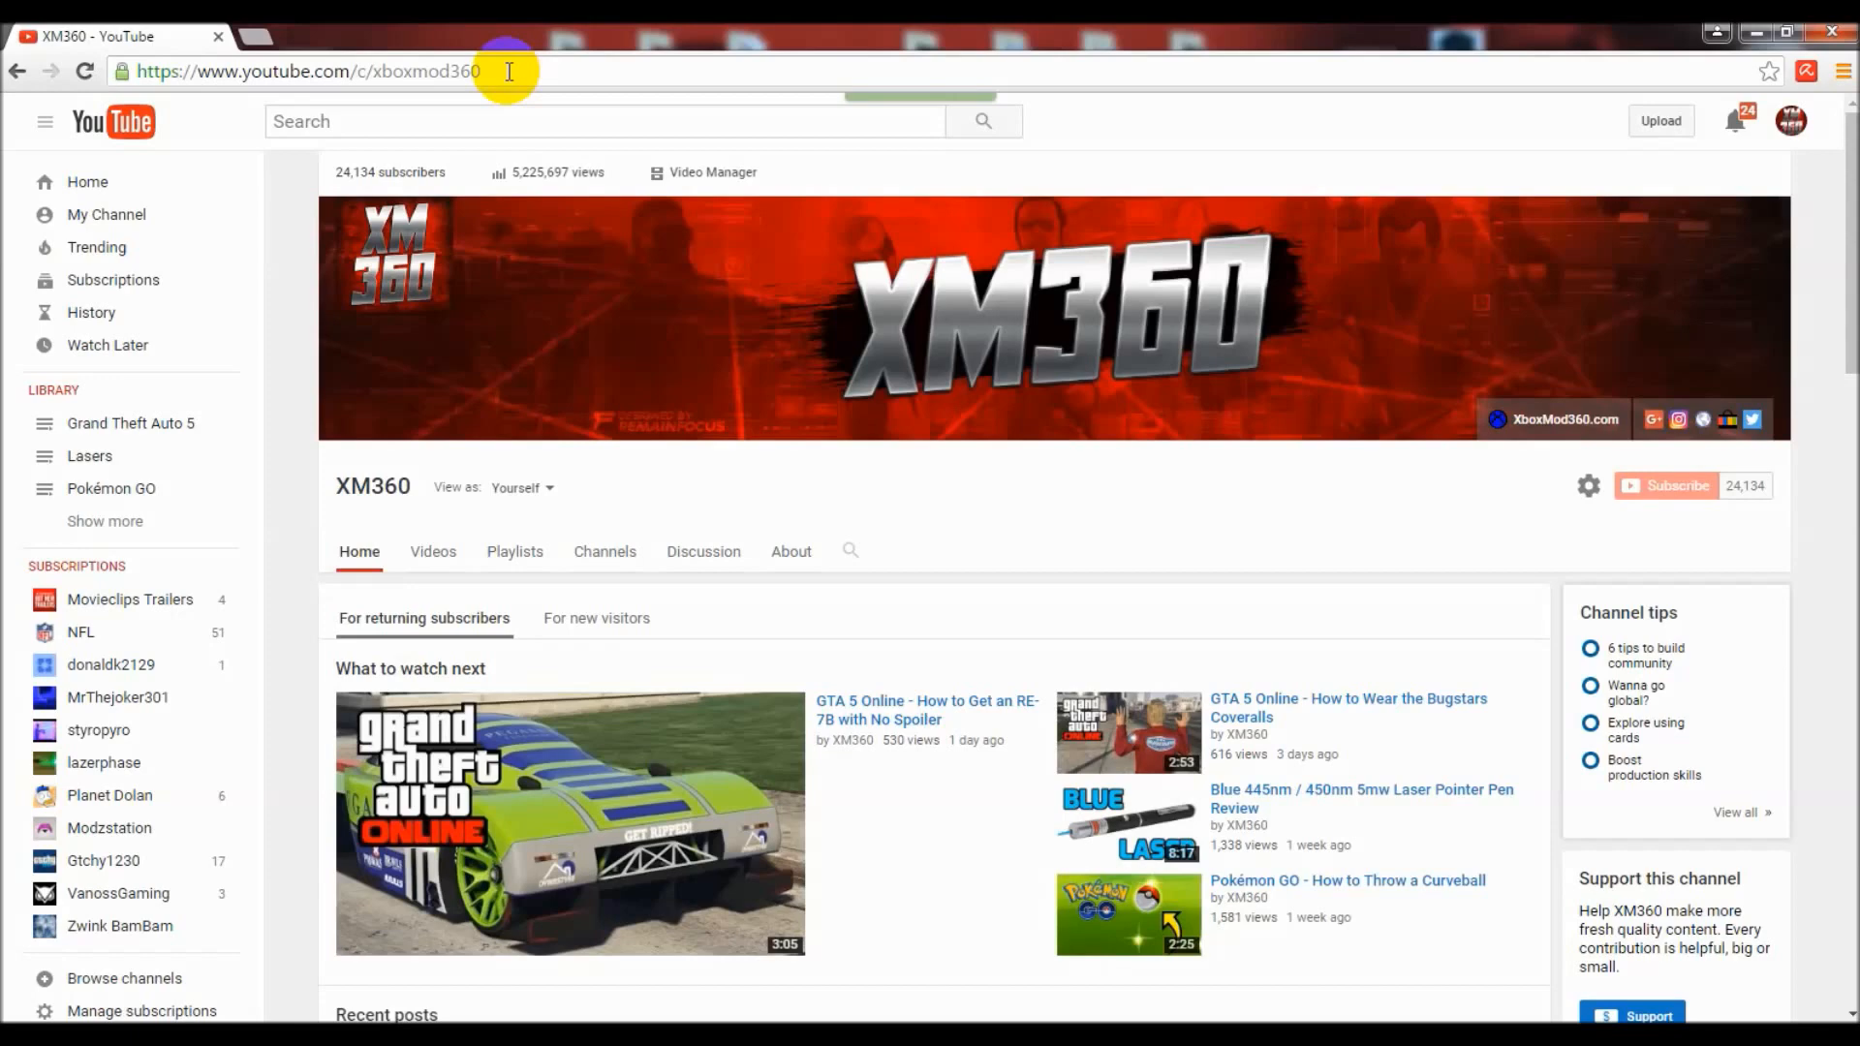
double_click(380, 71)
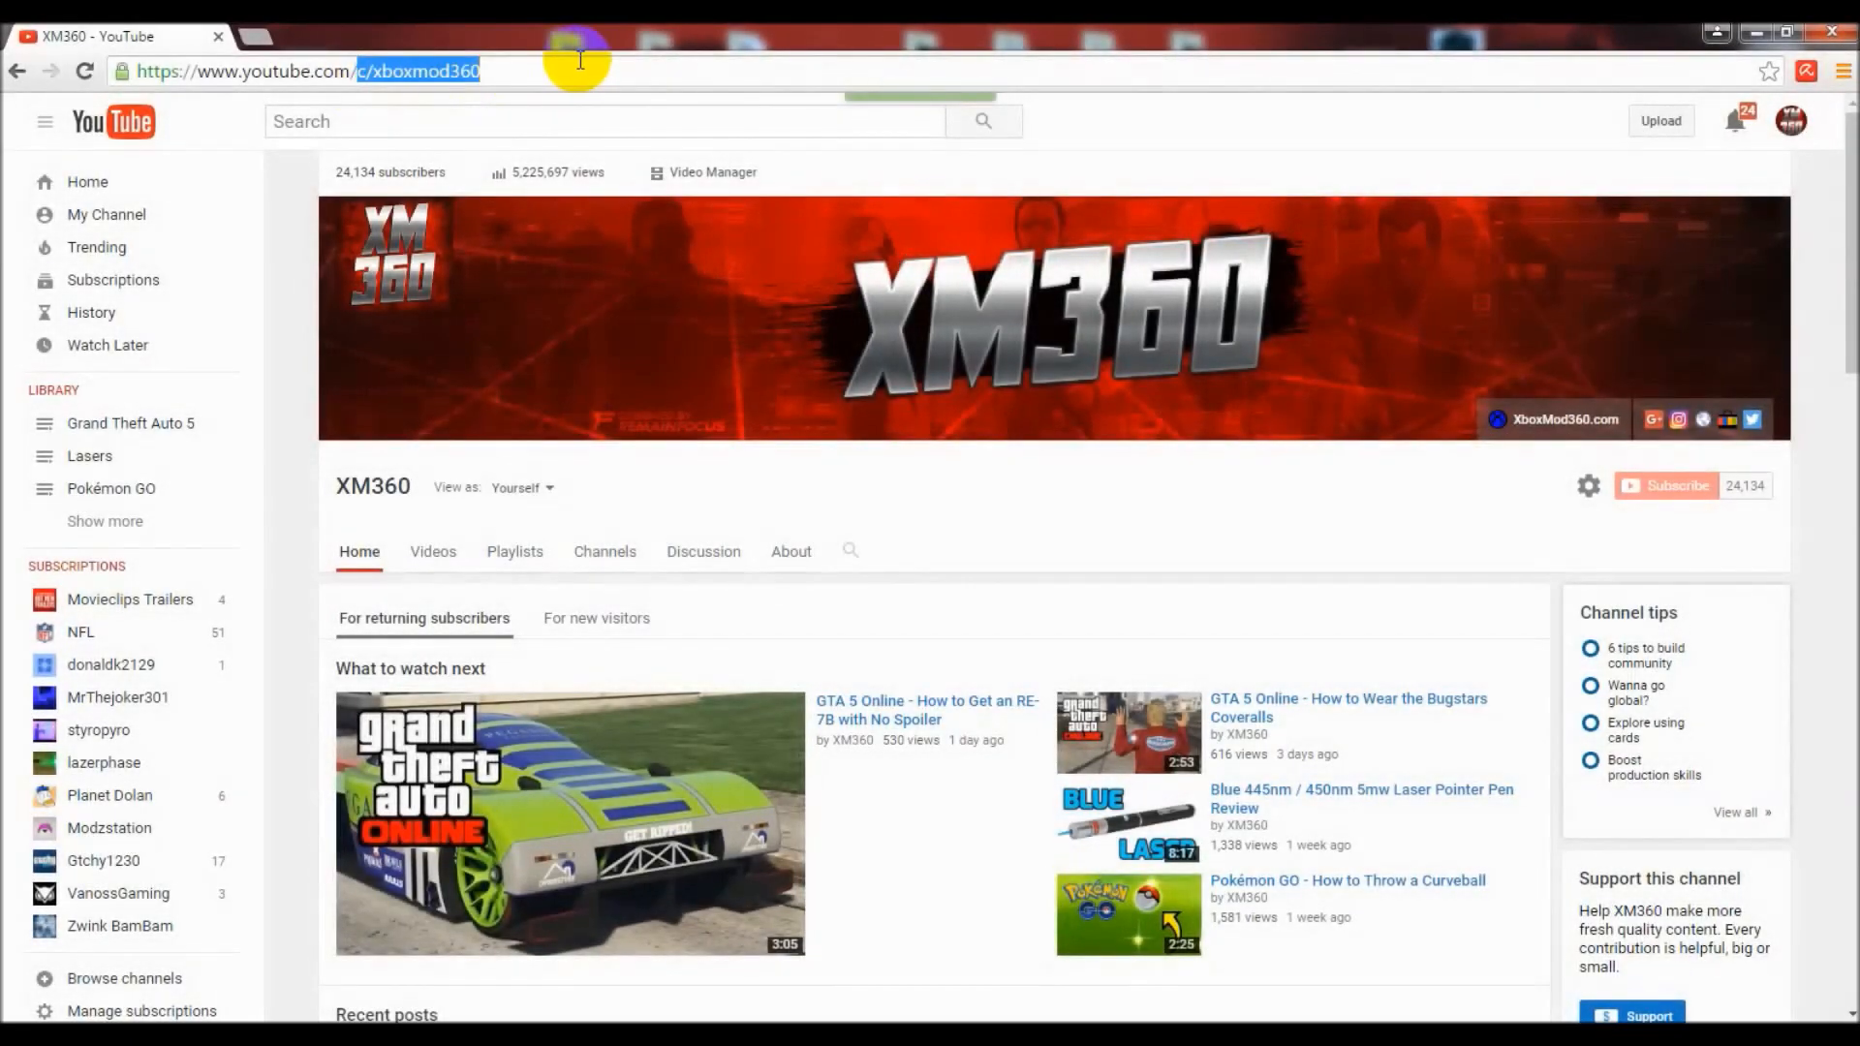
Try youtube.com/c/xm360, youtube.com/xm360 and youtube.com/user/xm360; none opens the channel.
click(308, 71)
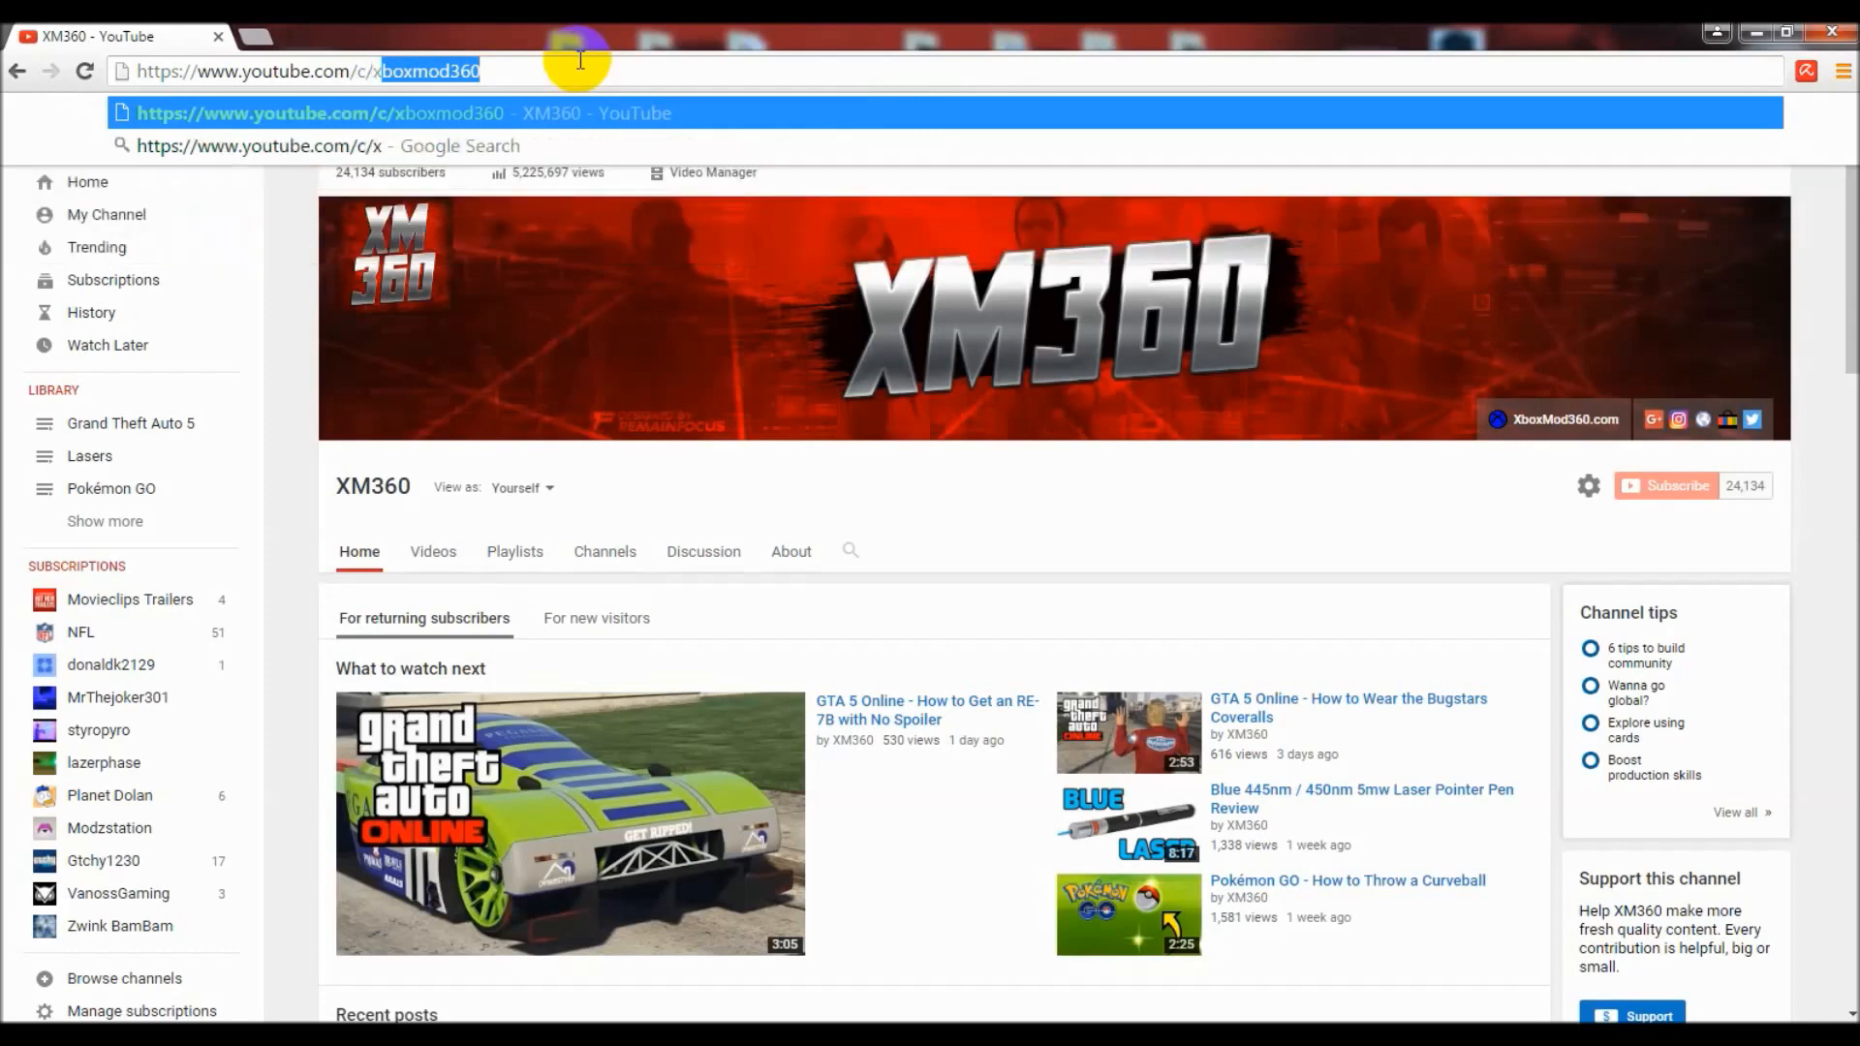
text(xm360)
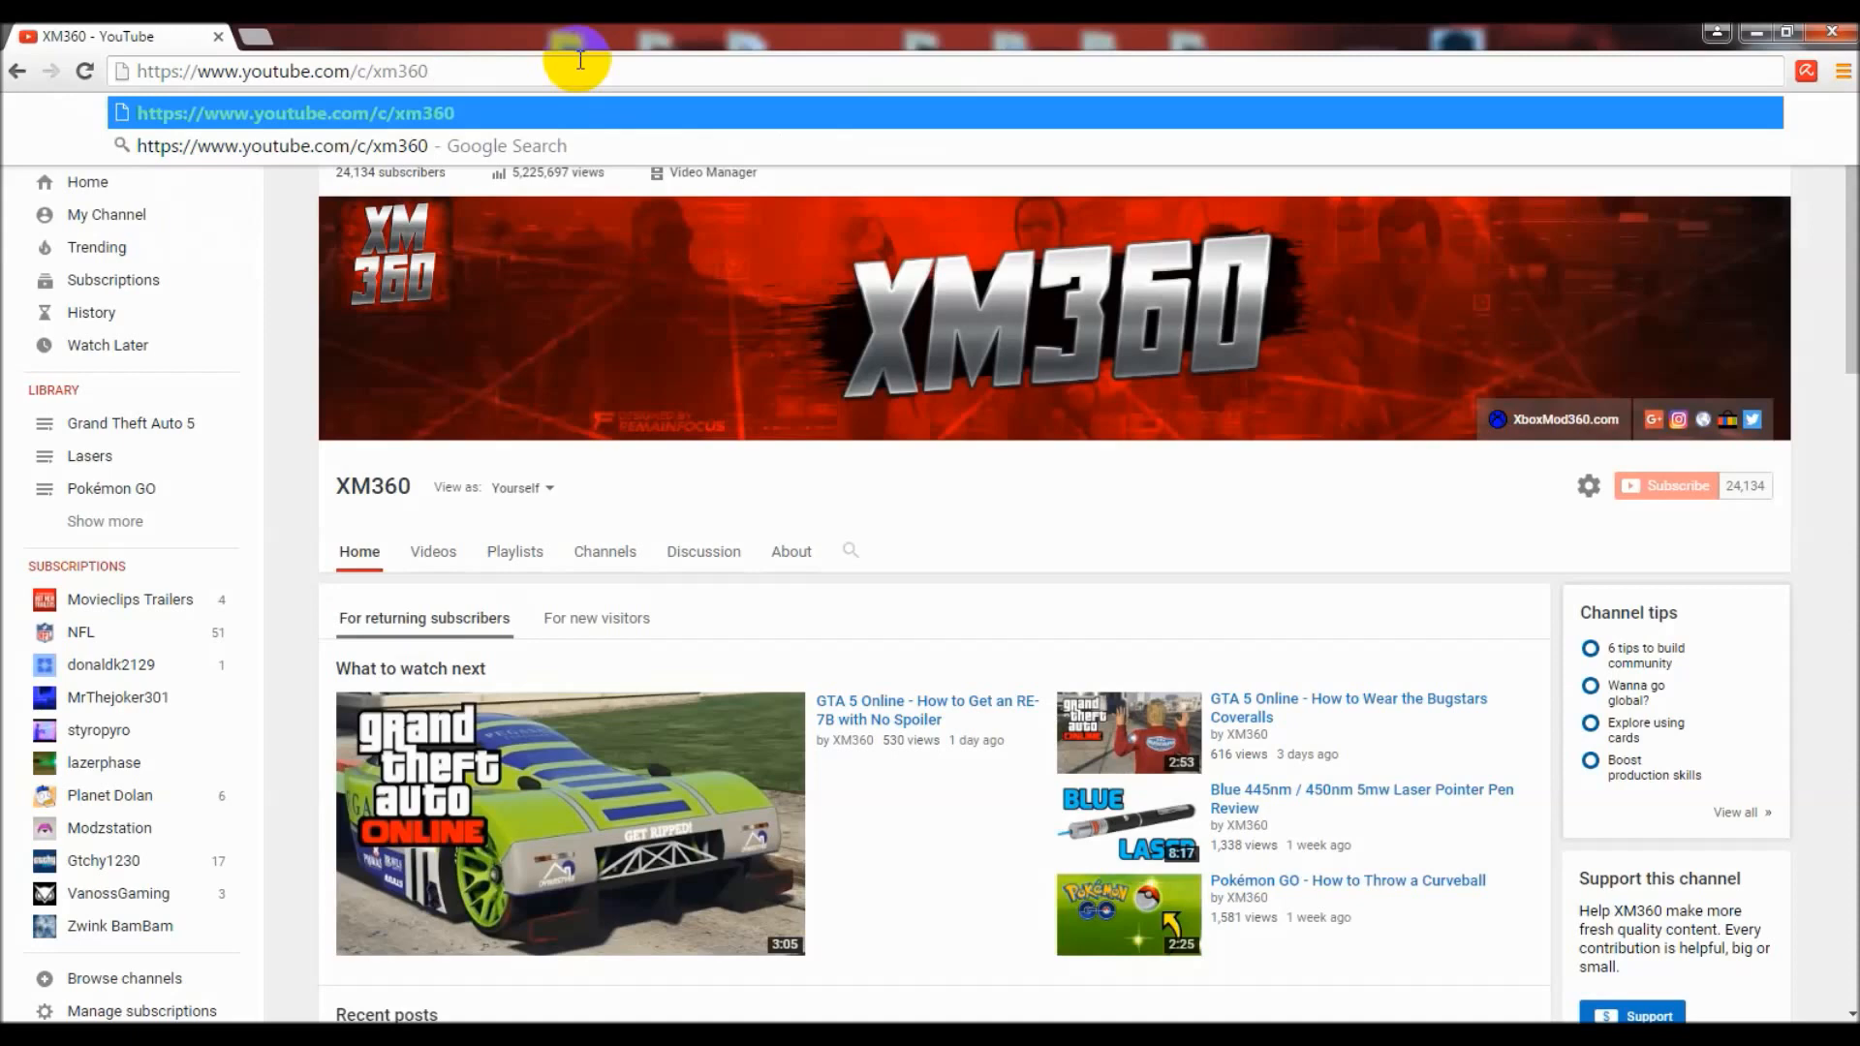
key(Return)
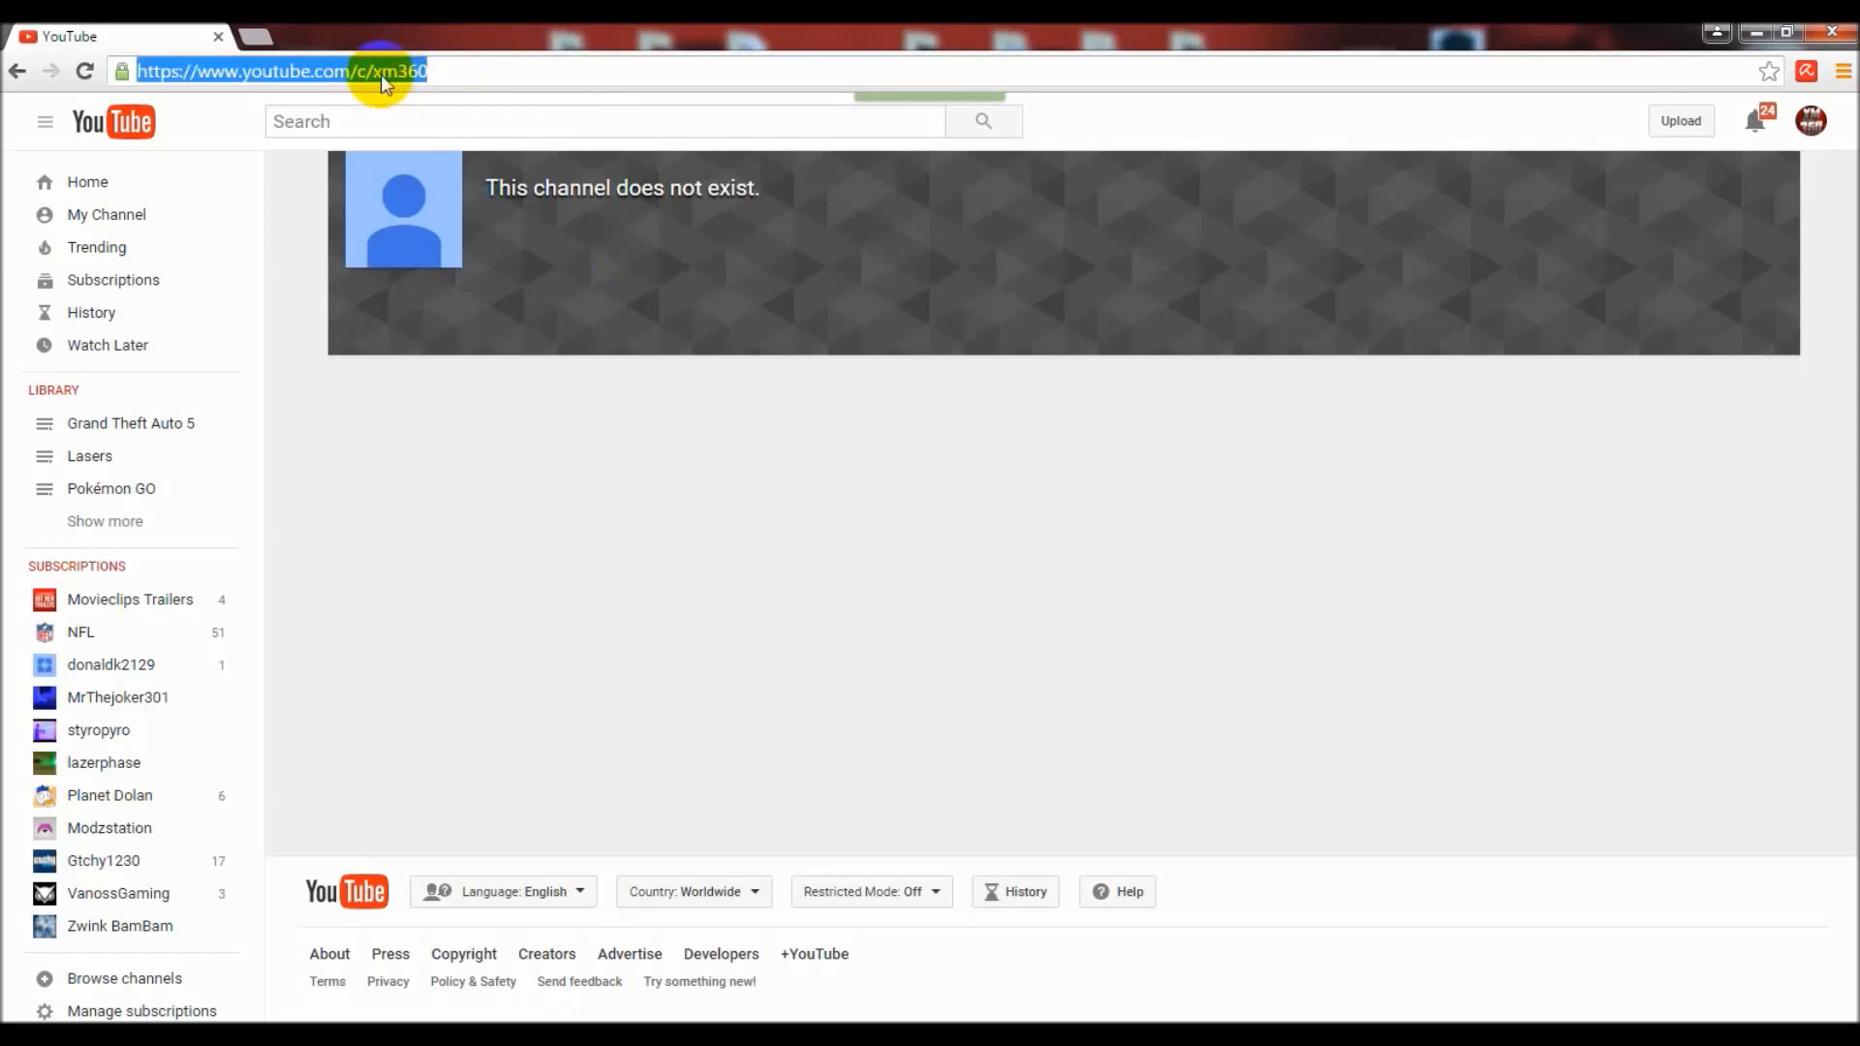
key(Return)
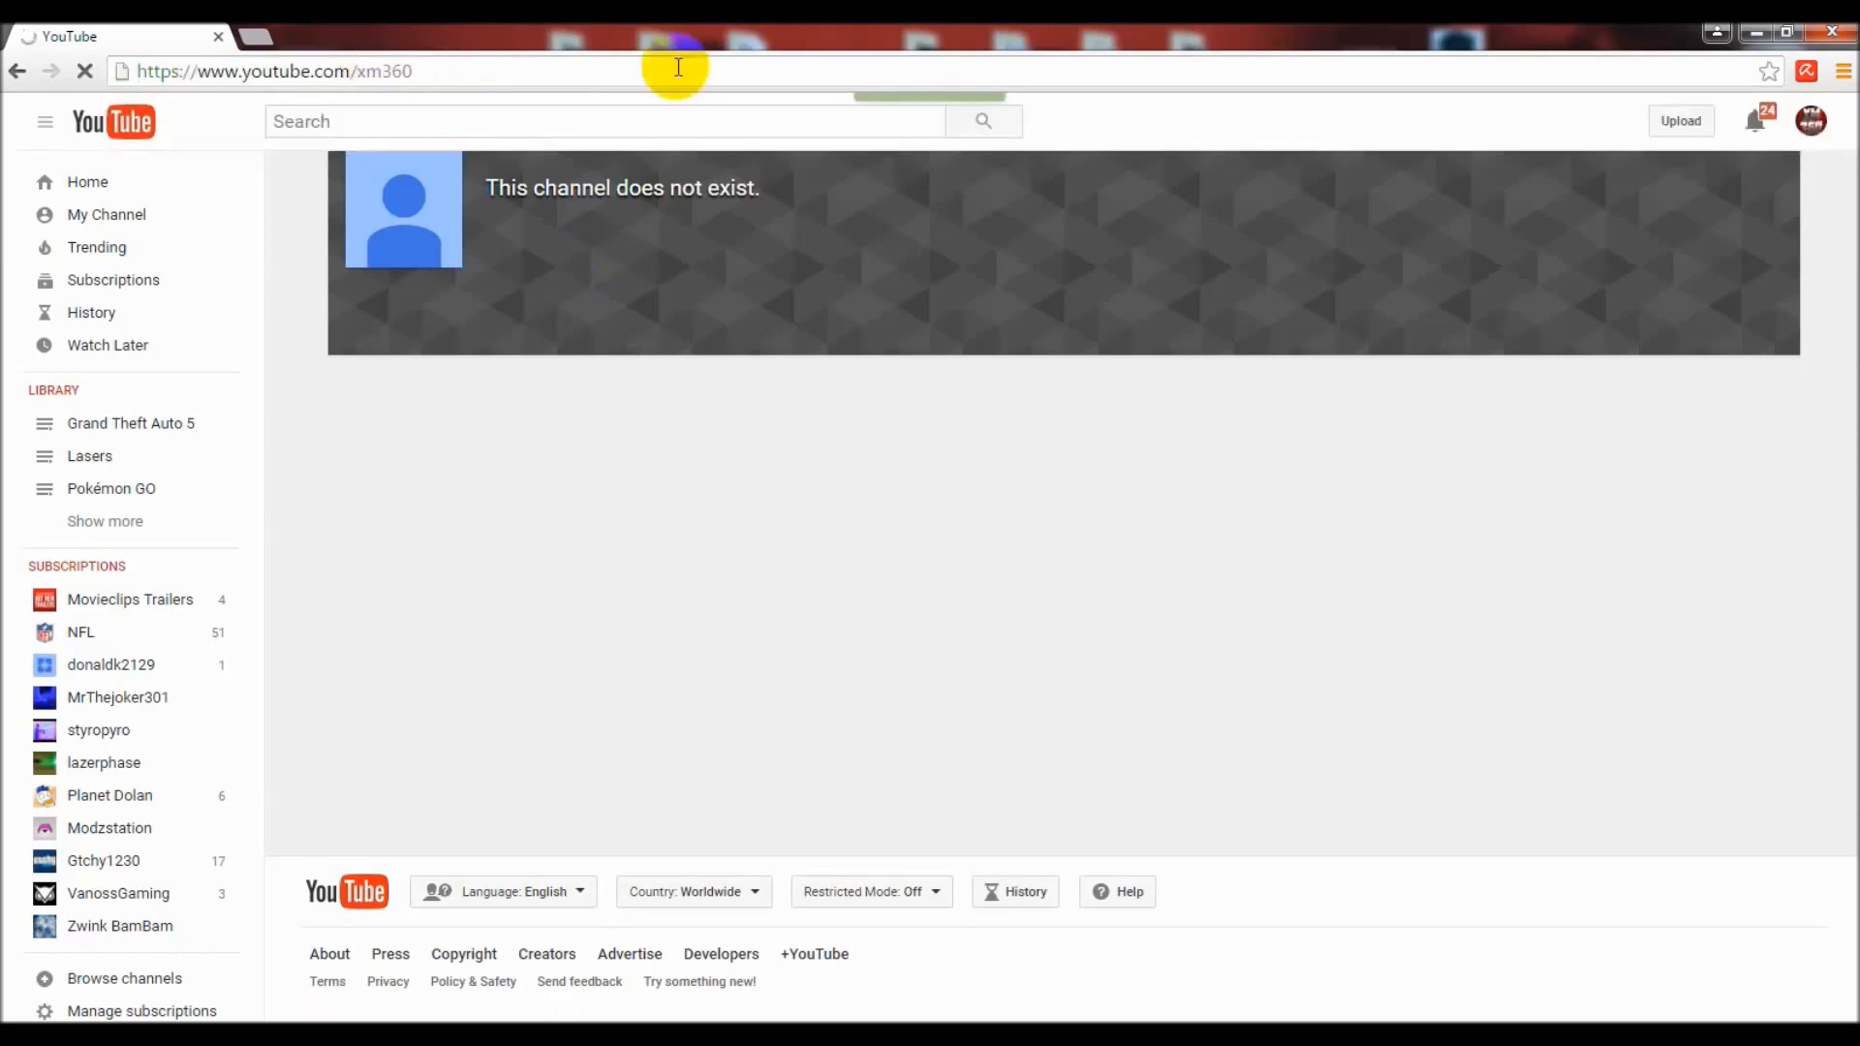
mouse_move(480, 110)
text(u)
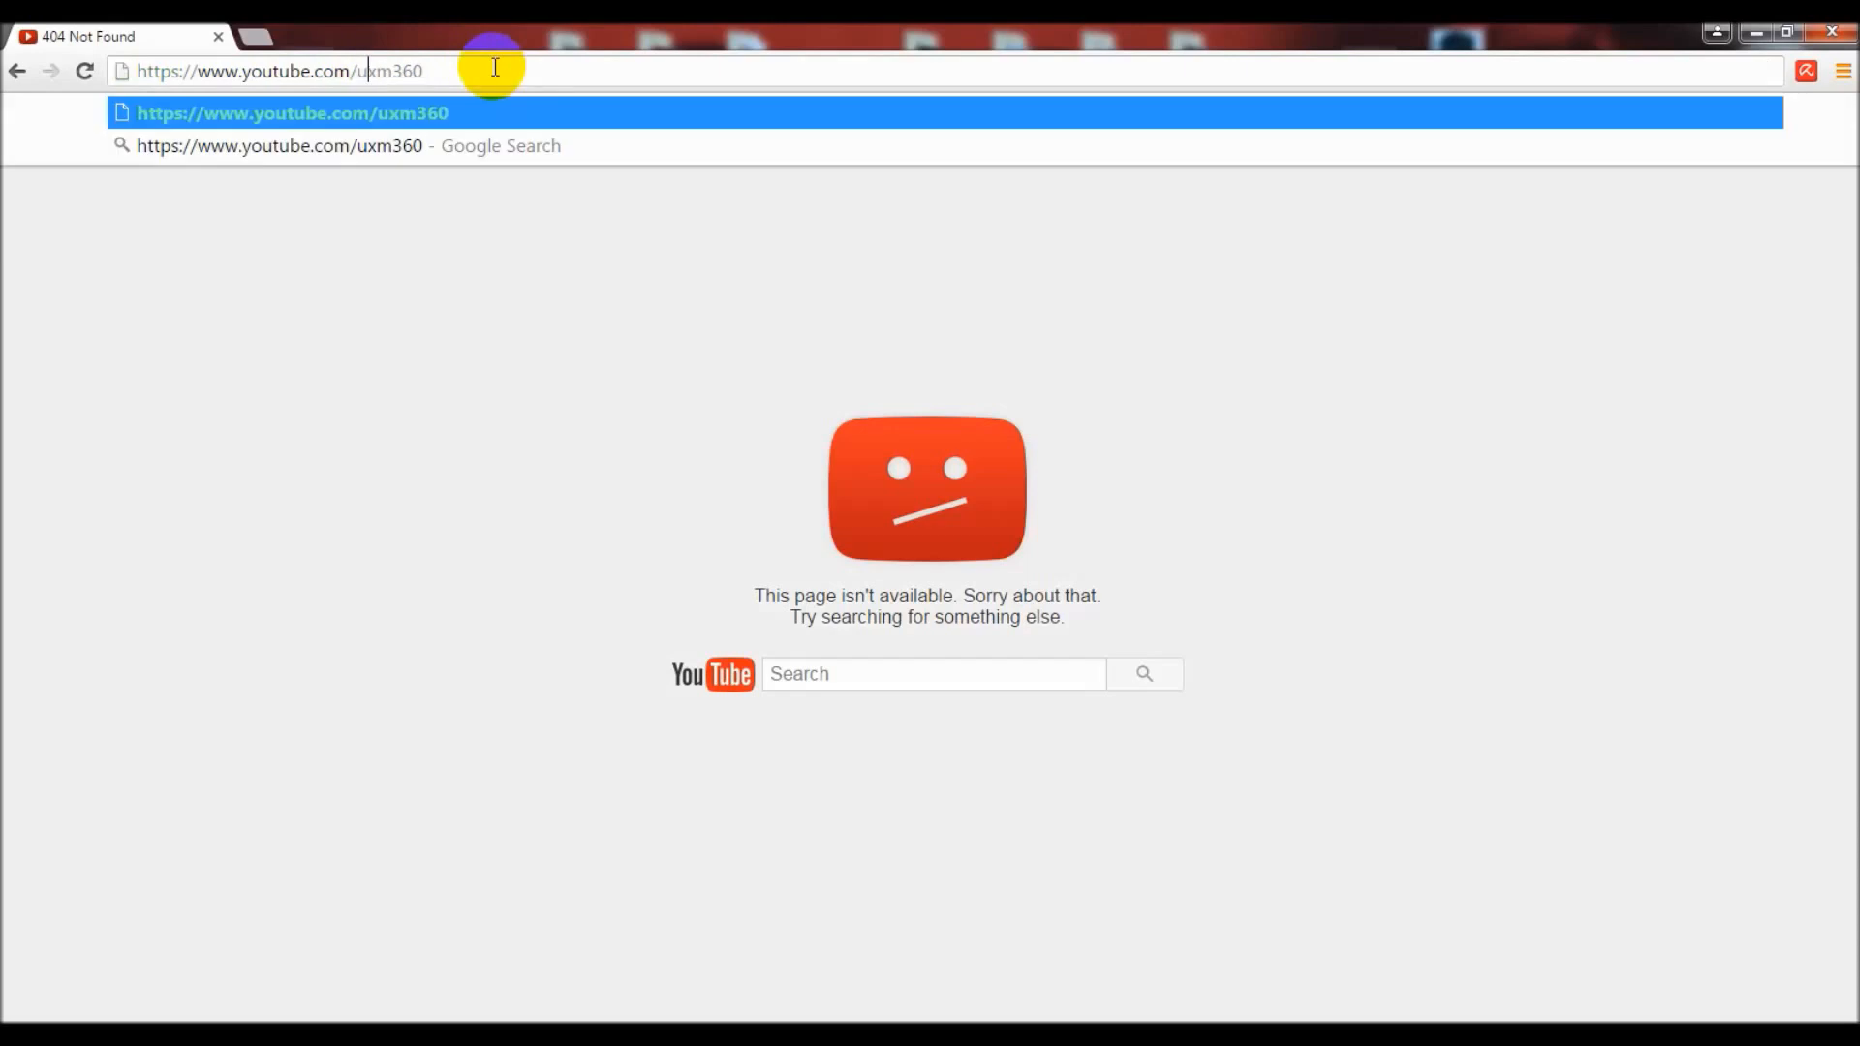
text(ser)
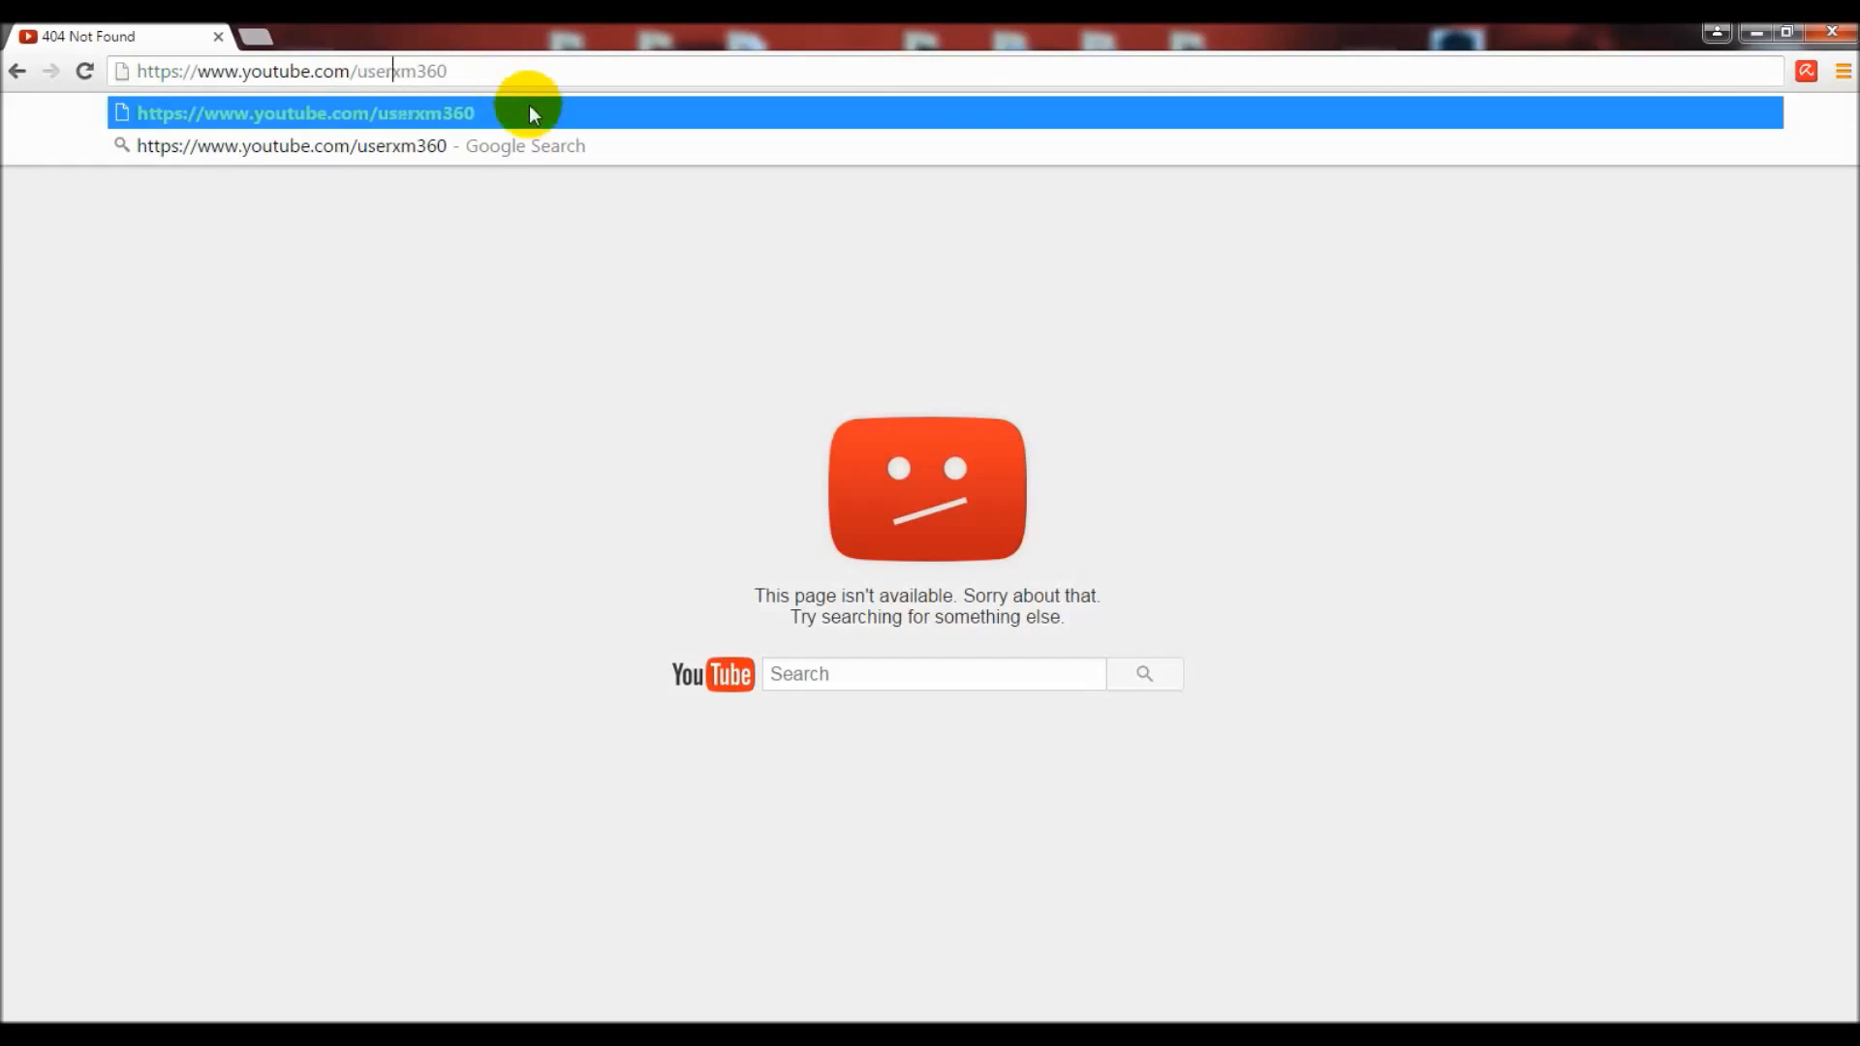
click(303, 112)
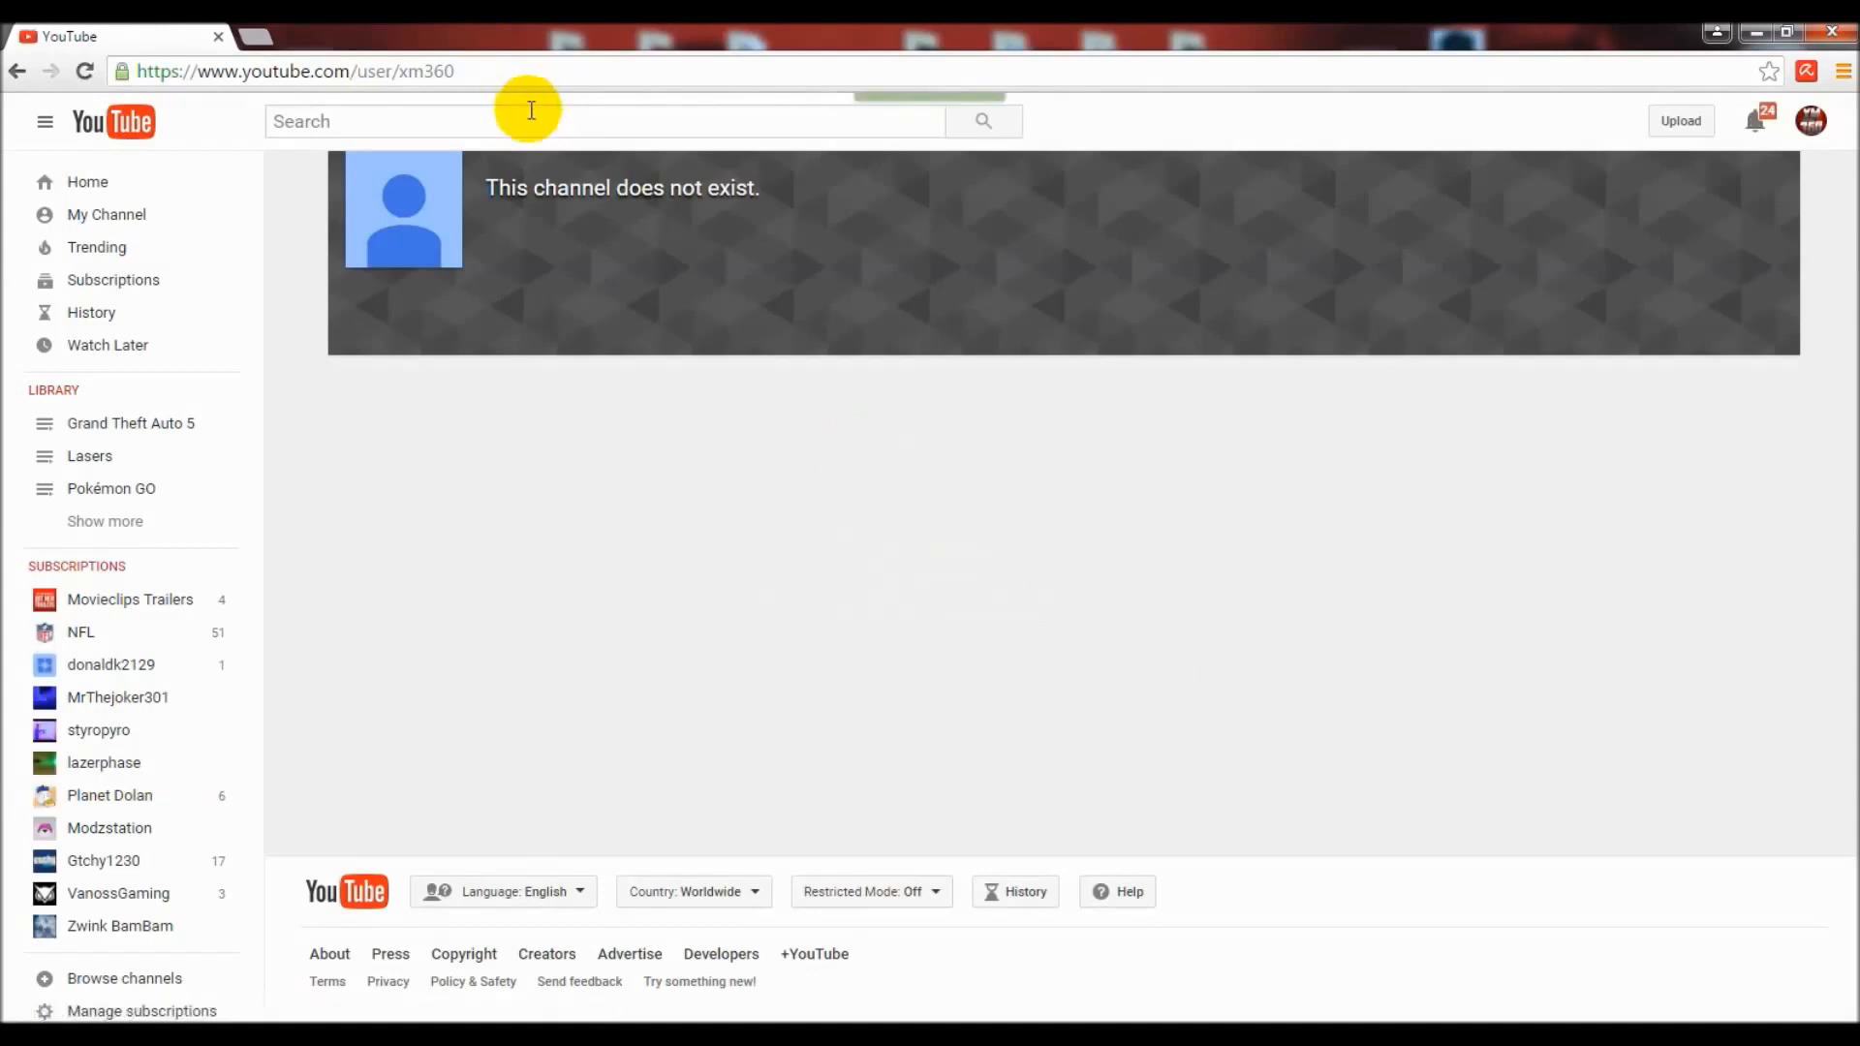
mouse_move(534, 211)
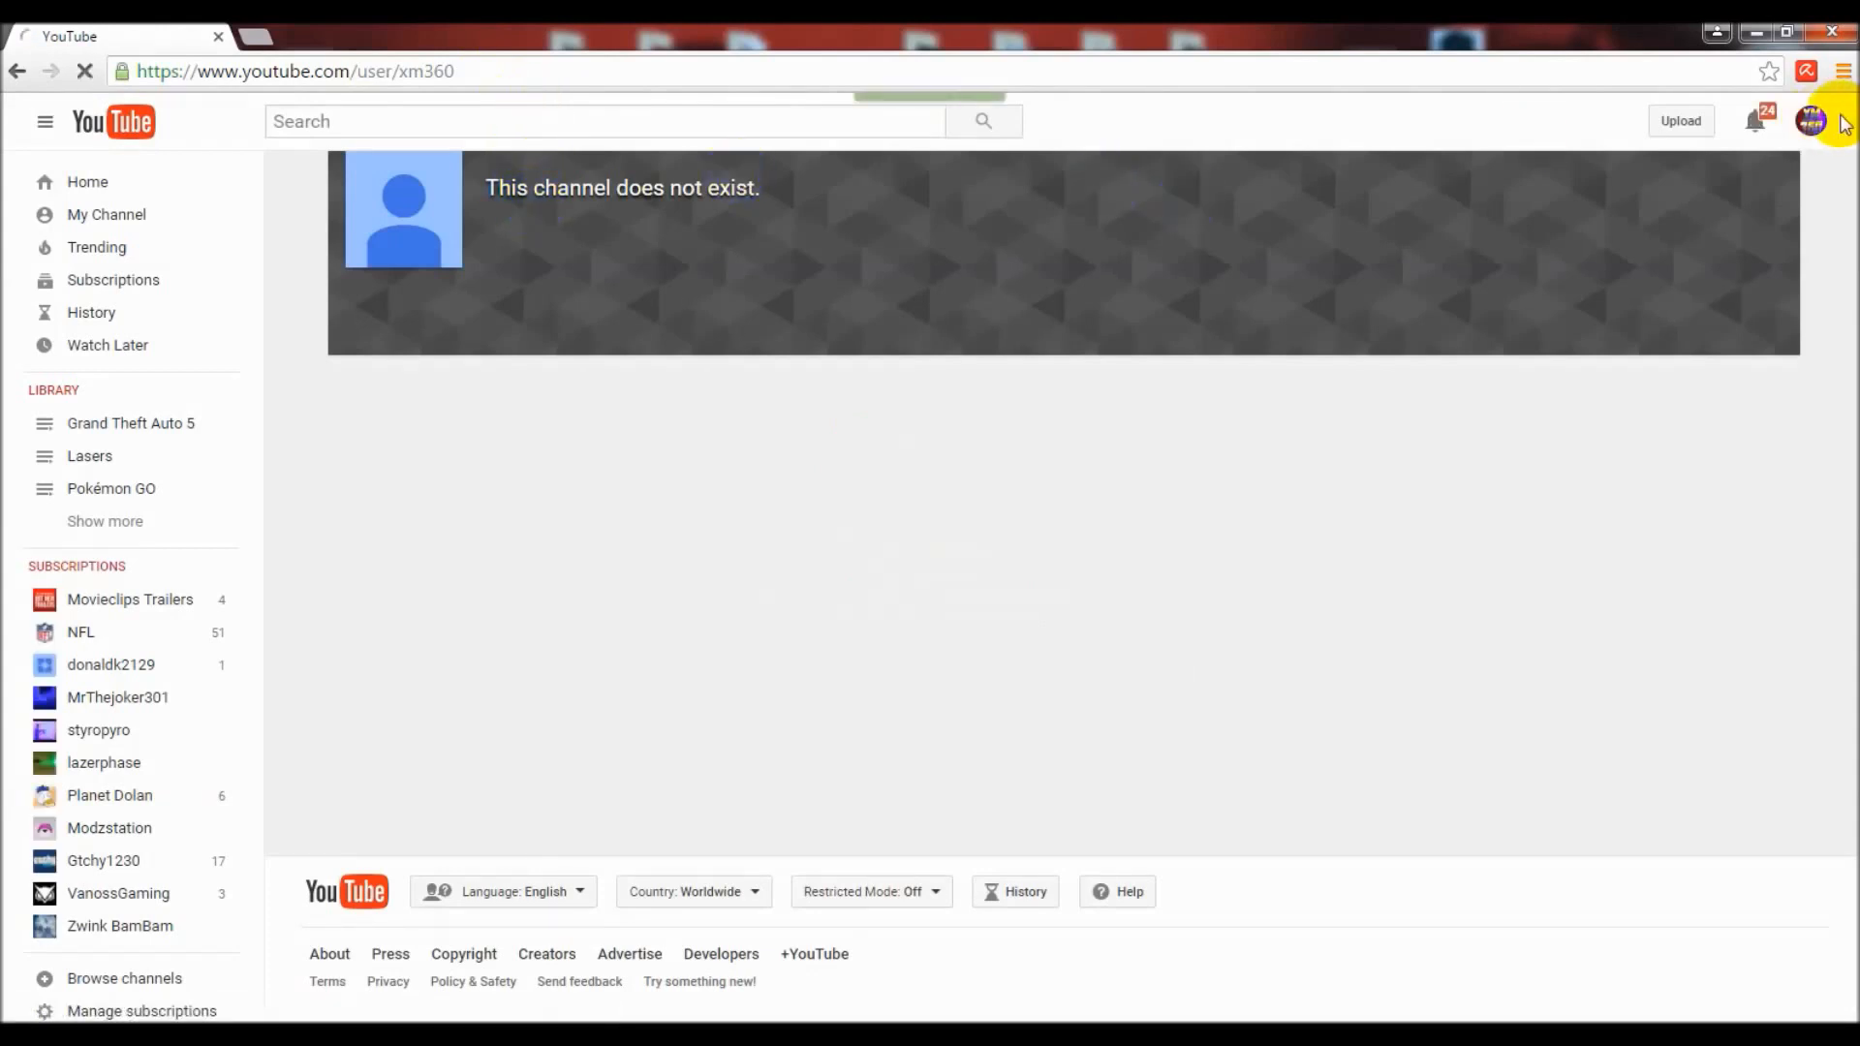
mouse_move(1813, 121)
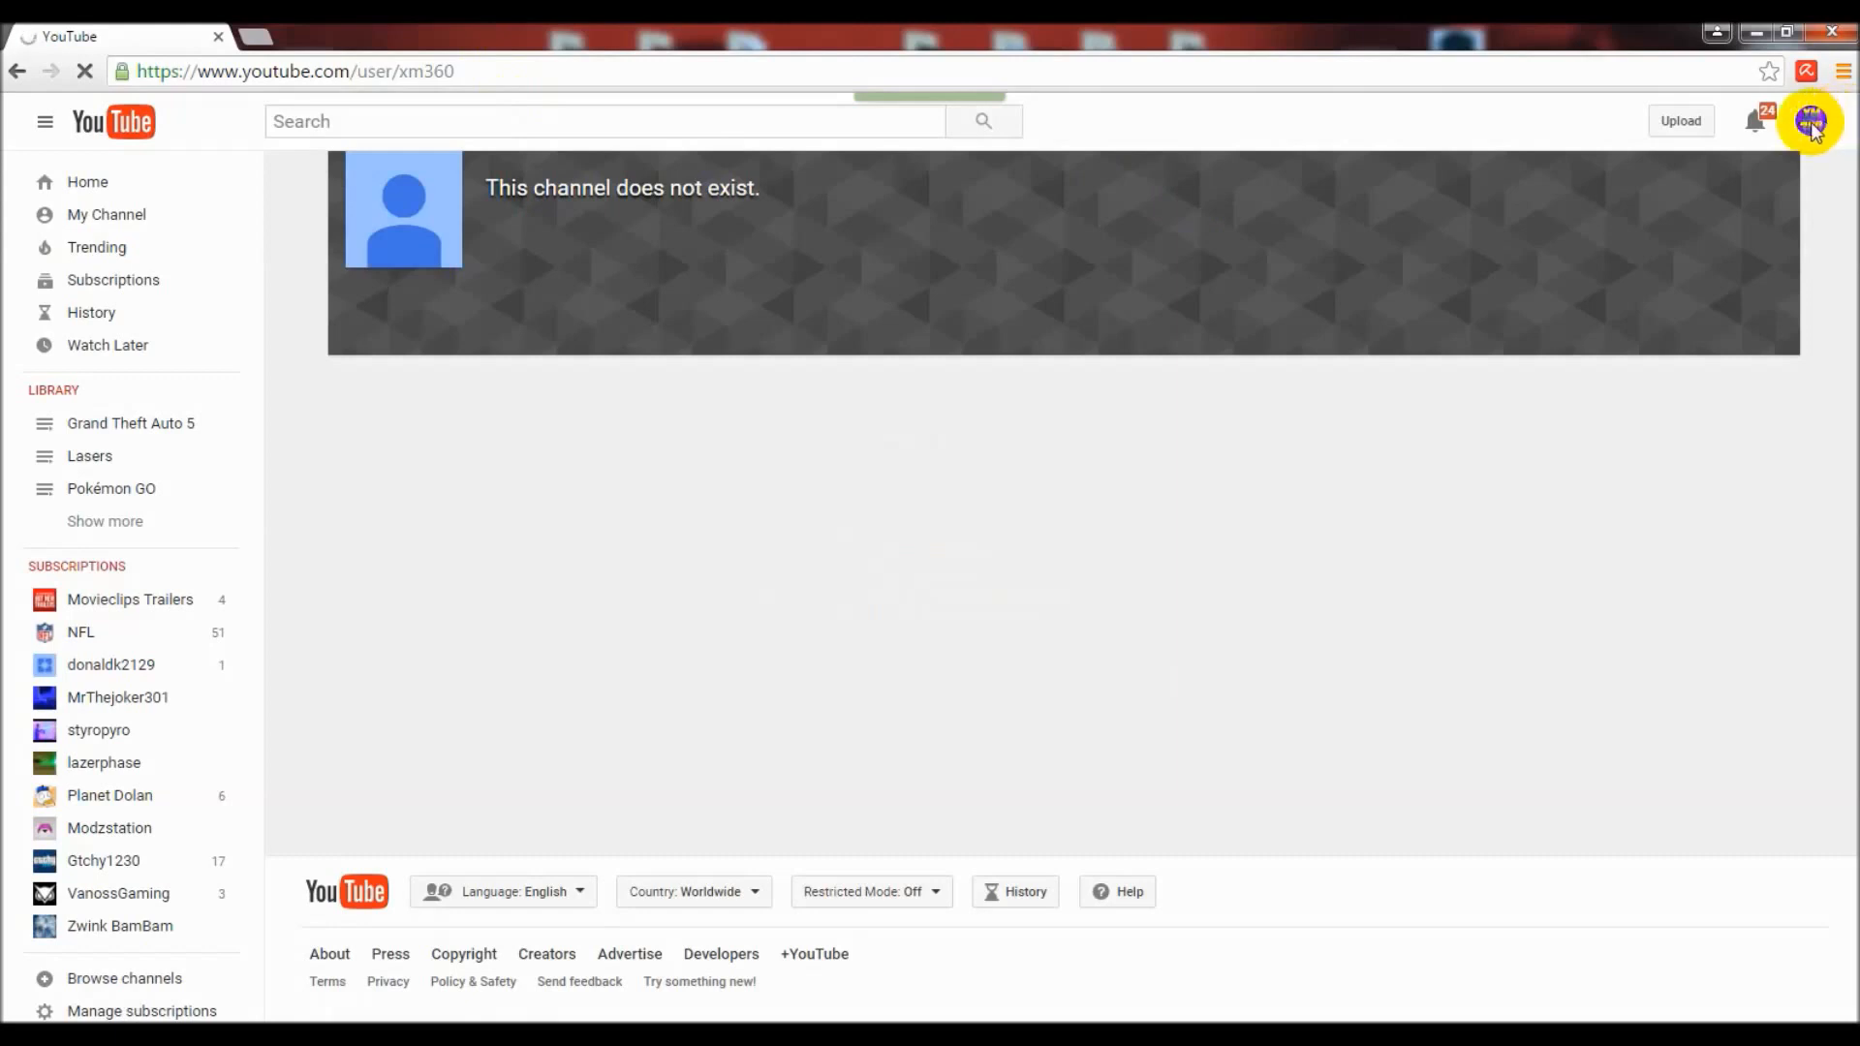
Go from the account menu to the creator dashboard's Advanced channel settings.
click(1808, 121)
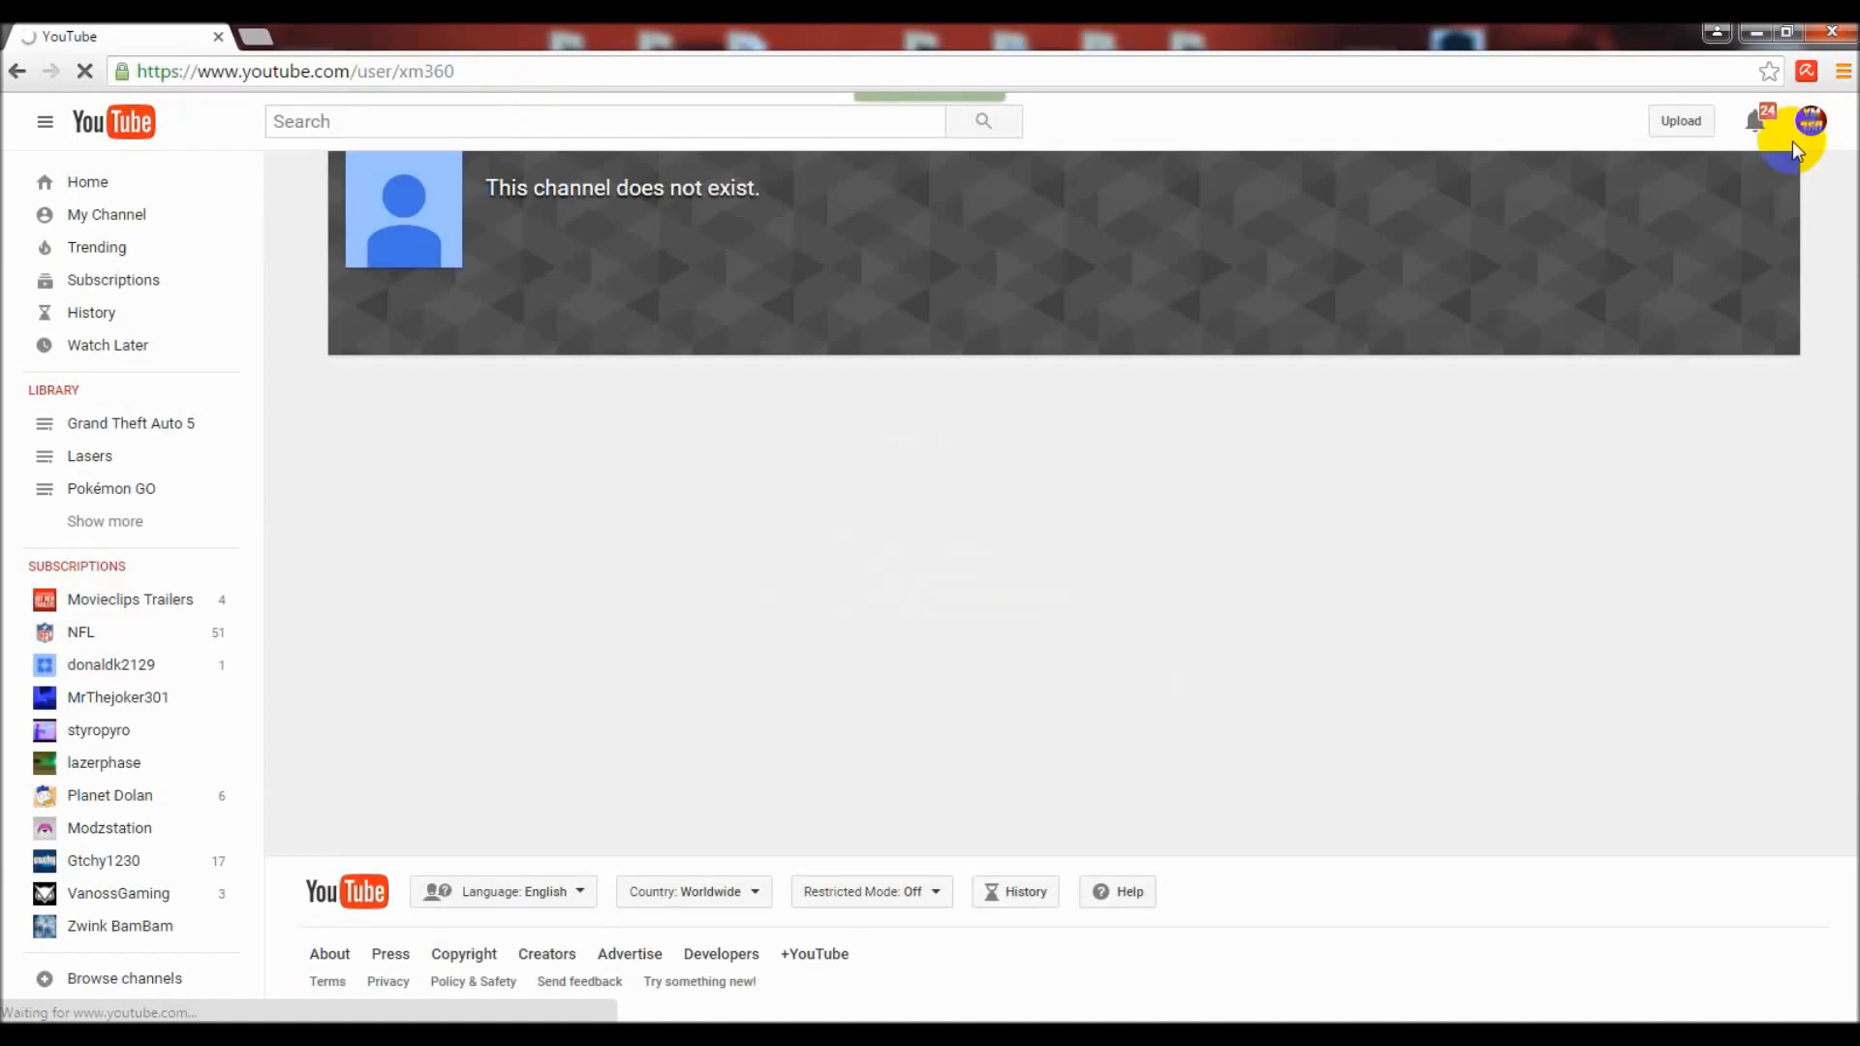
click(1811, 120)
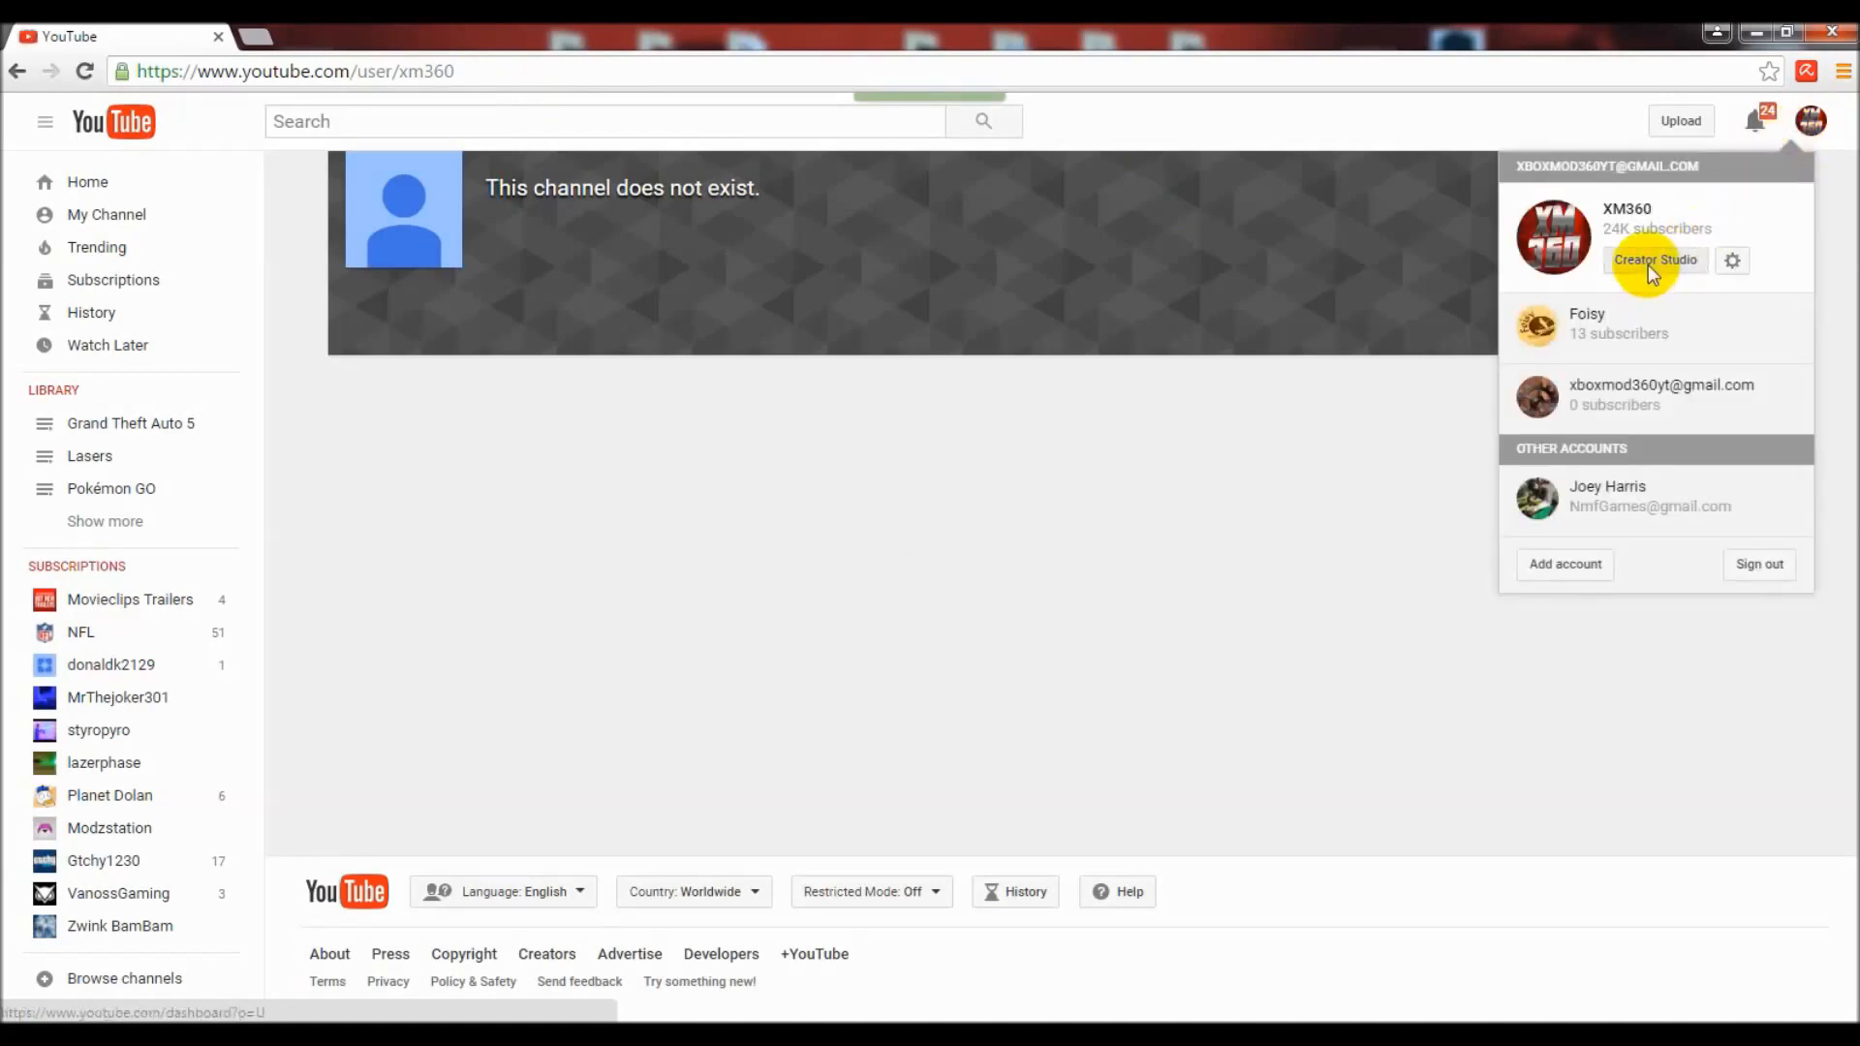
click(1654, 259)
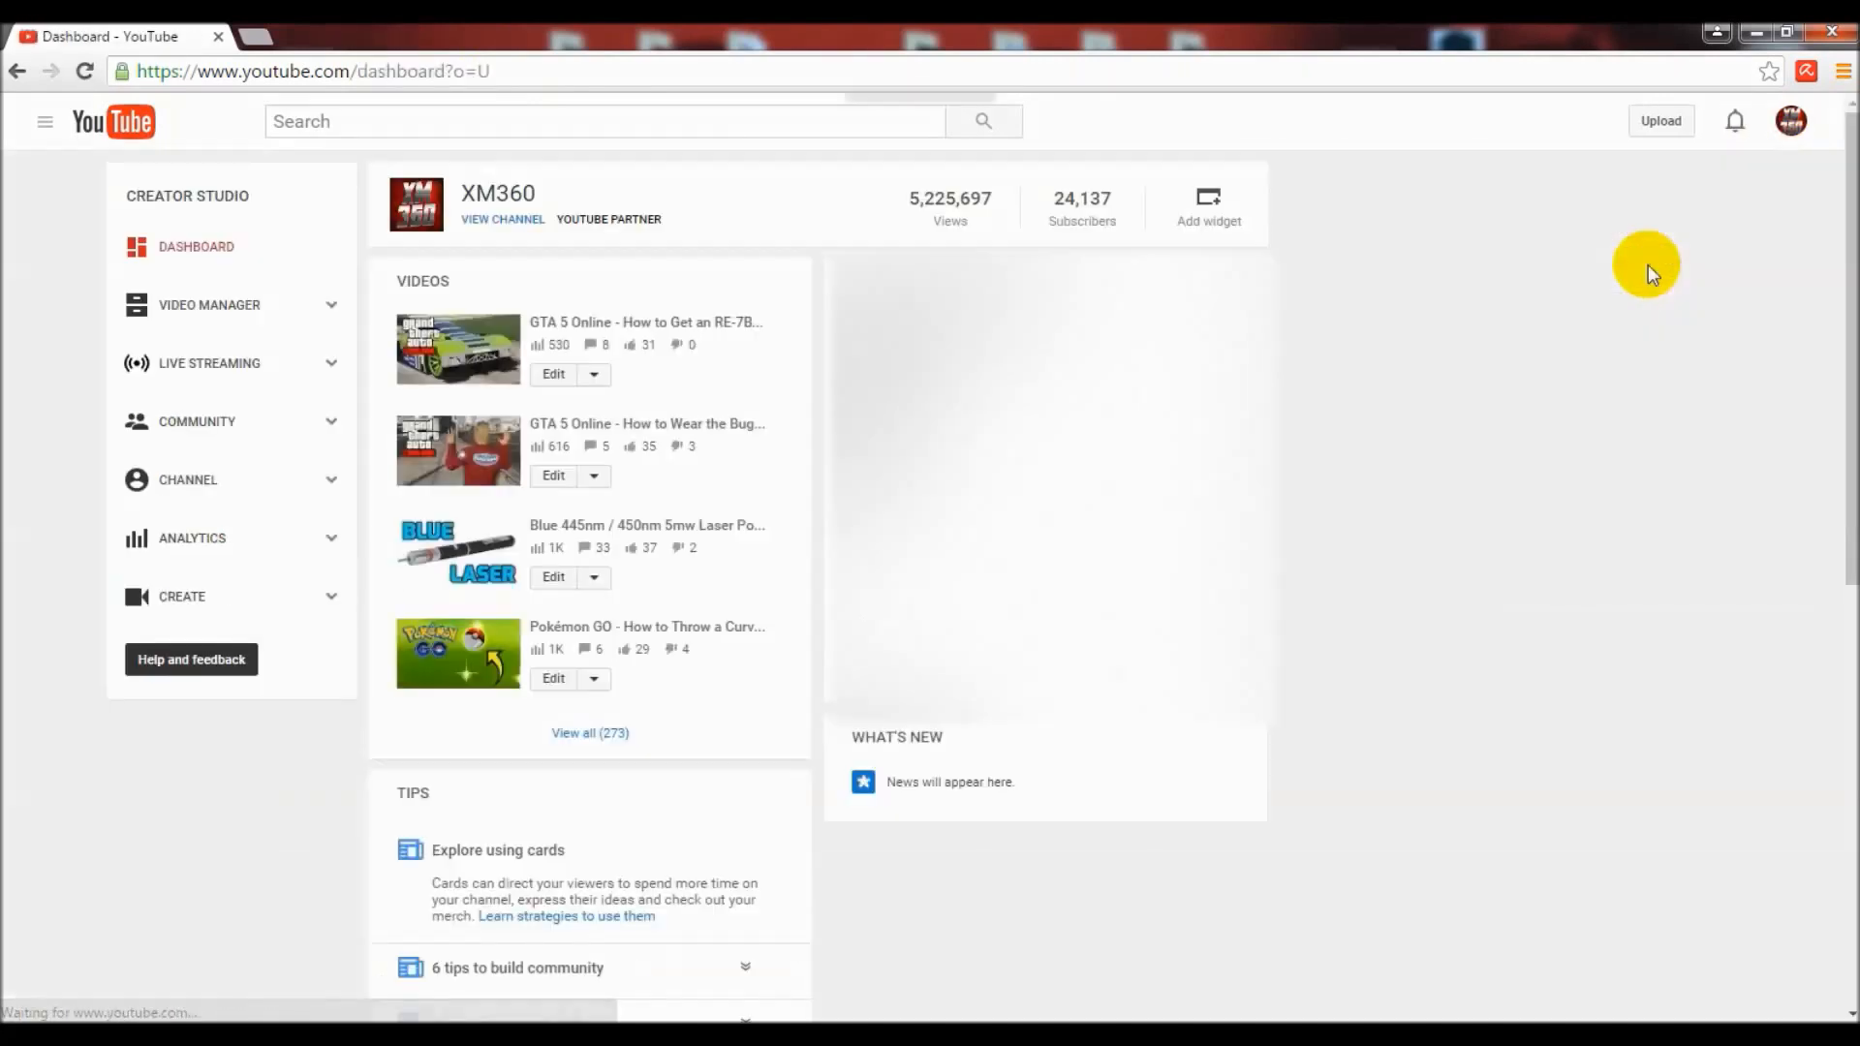
mouse_move(233, 480)
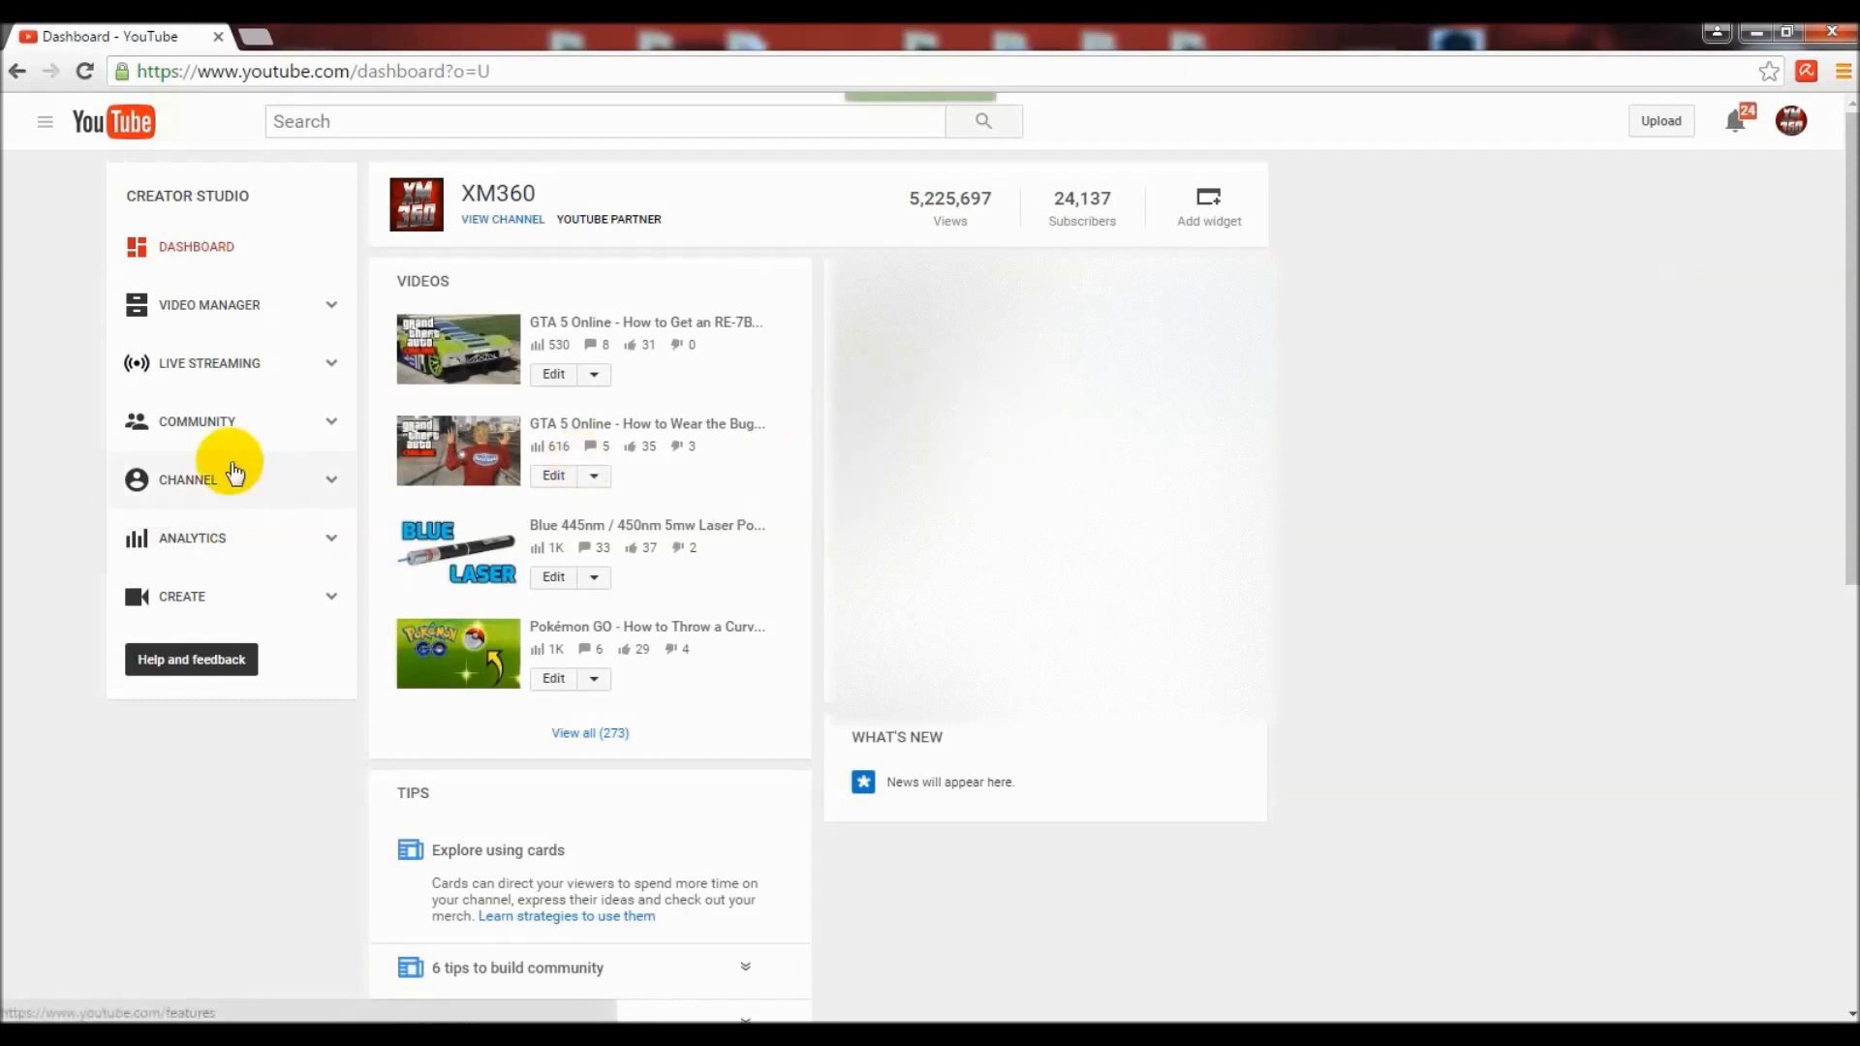
click(187, 479)
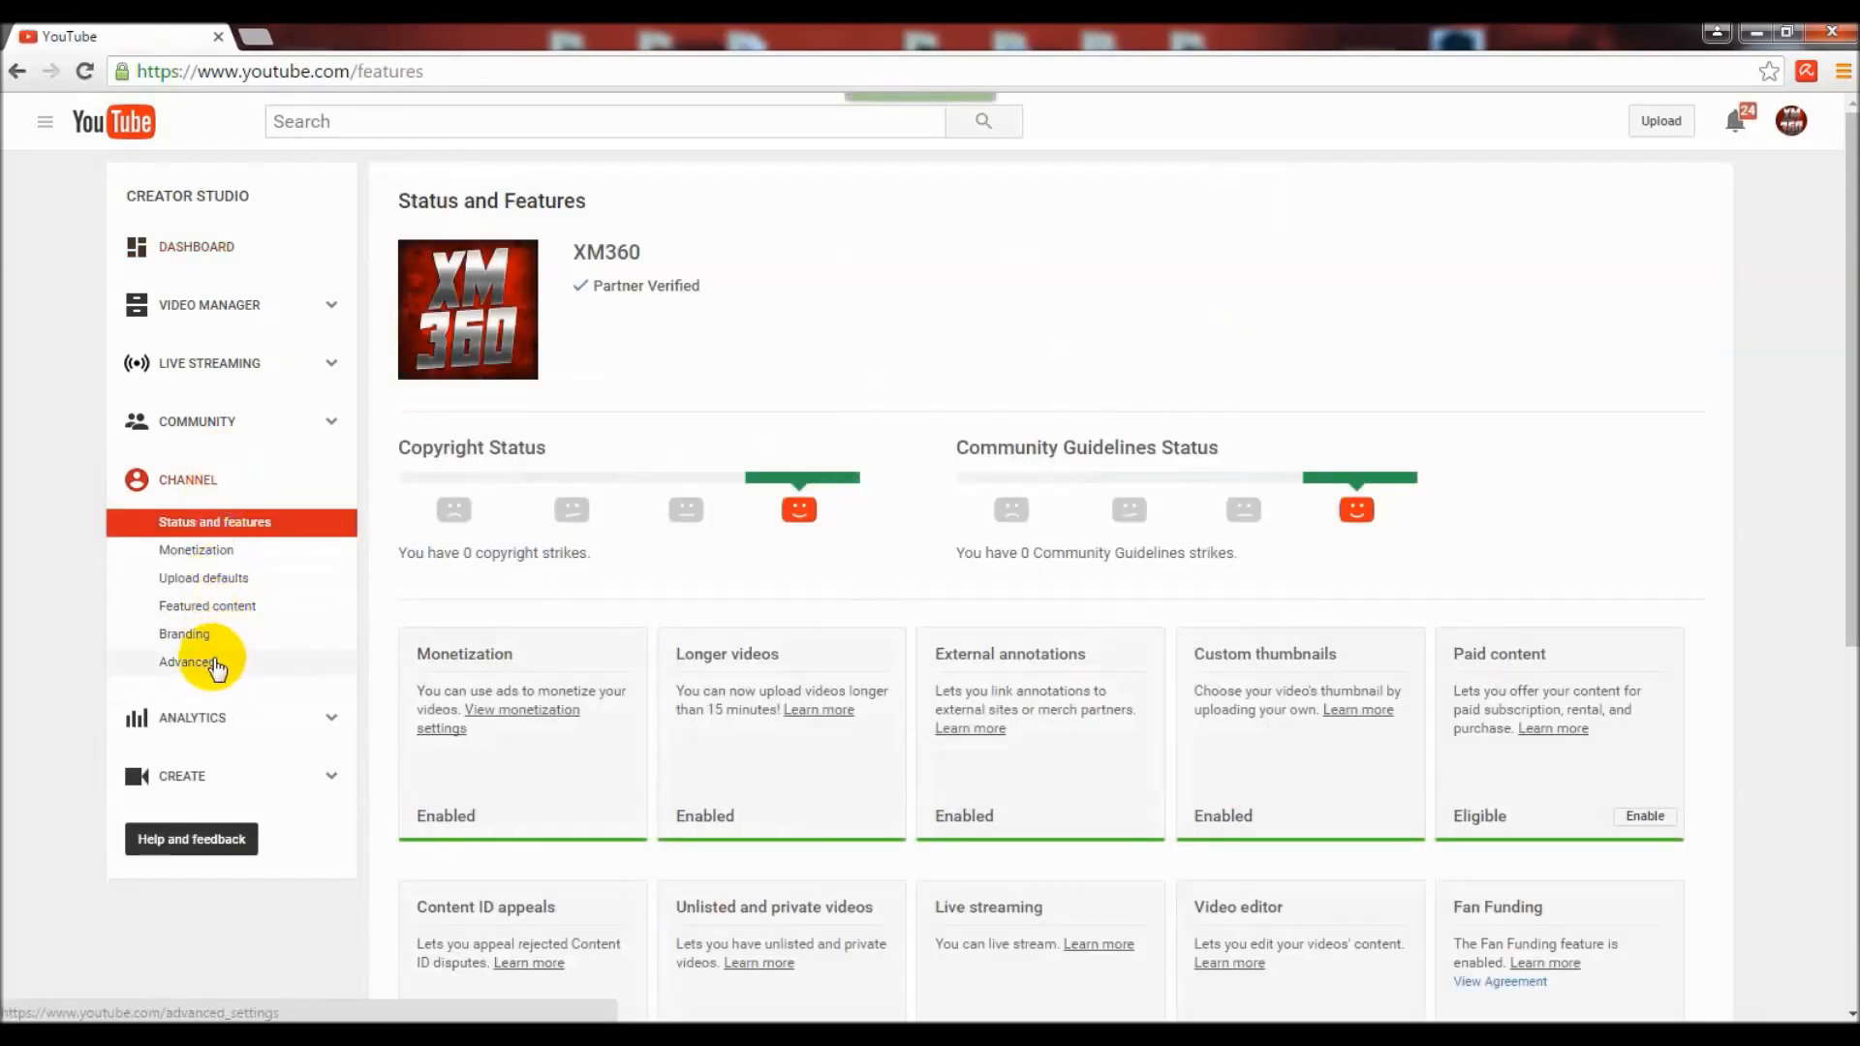
click(187, 662)
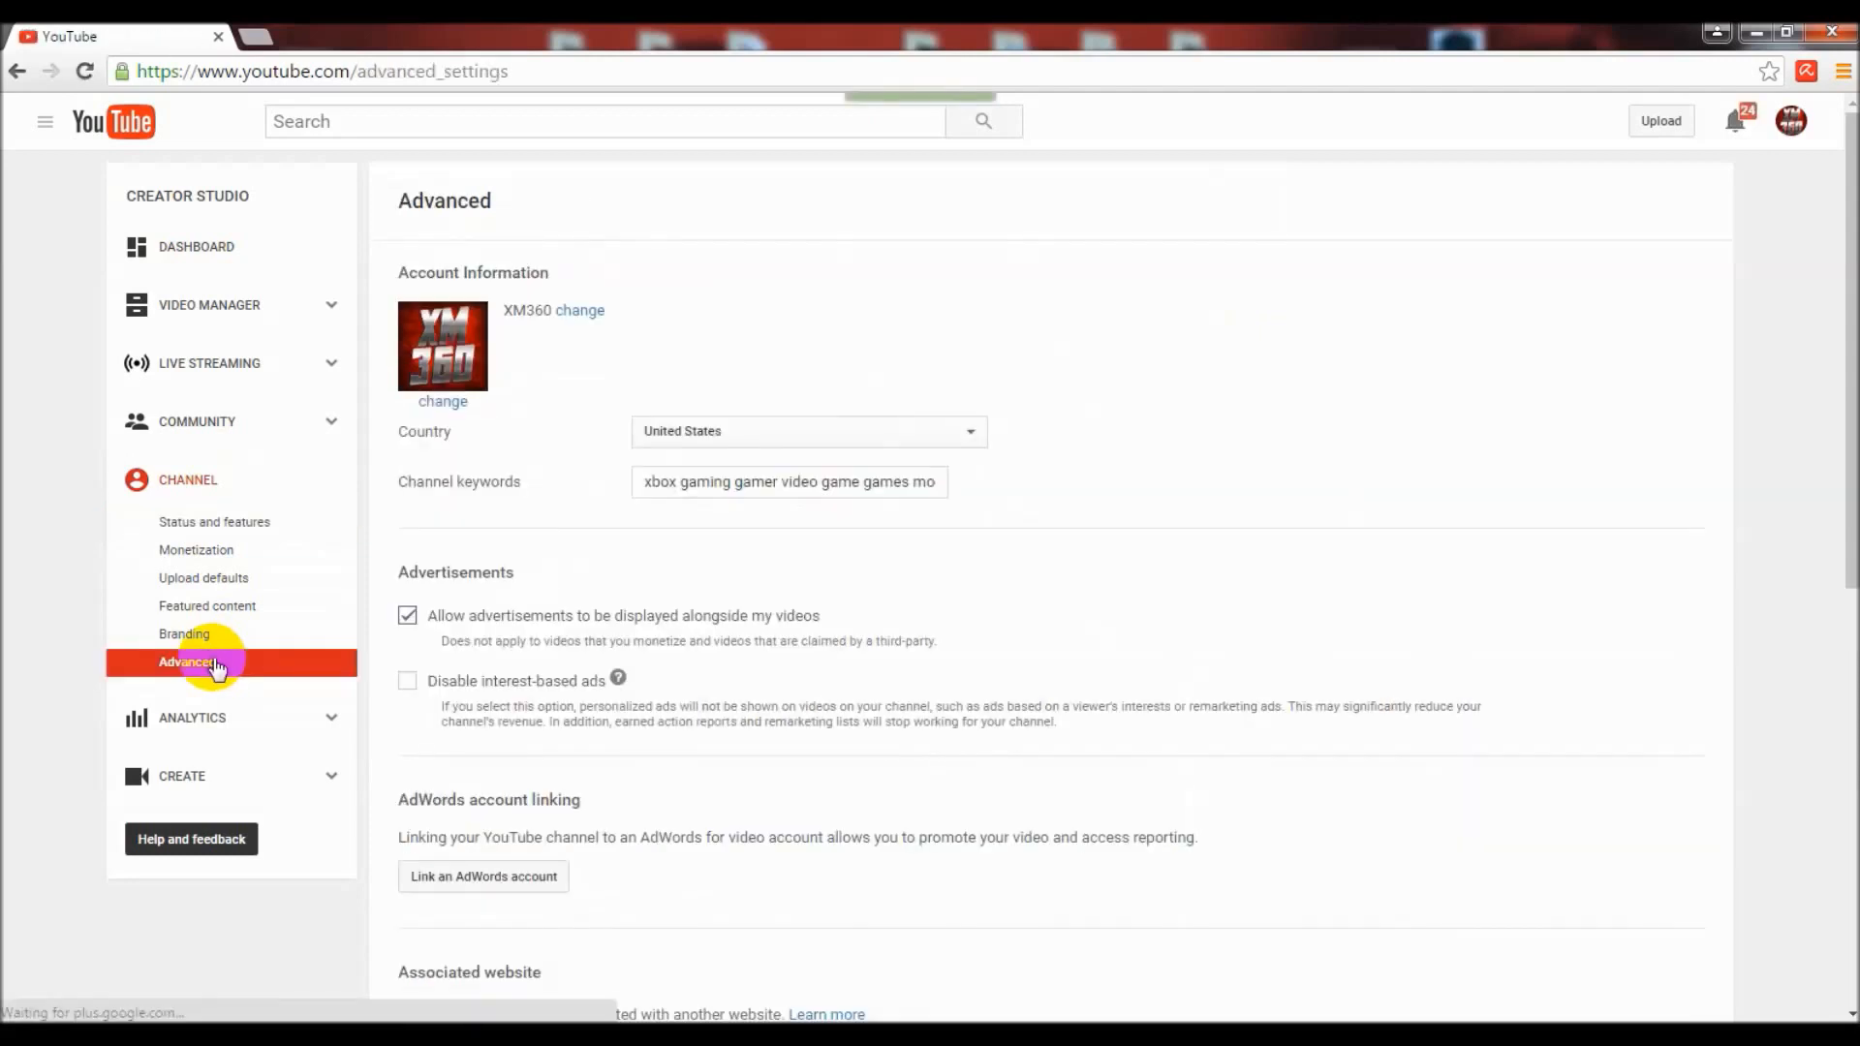
mouse_move(414, 486)
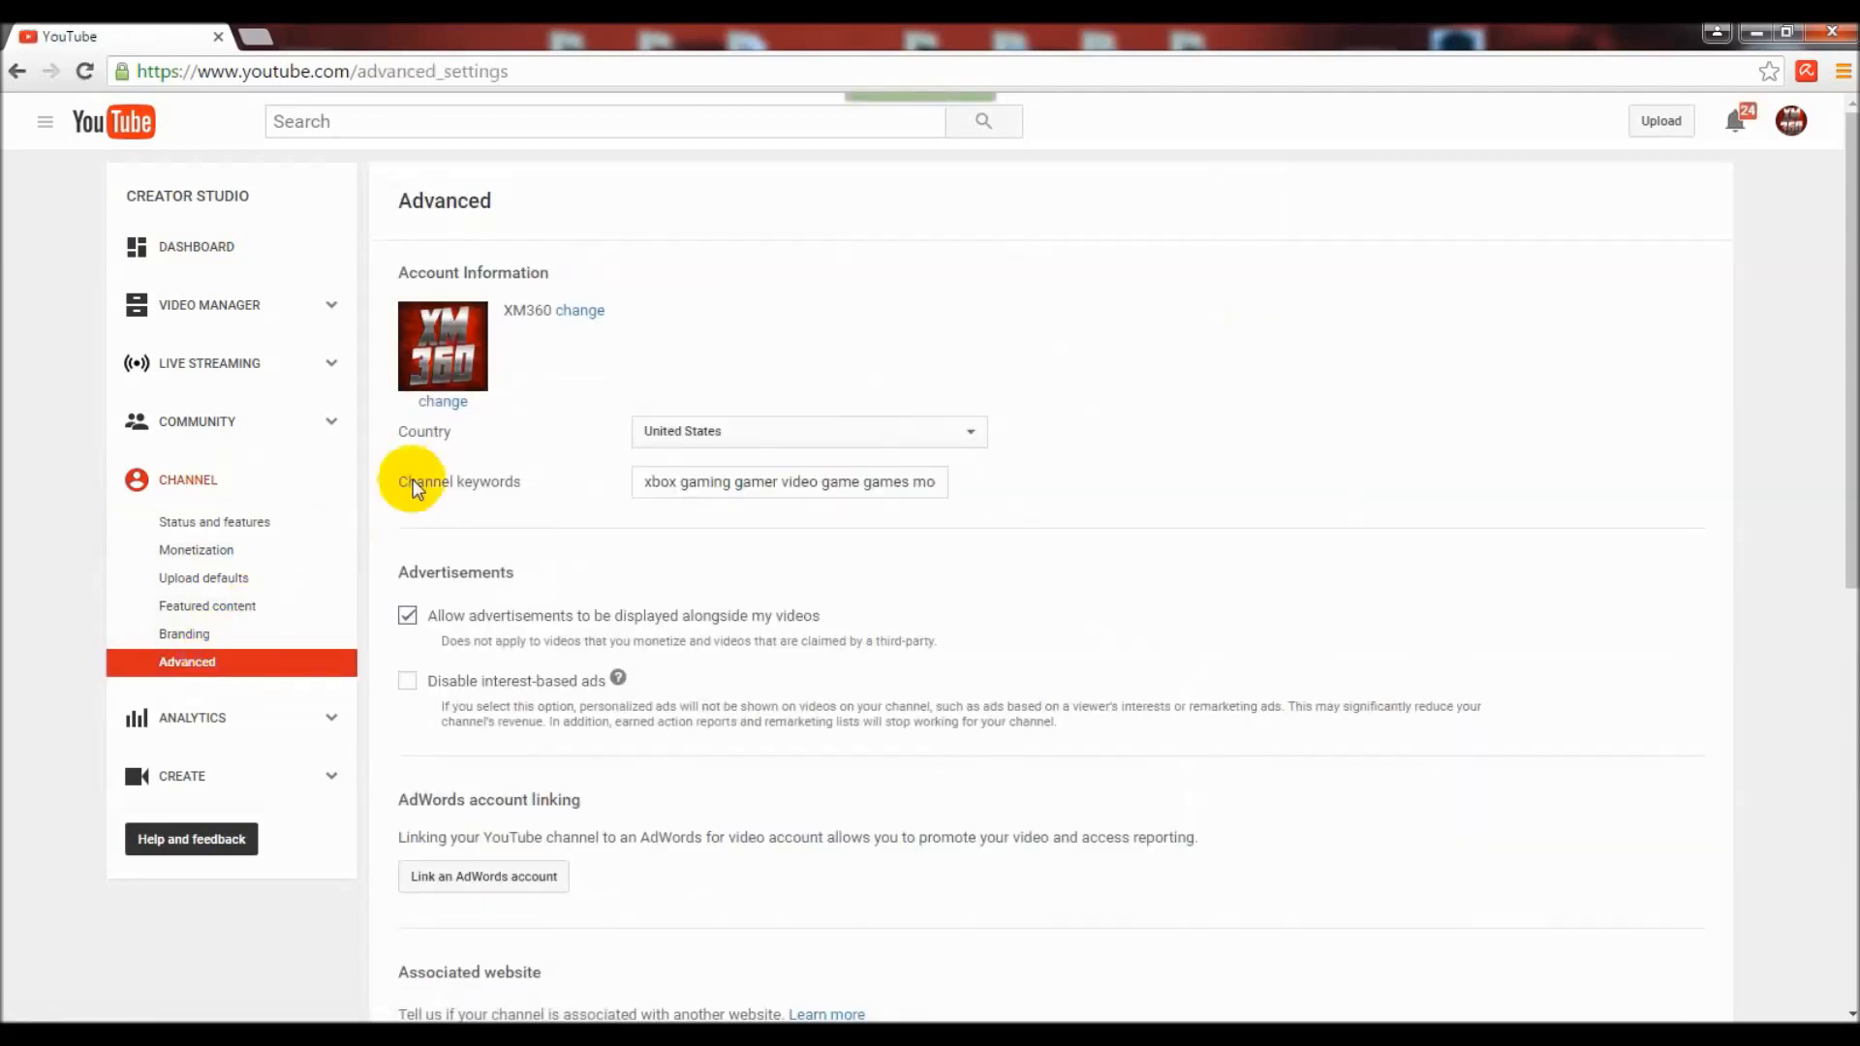
mouse_move(807, 354)
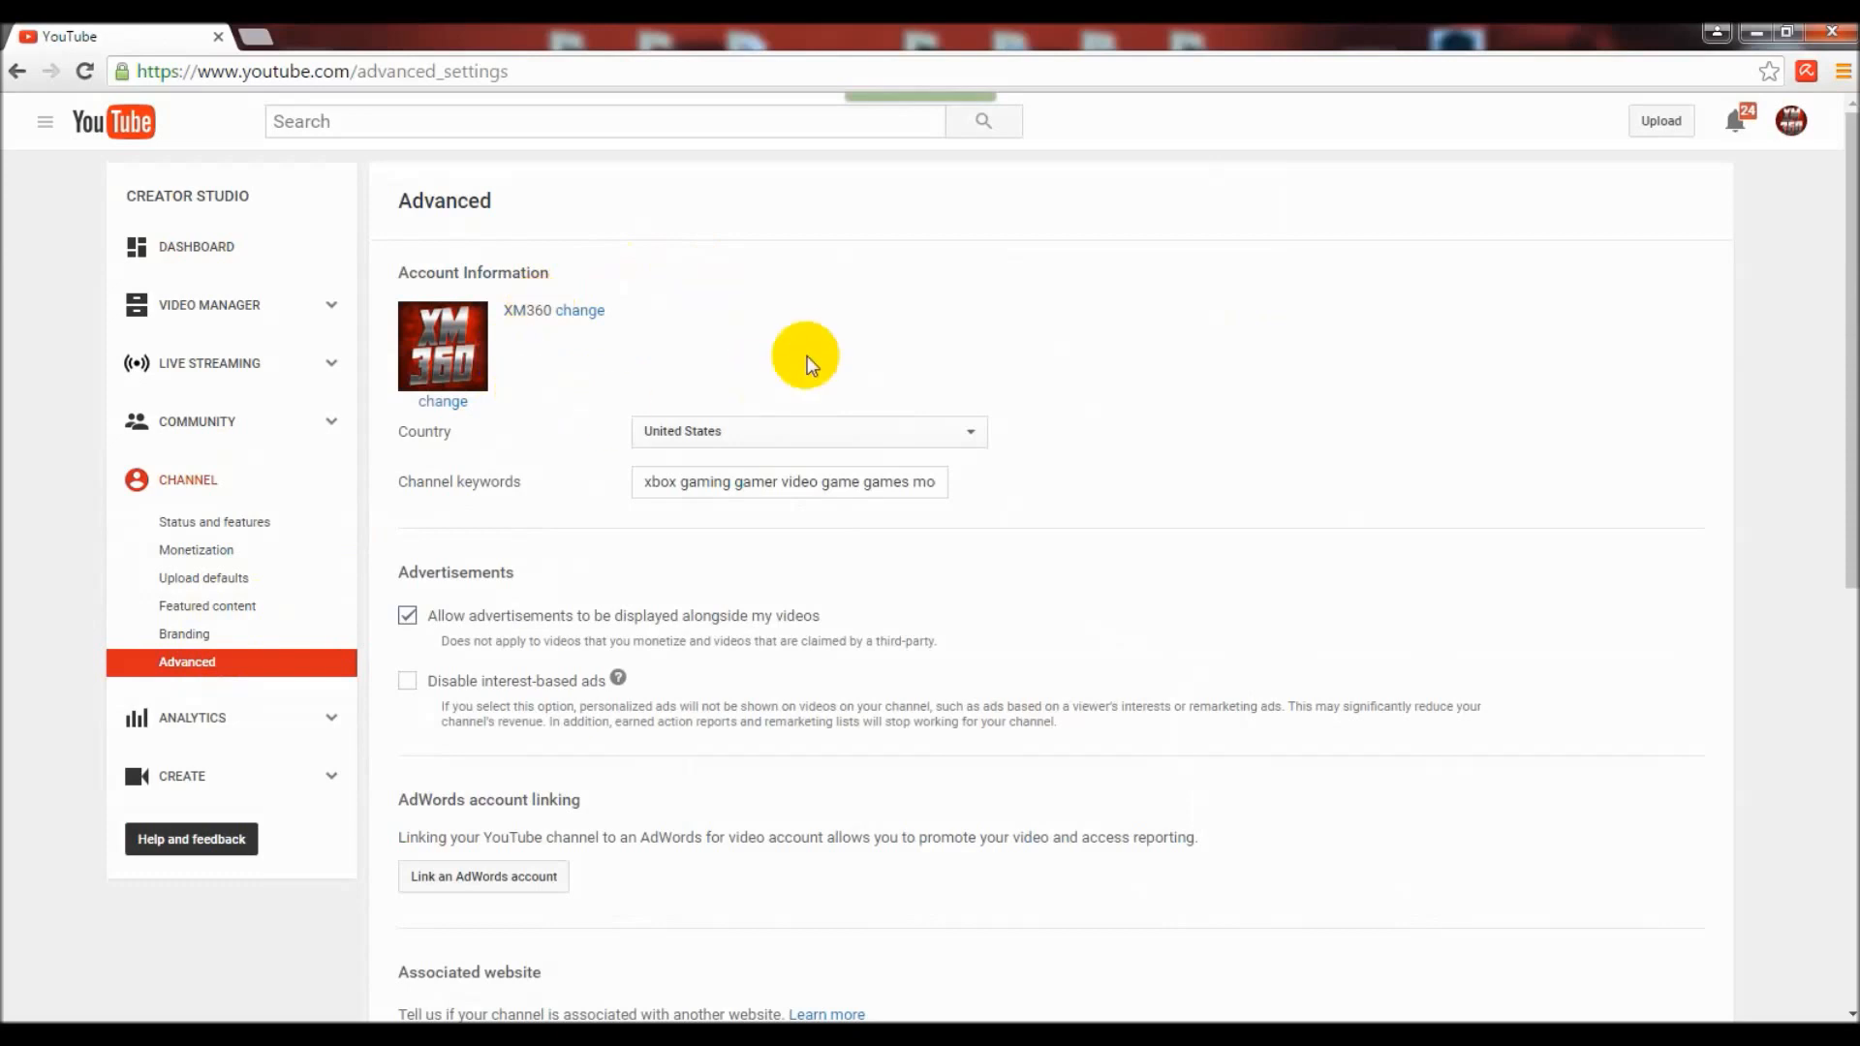
mouse_move(701, 345)
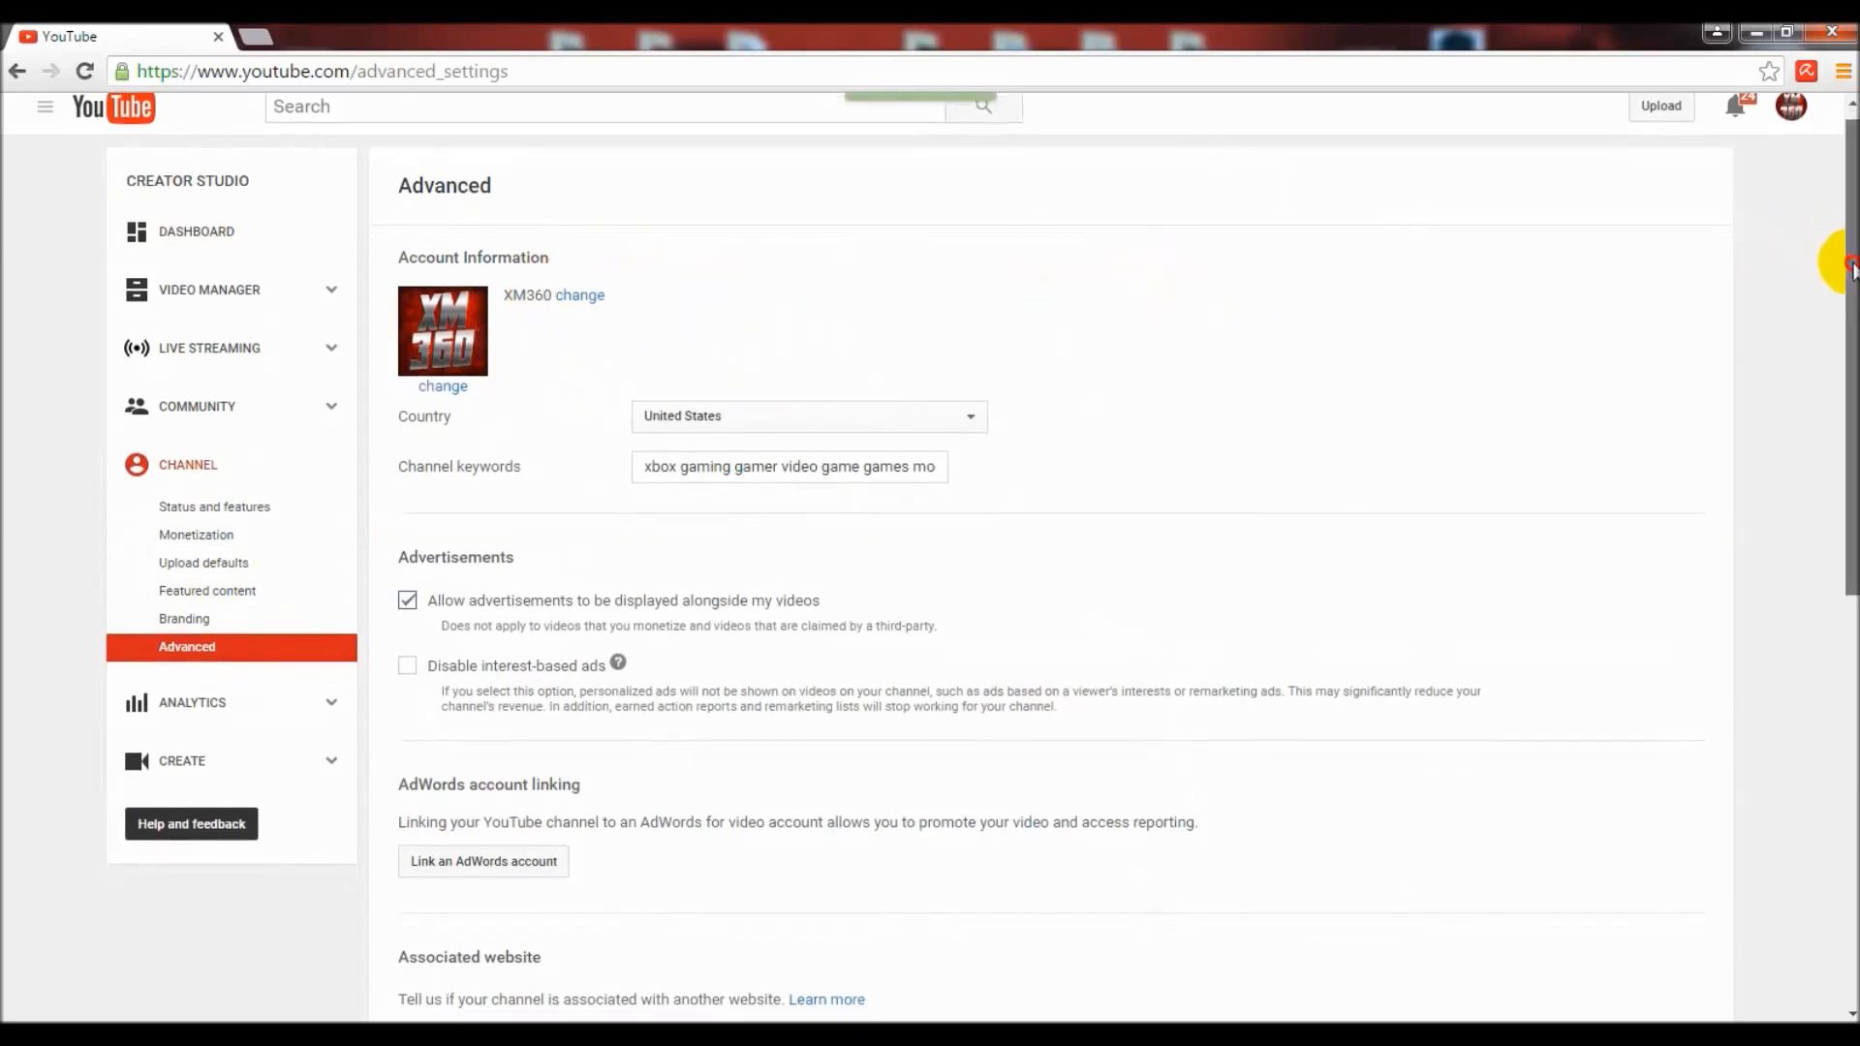
Scroll through the Advanced settings to review account info, associated website and analytics ID.
scroll(down, 3)
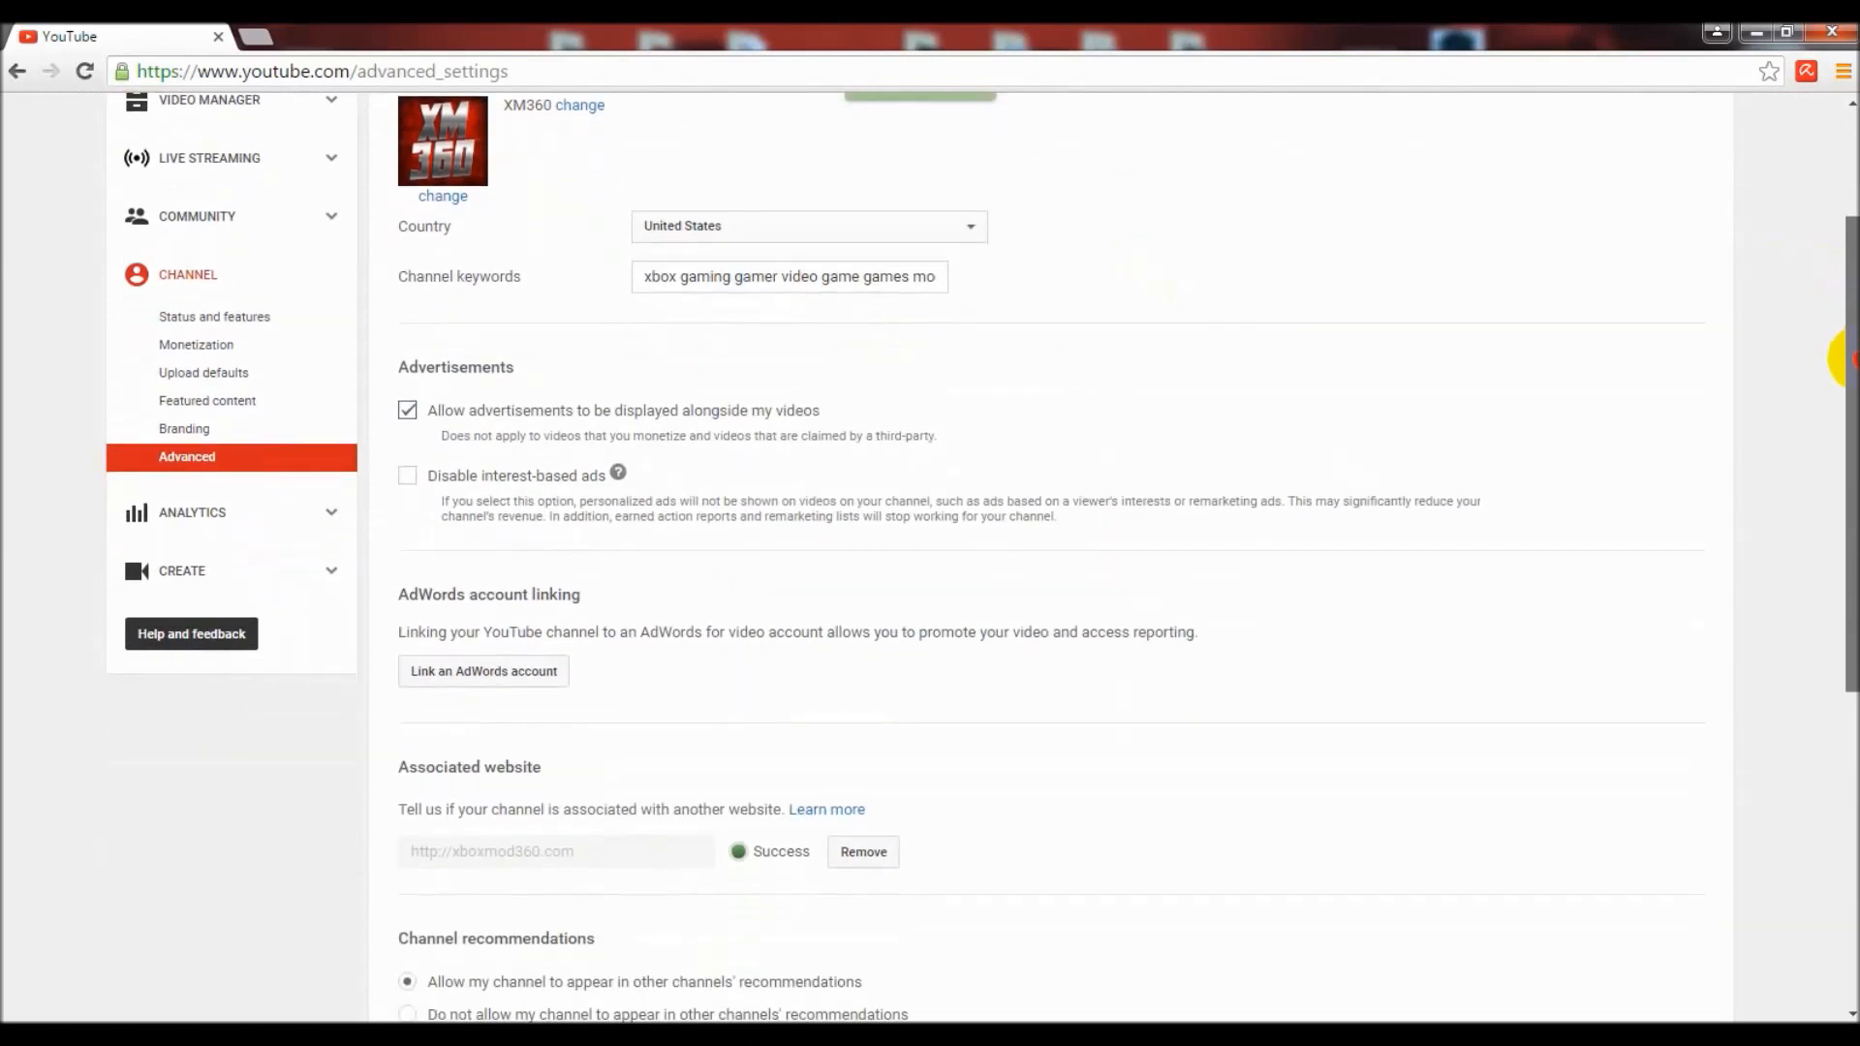
scroll(down, 3)
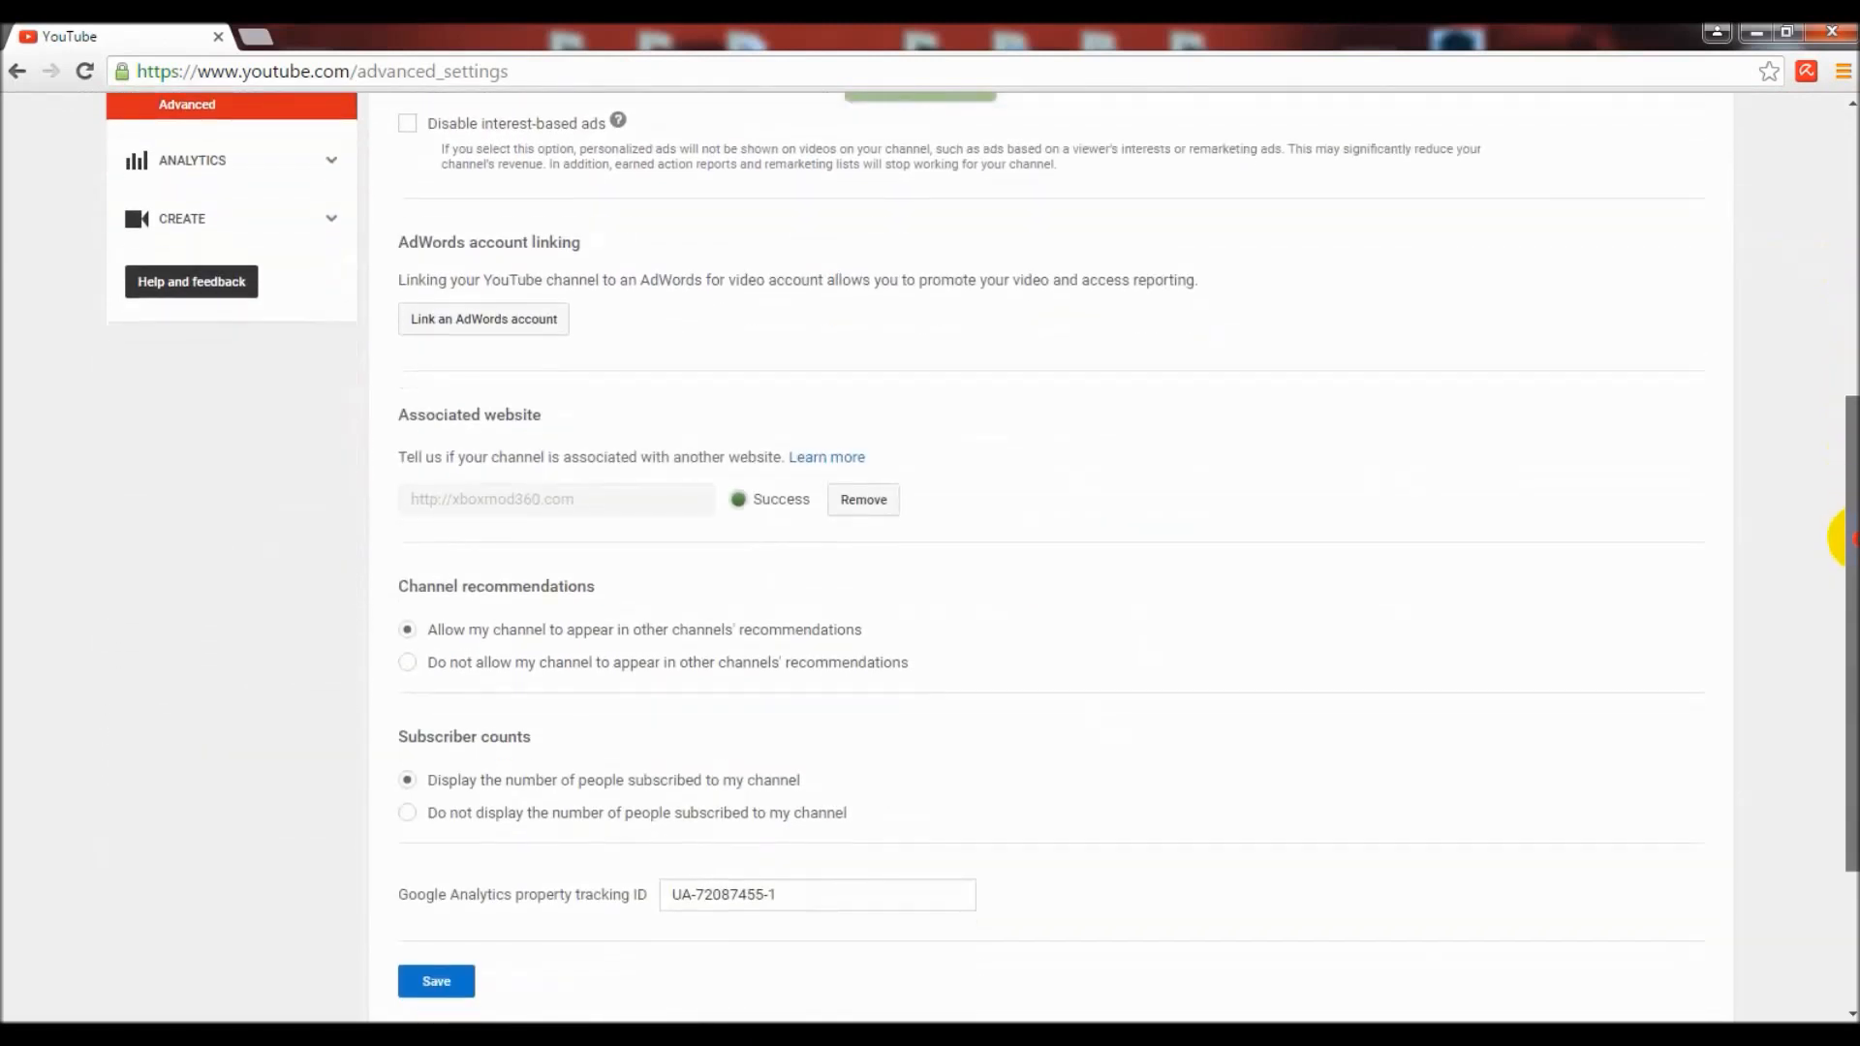
scroll(down, 3)
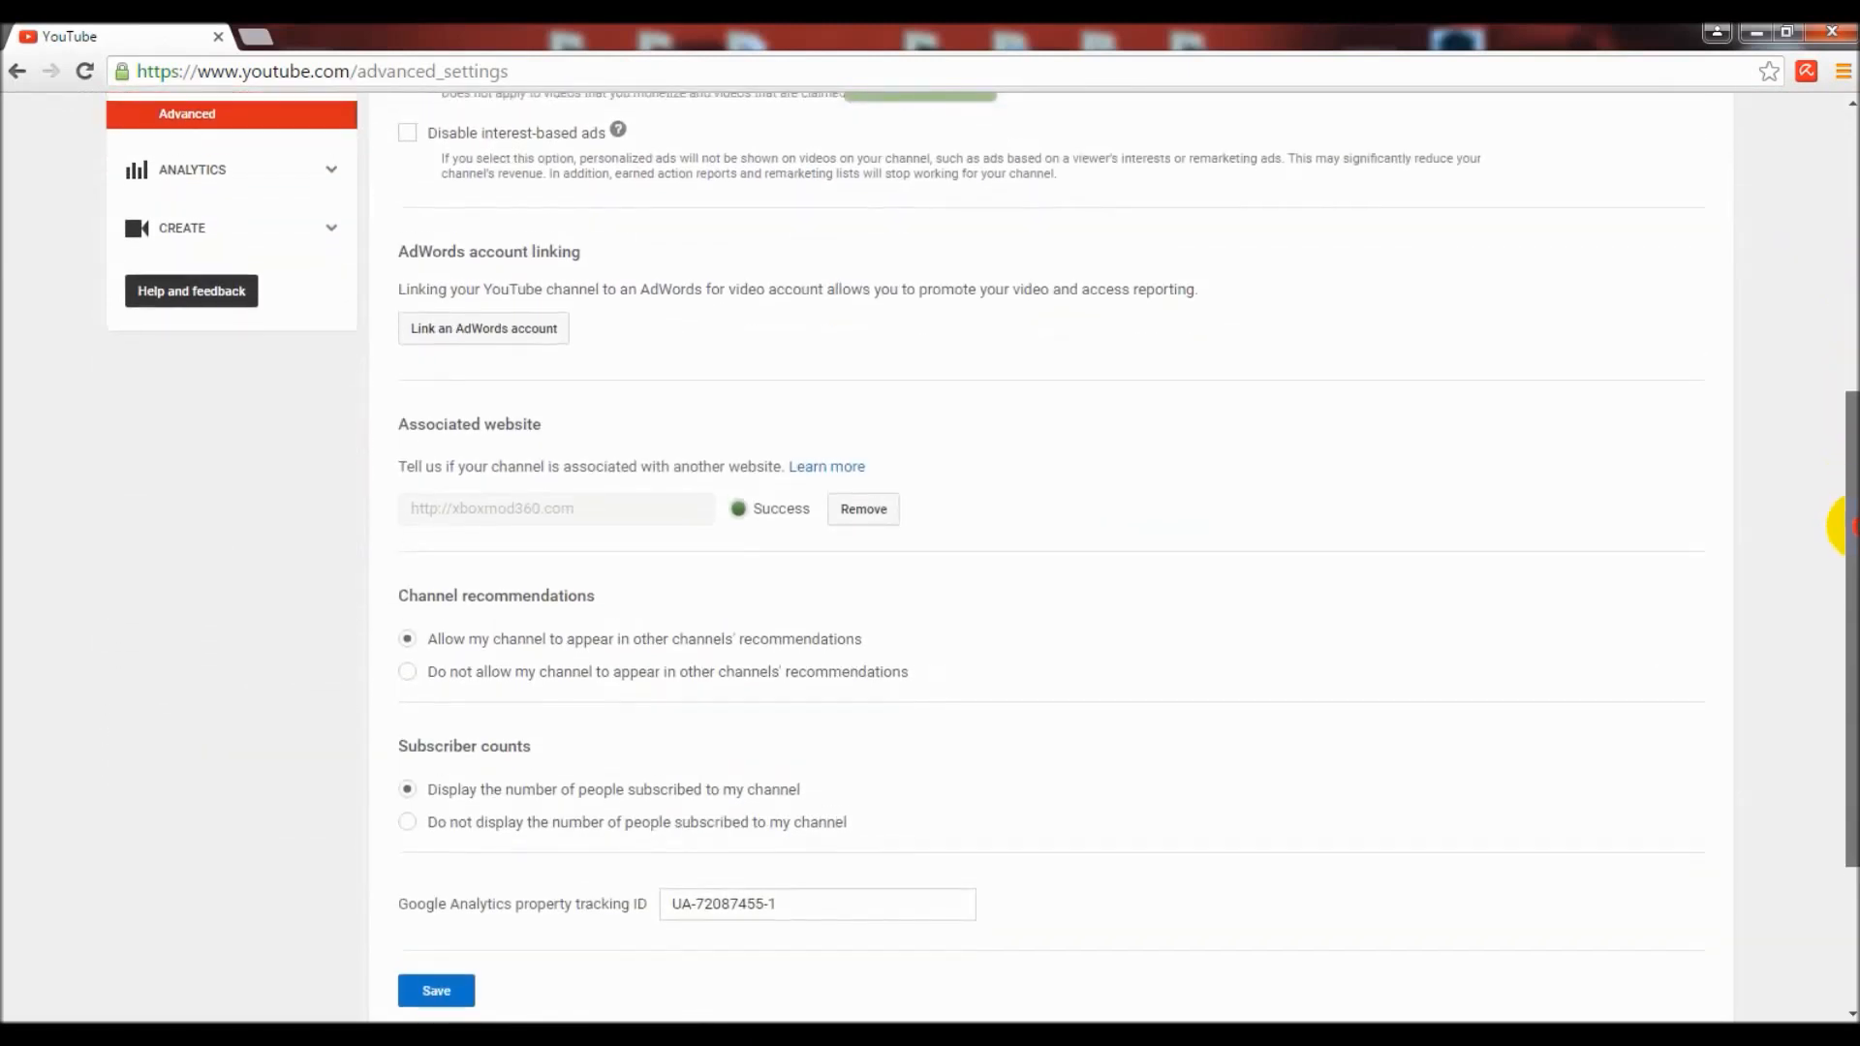
scroll(up, 3)
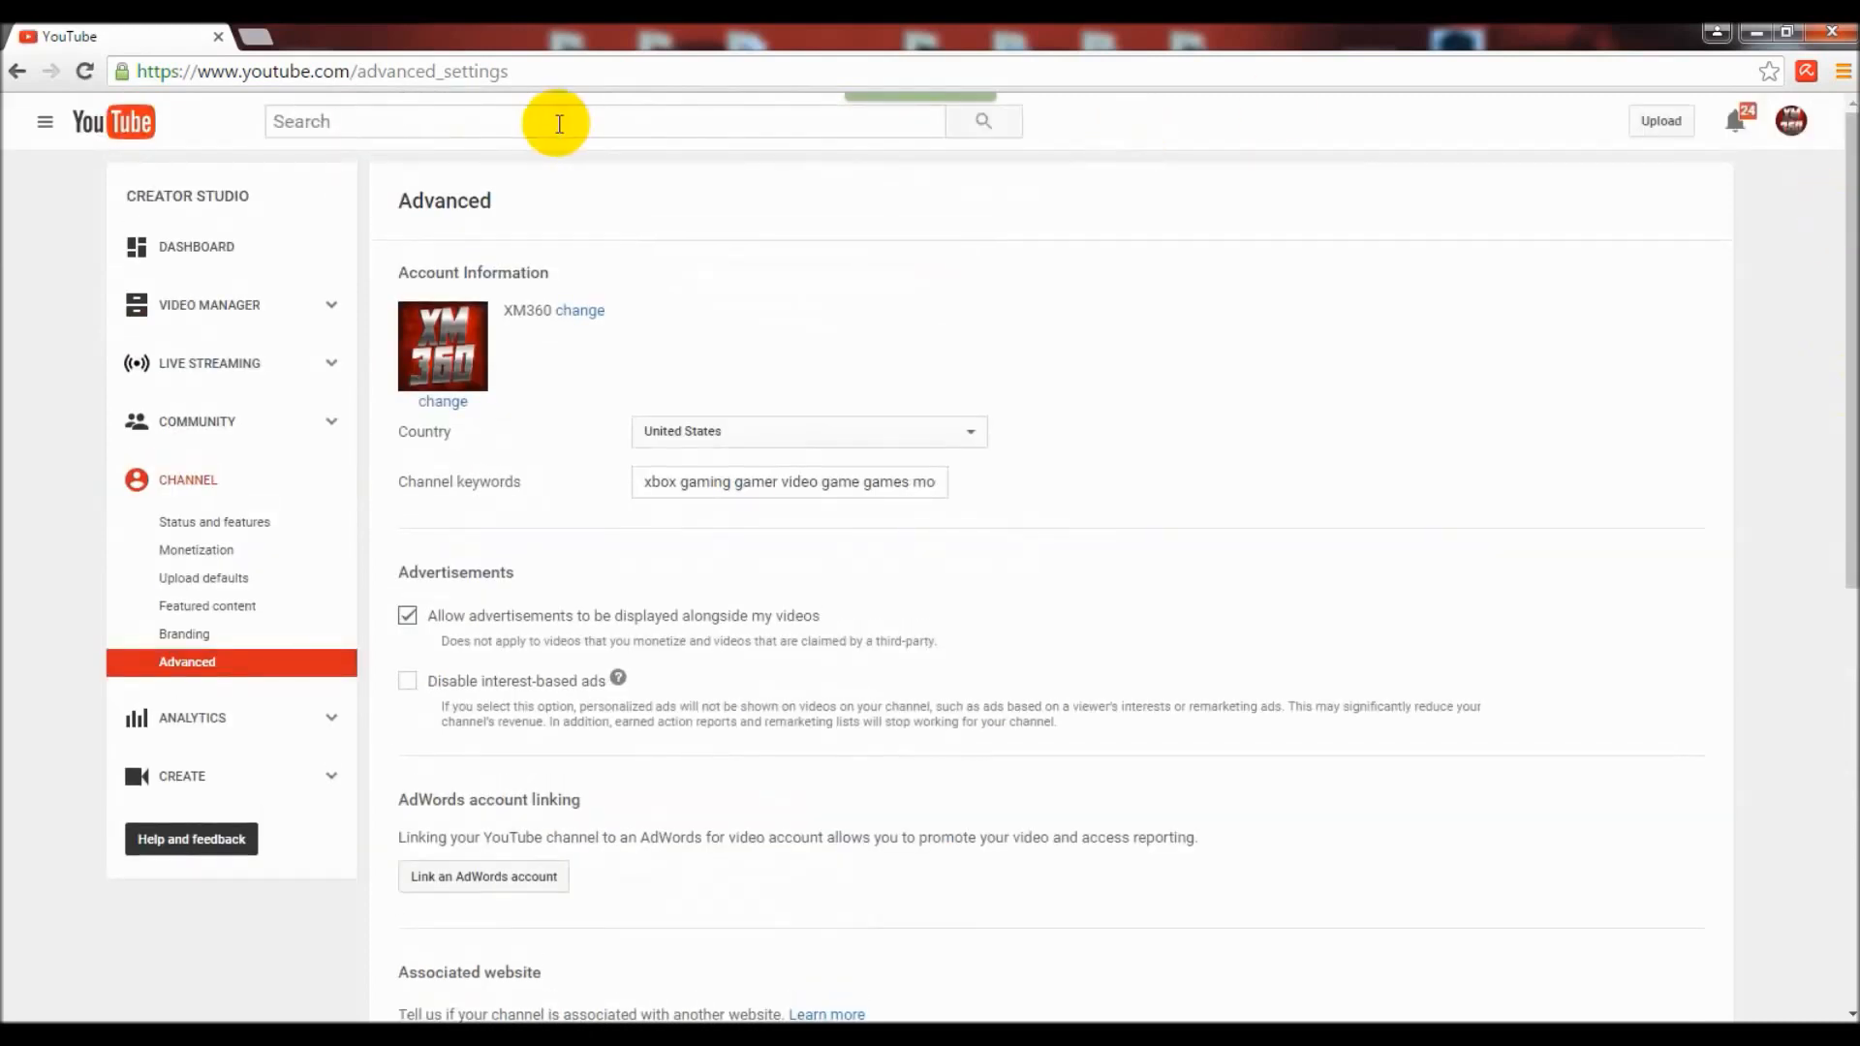
mouse_move(430, 100)
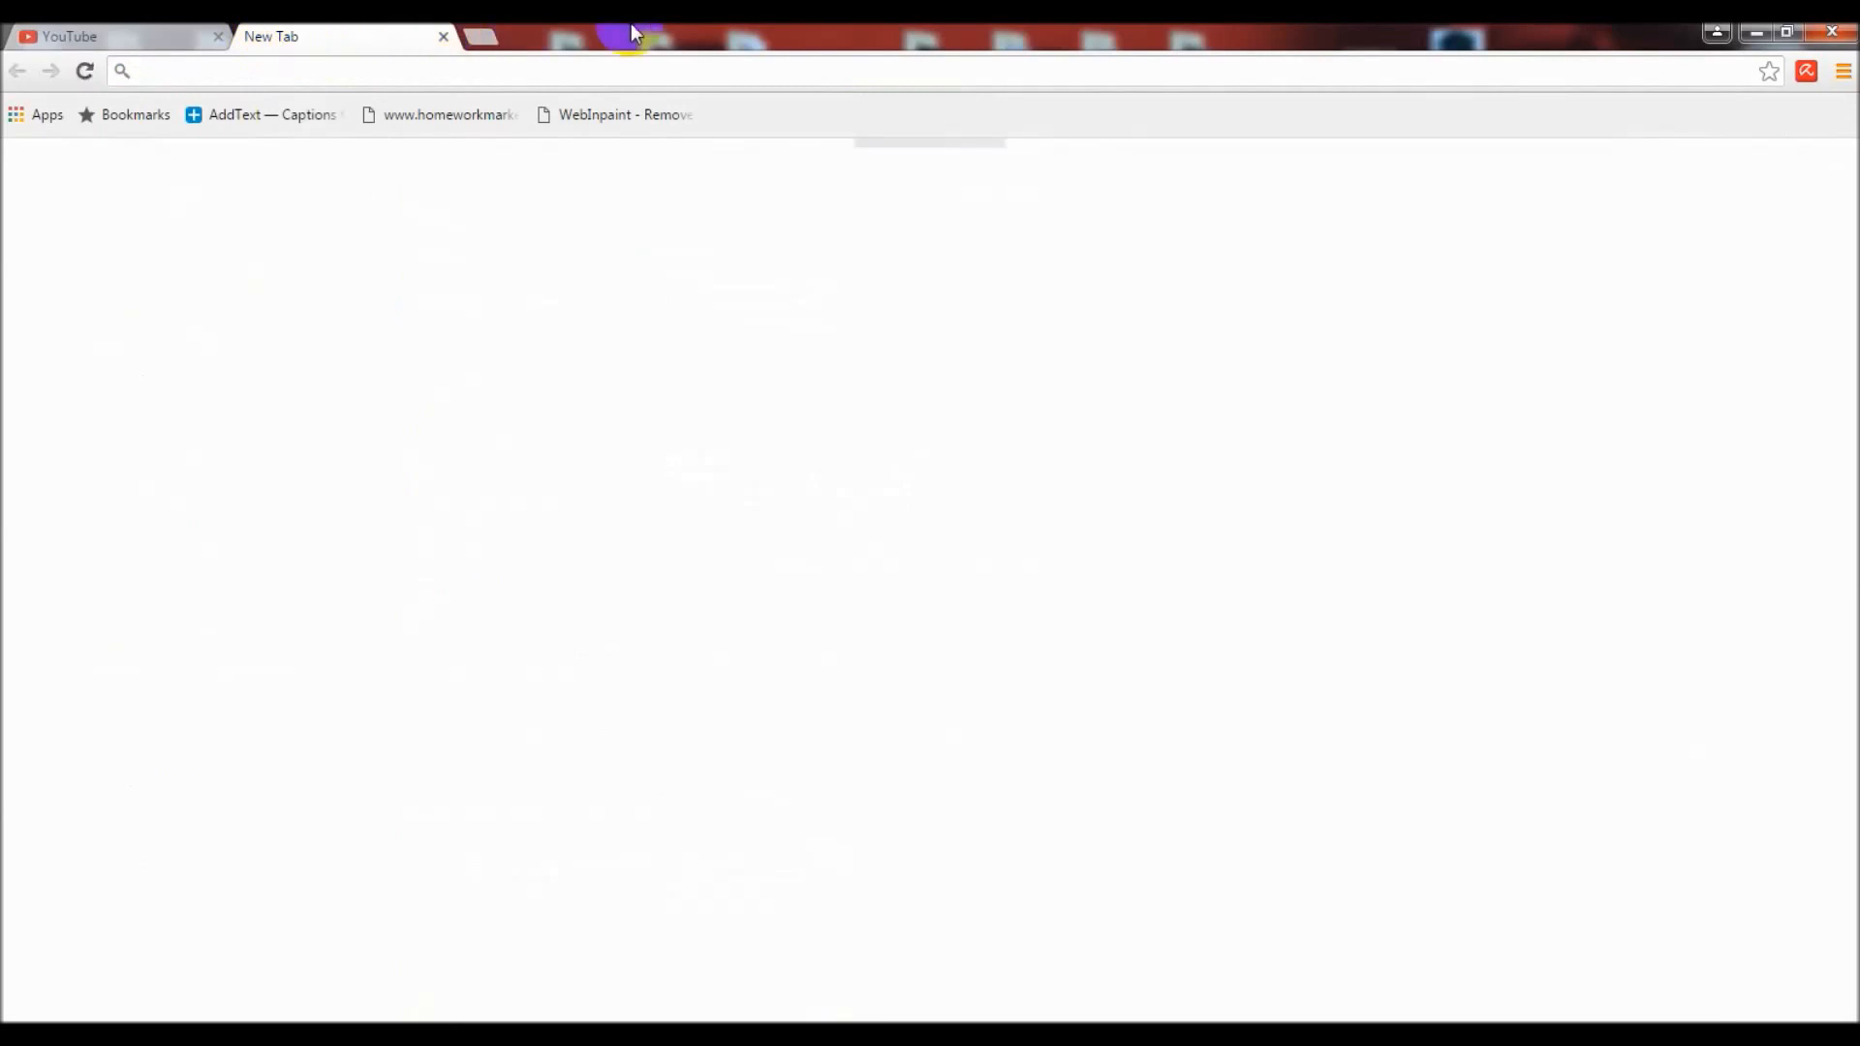
Go to Gmail and read the YouTube Partner Support reply about accepting the reserved custom URL.
text(gmail.google.com/mail/u/0/#inbox/15655d7495bf1943)
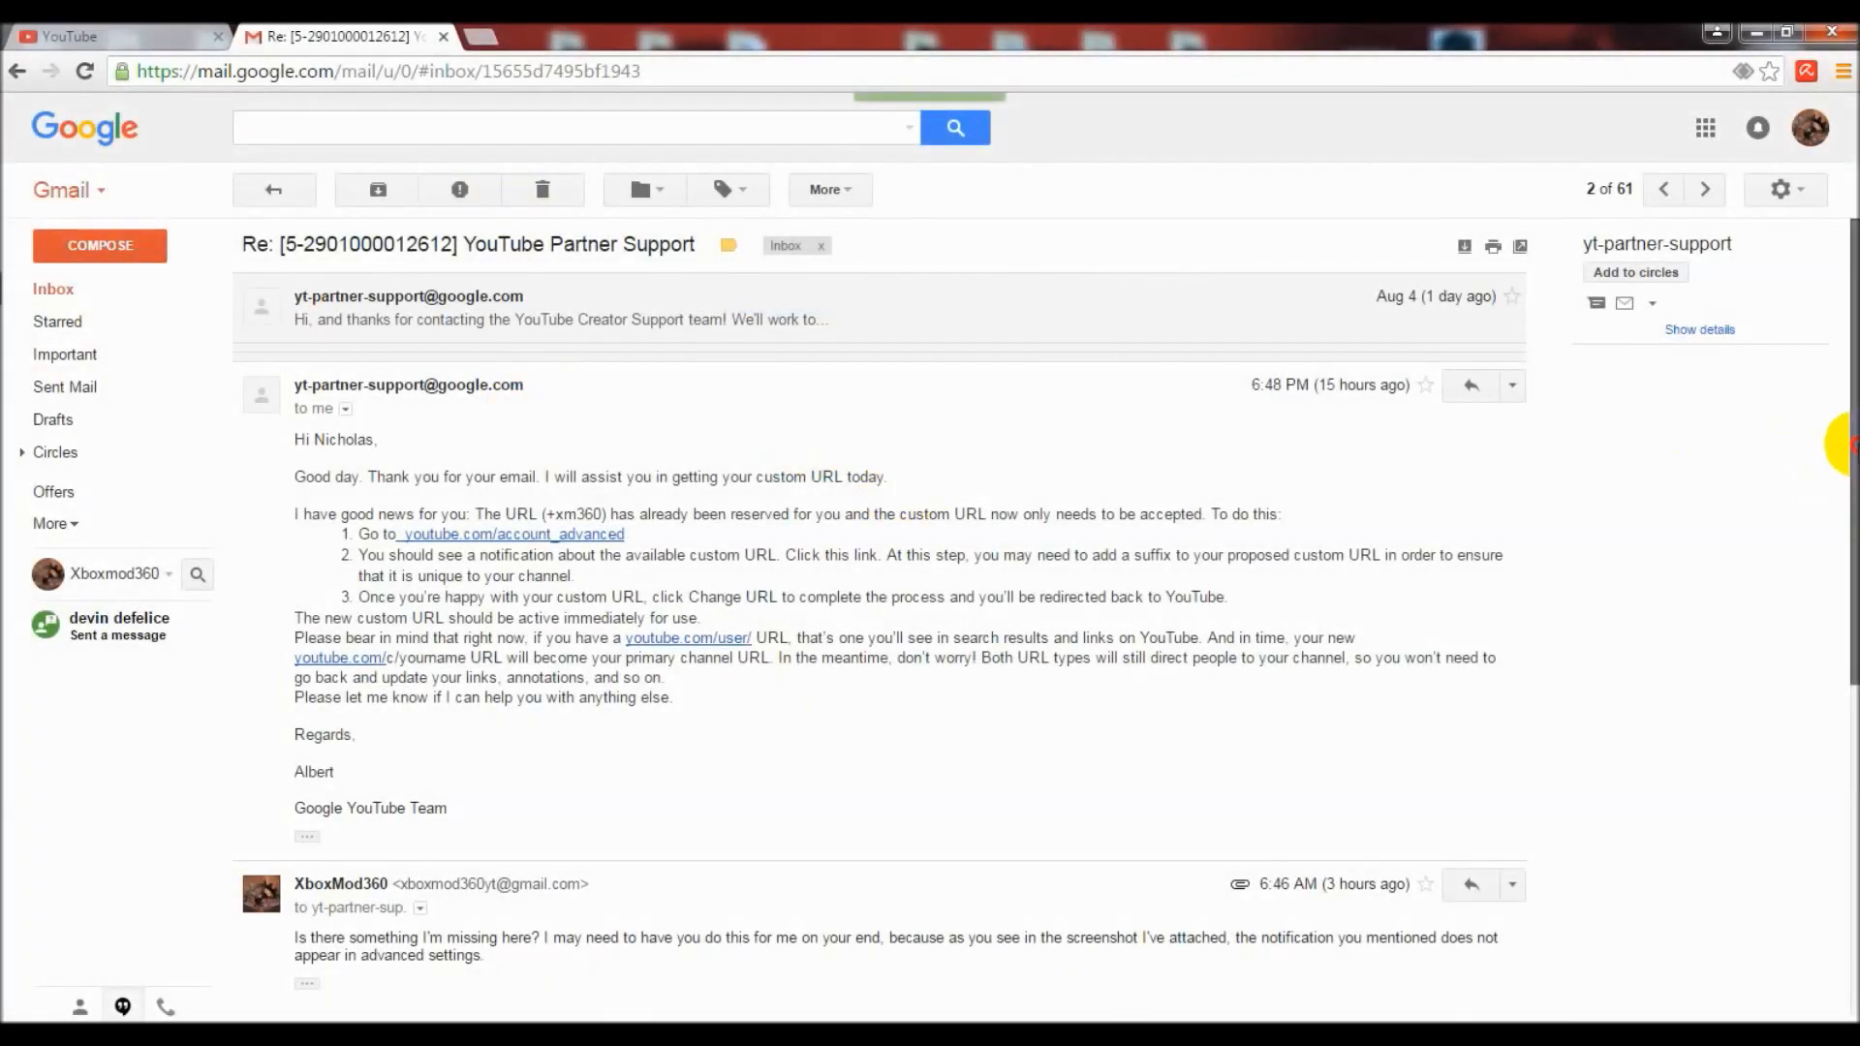
scroll(down, 3)
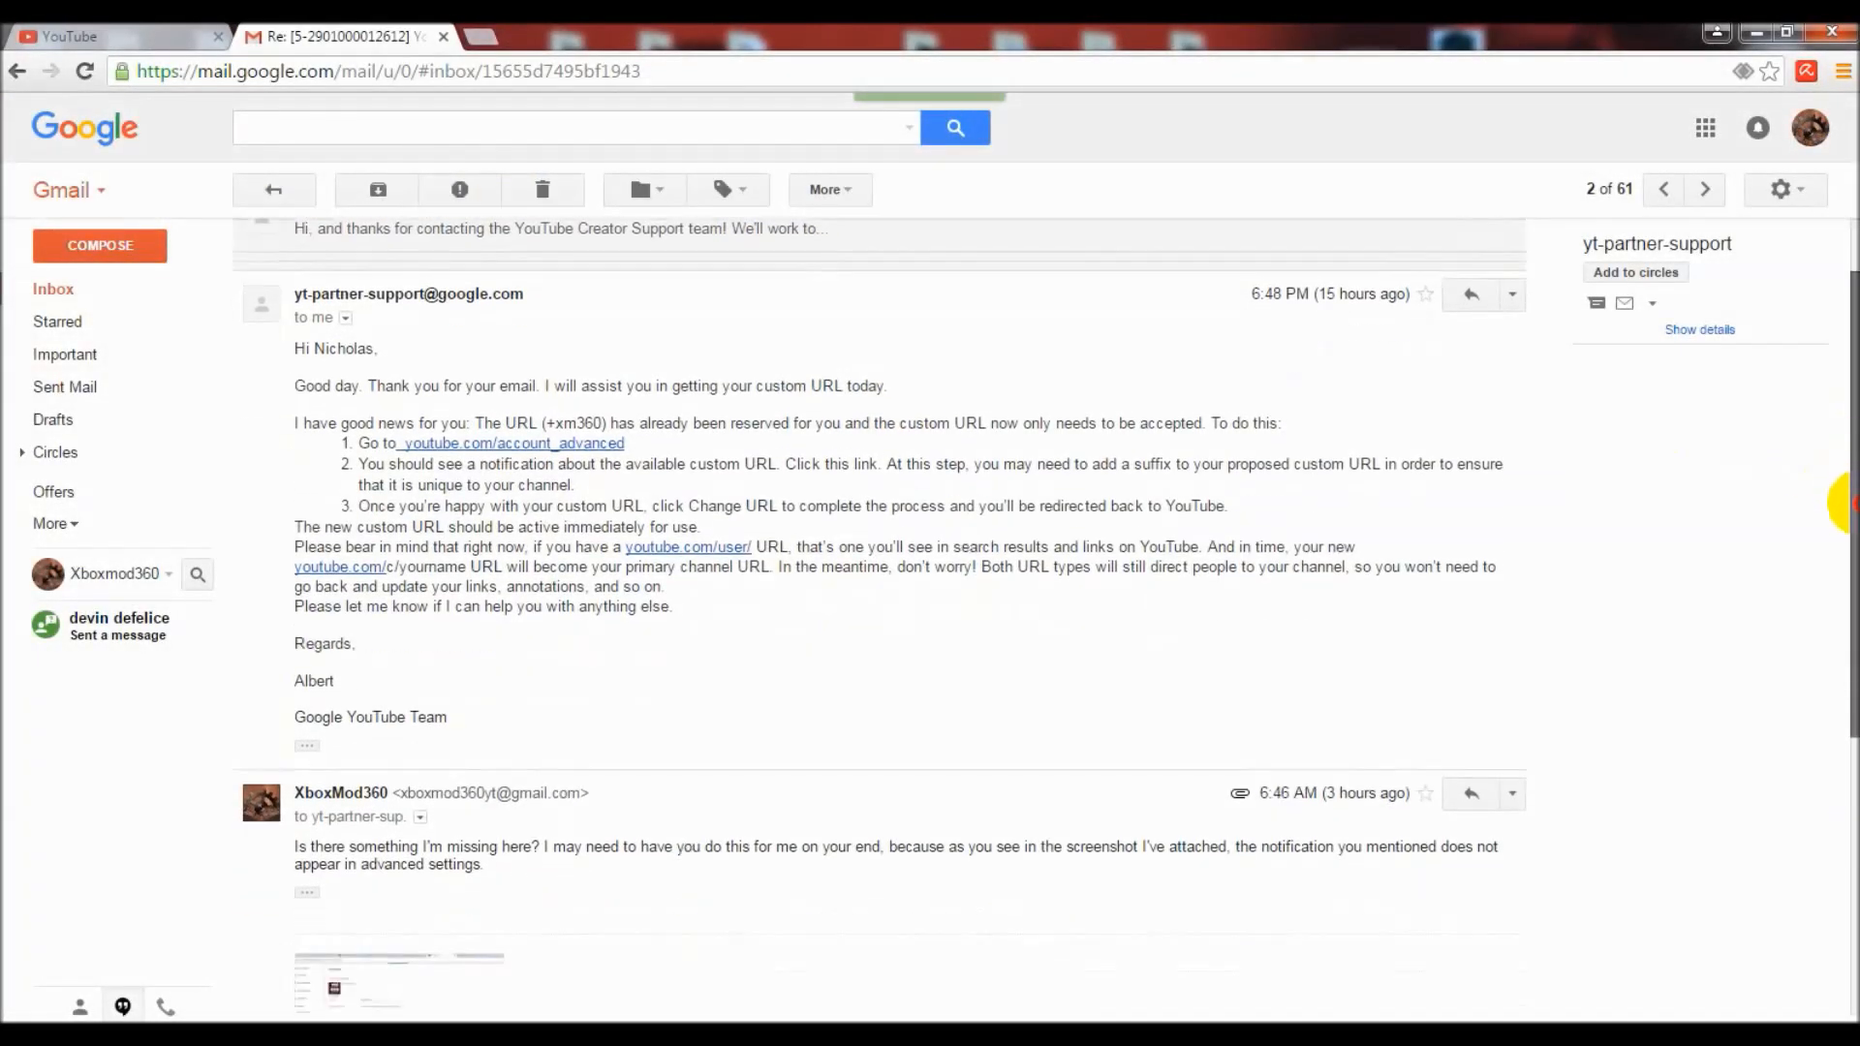
scroll(up, 3)
text(google team)
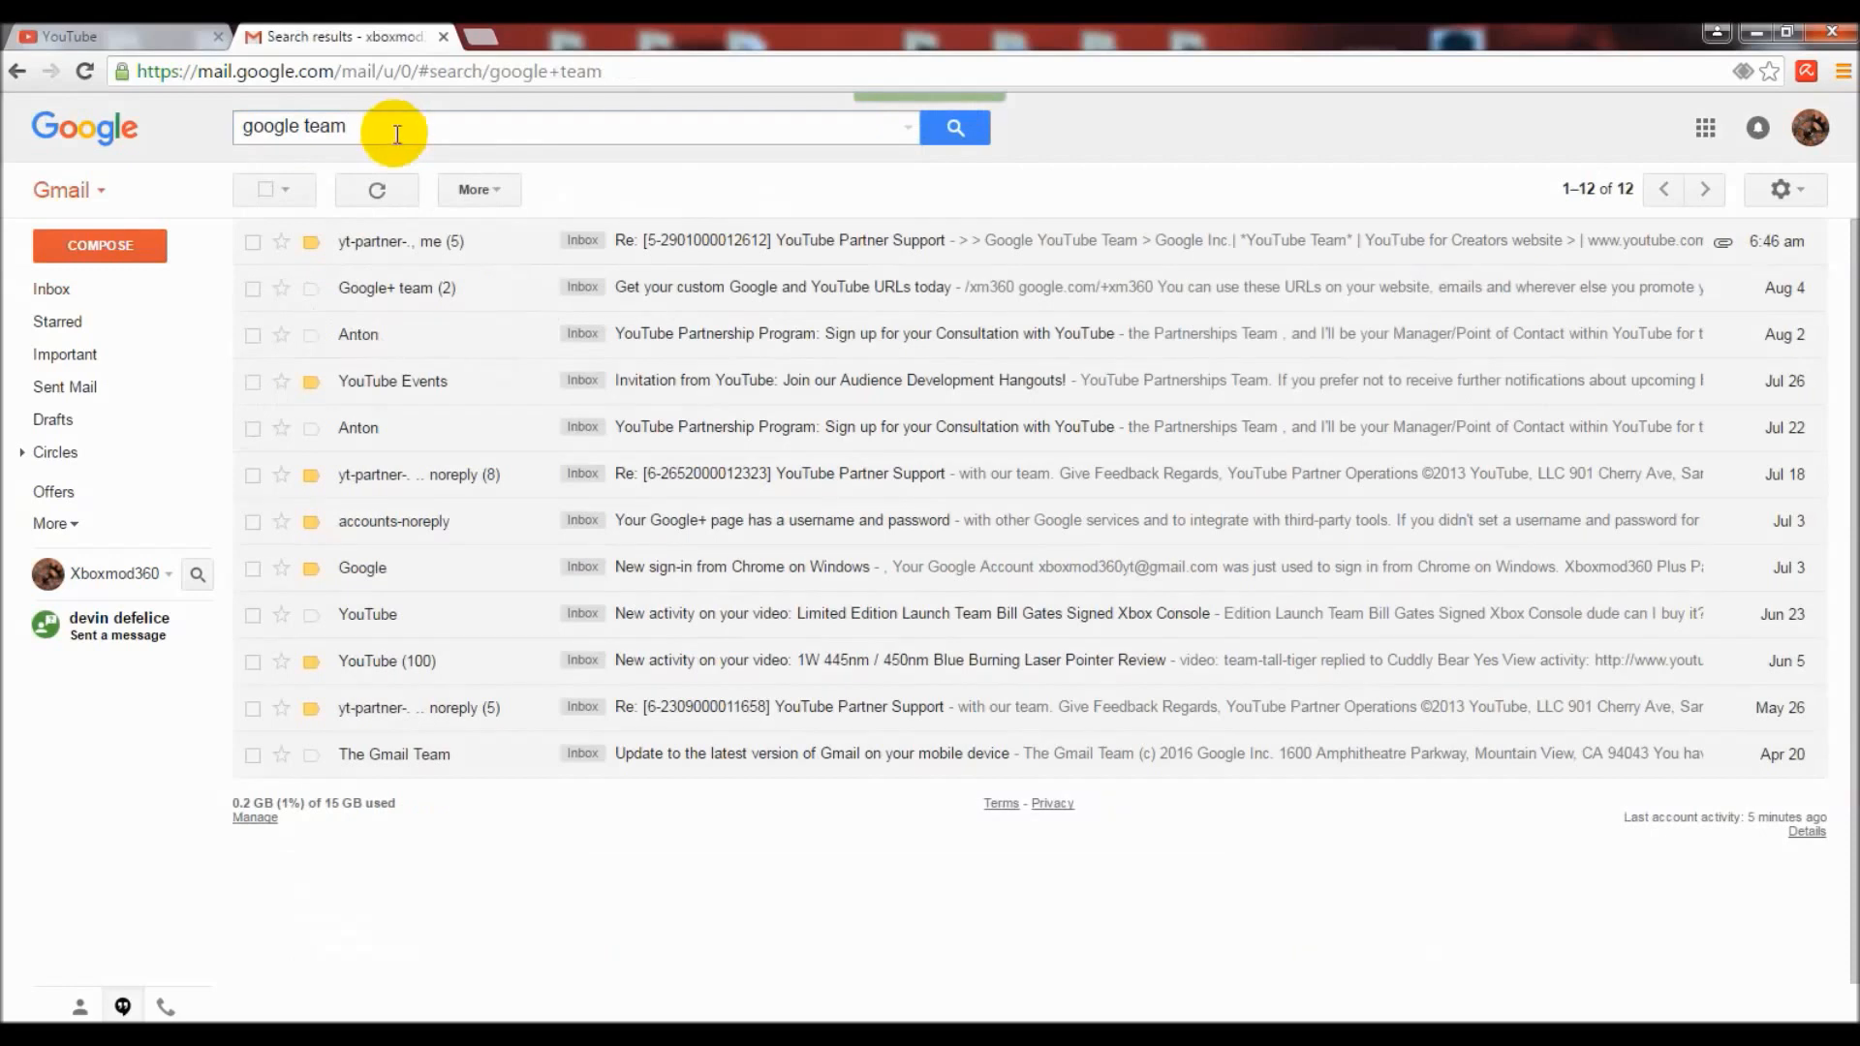
mouse_move(738, 249)
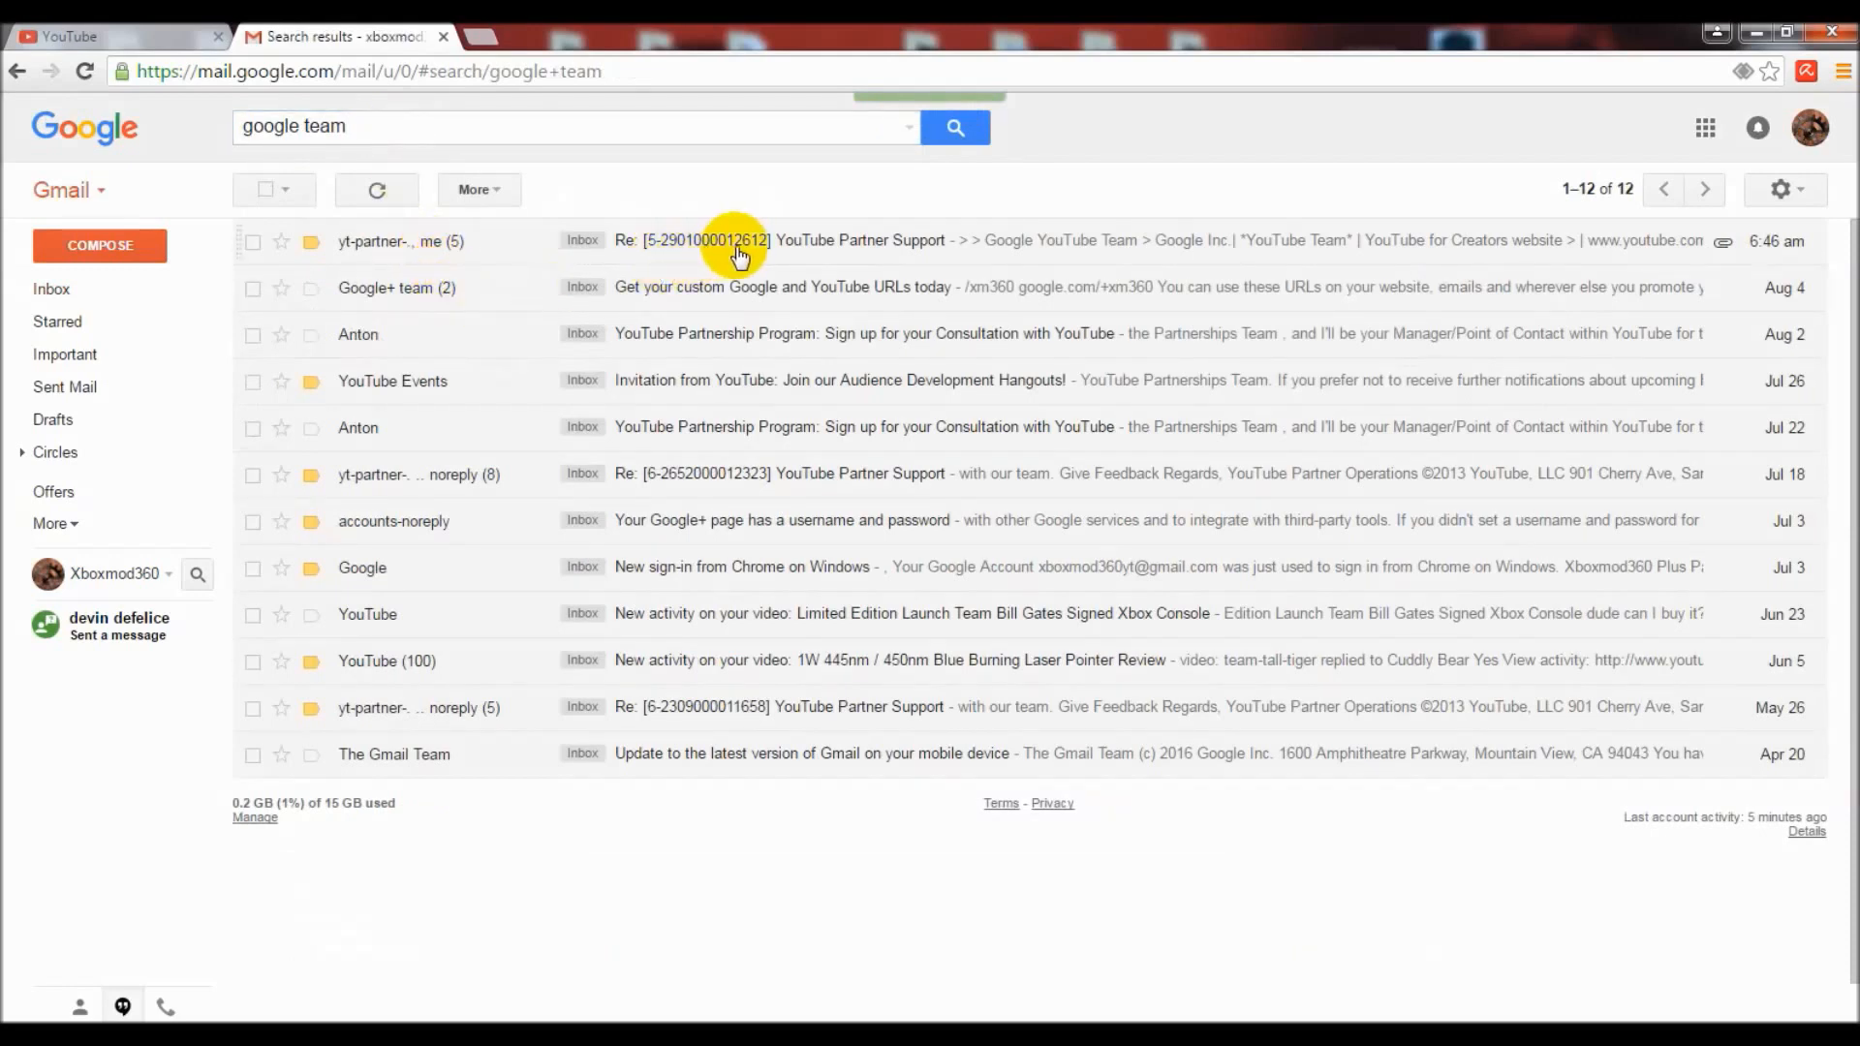
mouse_move(698, 261)
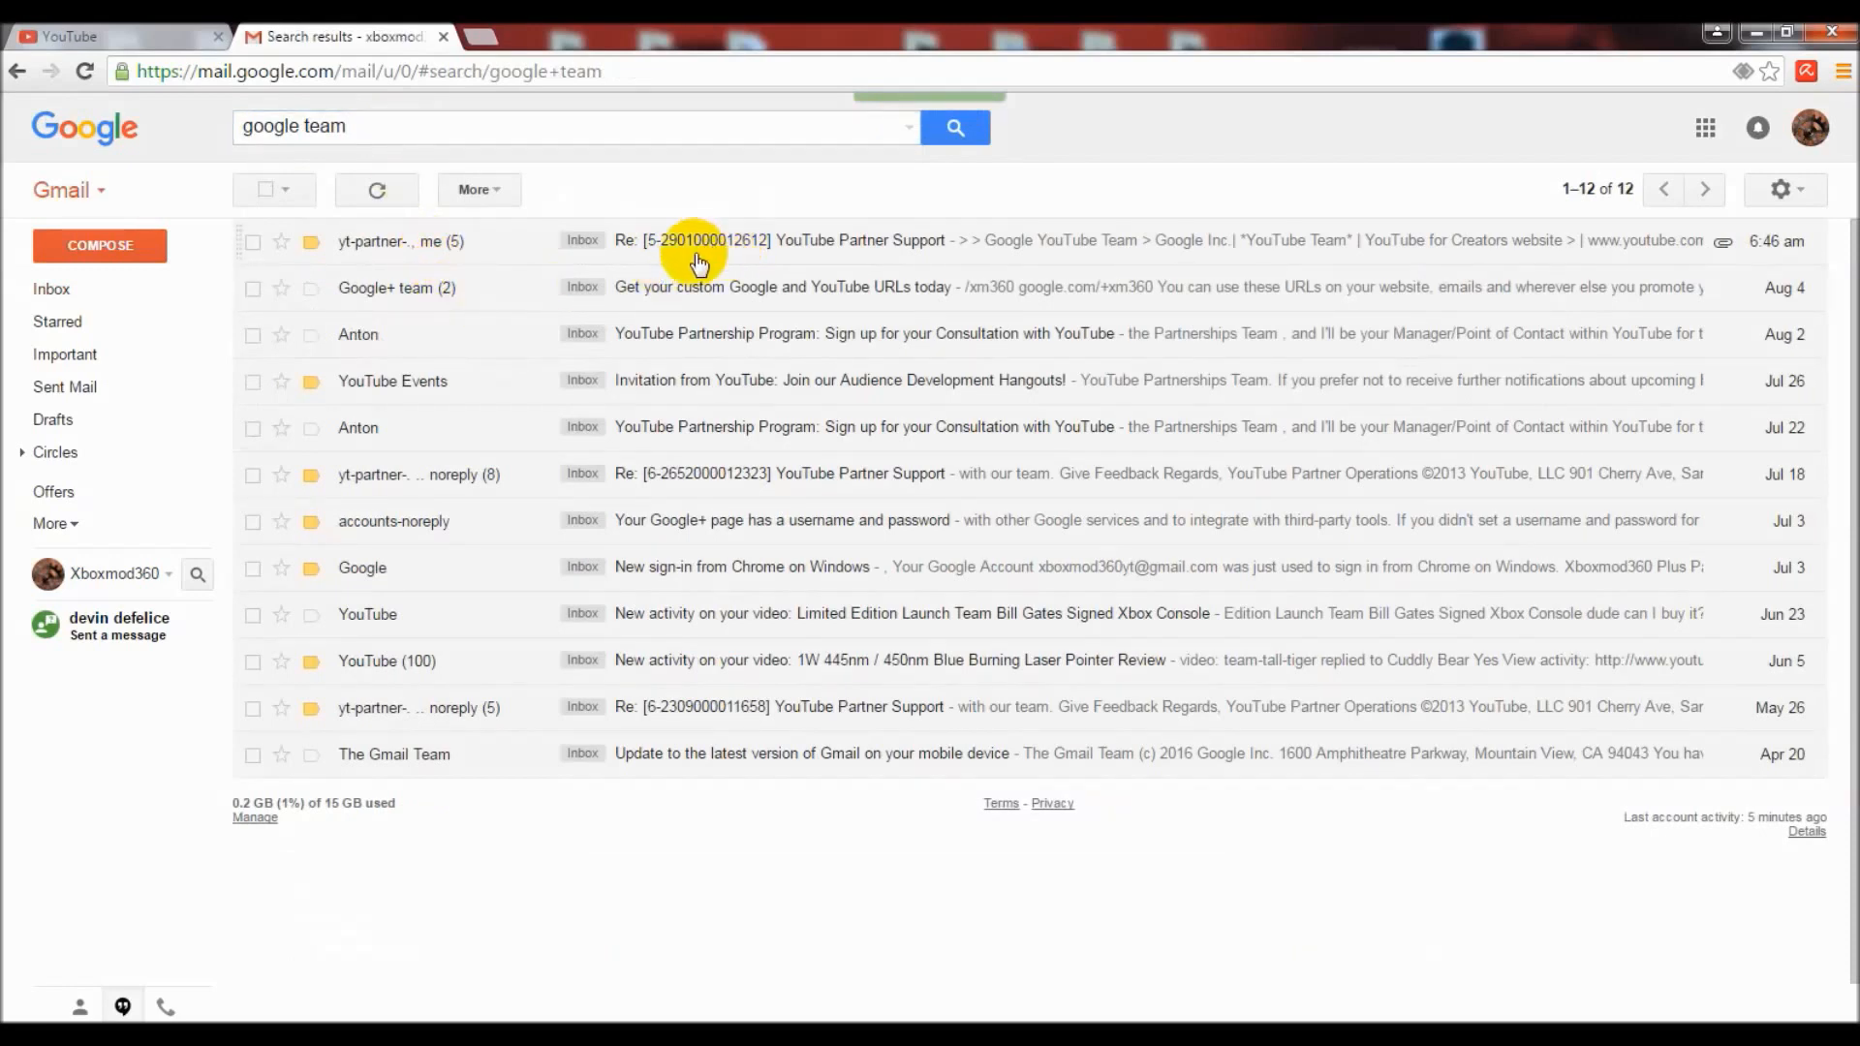
mouse_move(736, 295)
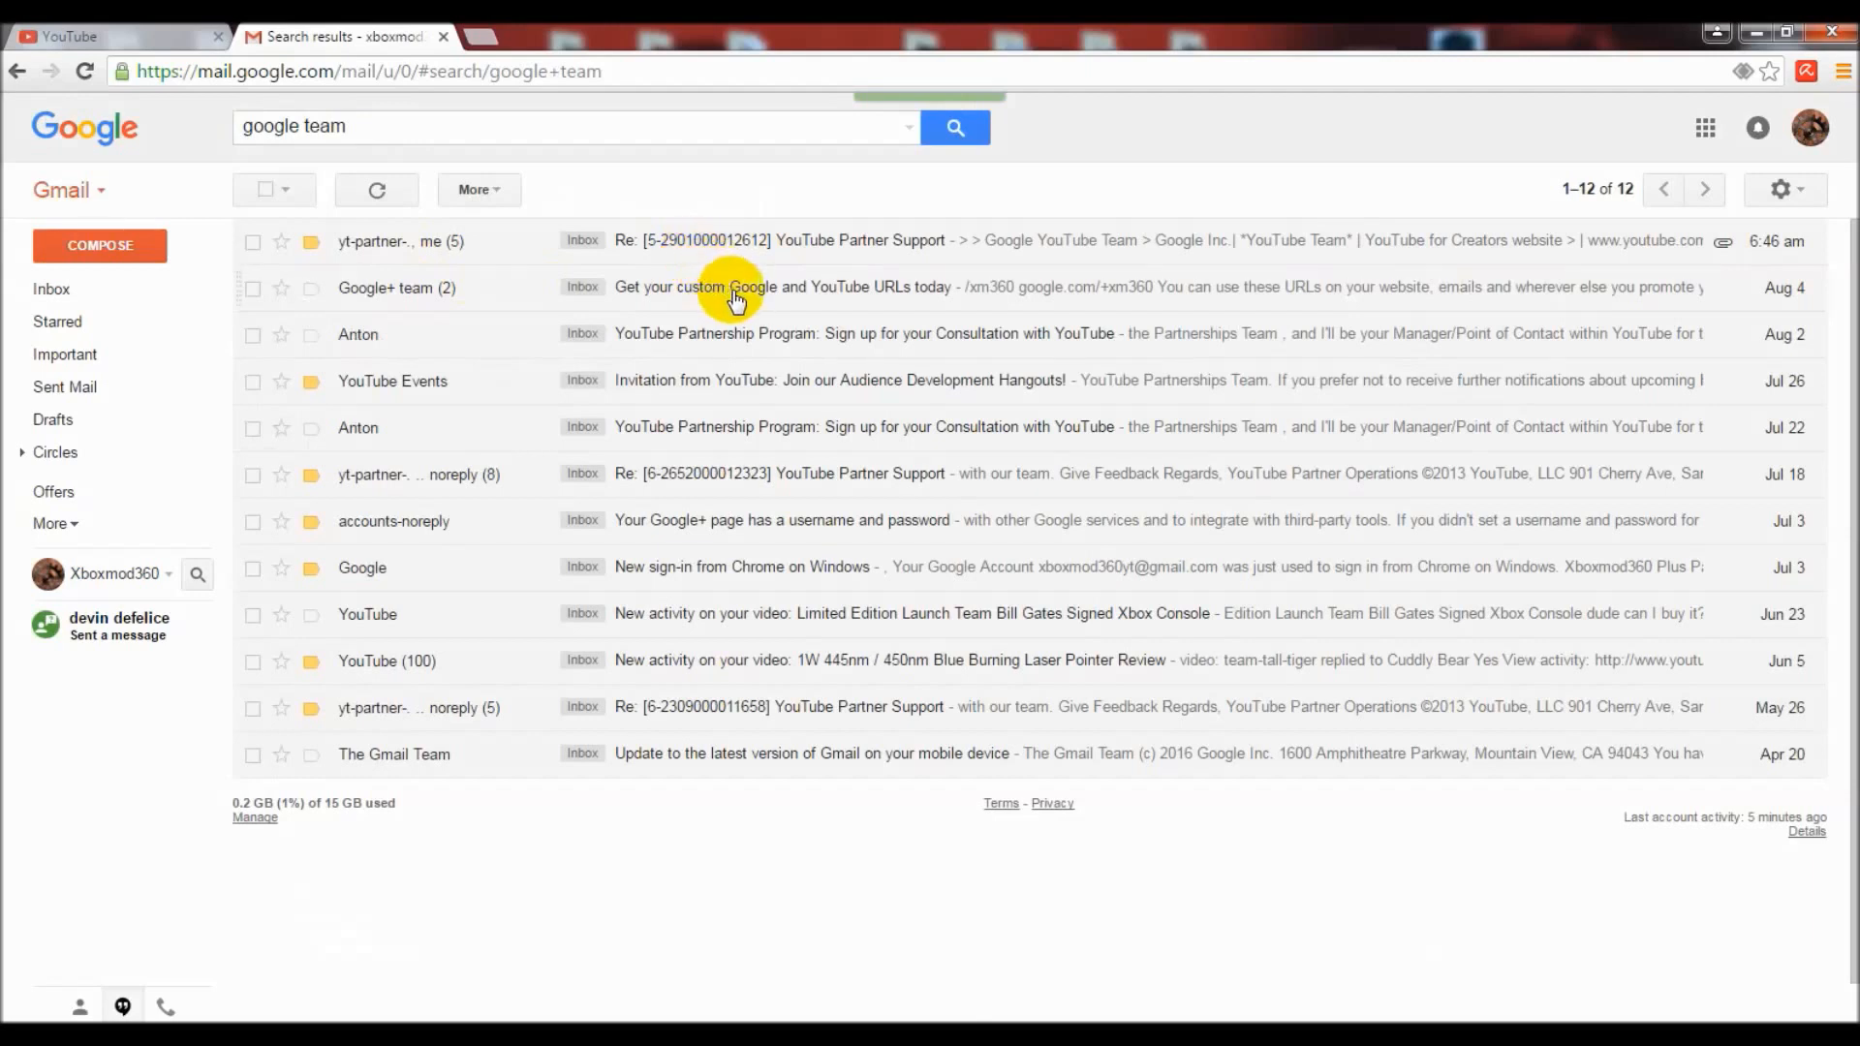
Open the Google+ team email 'Get your custom Google and YouTube URLs today'.
click(777, 287)
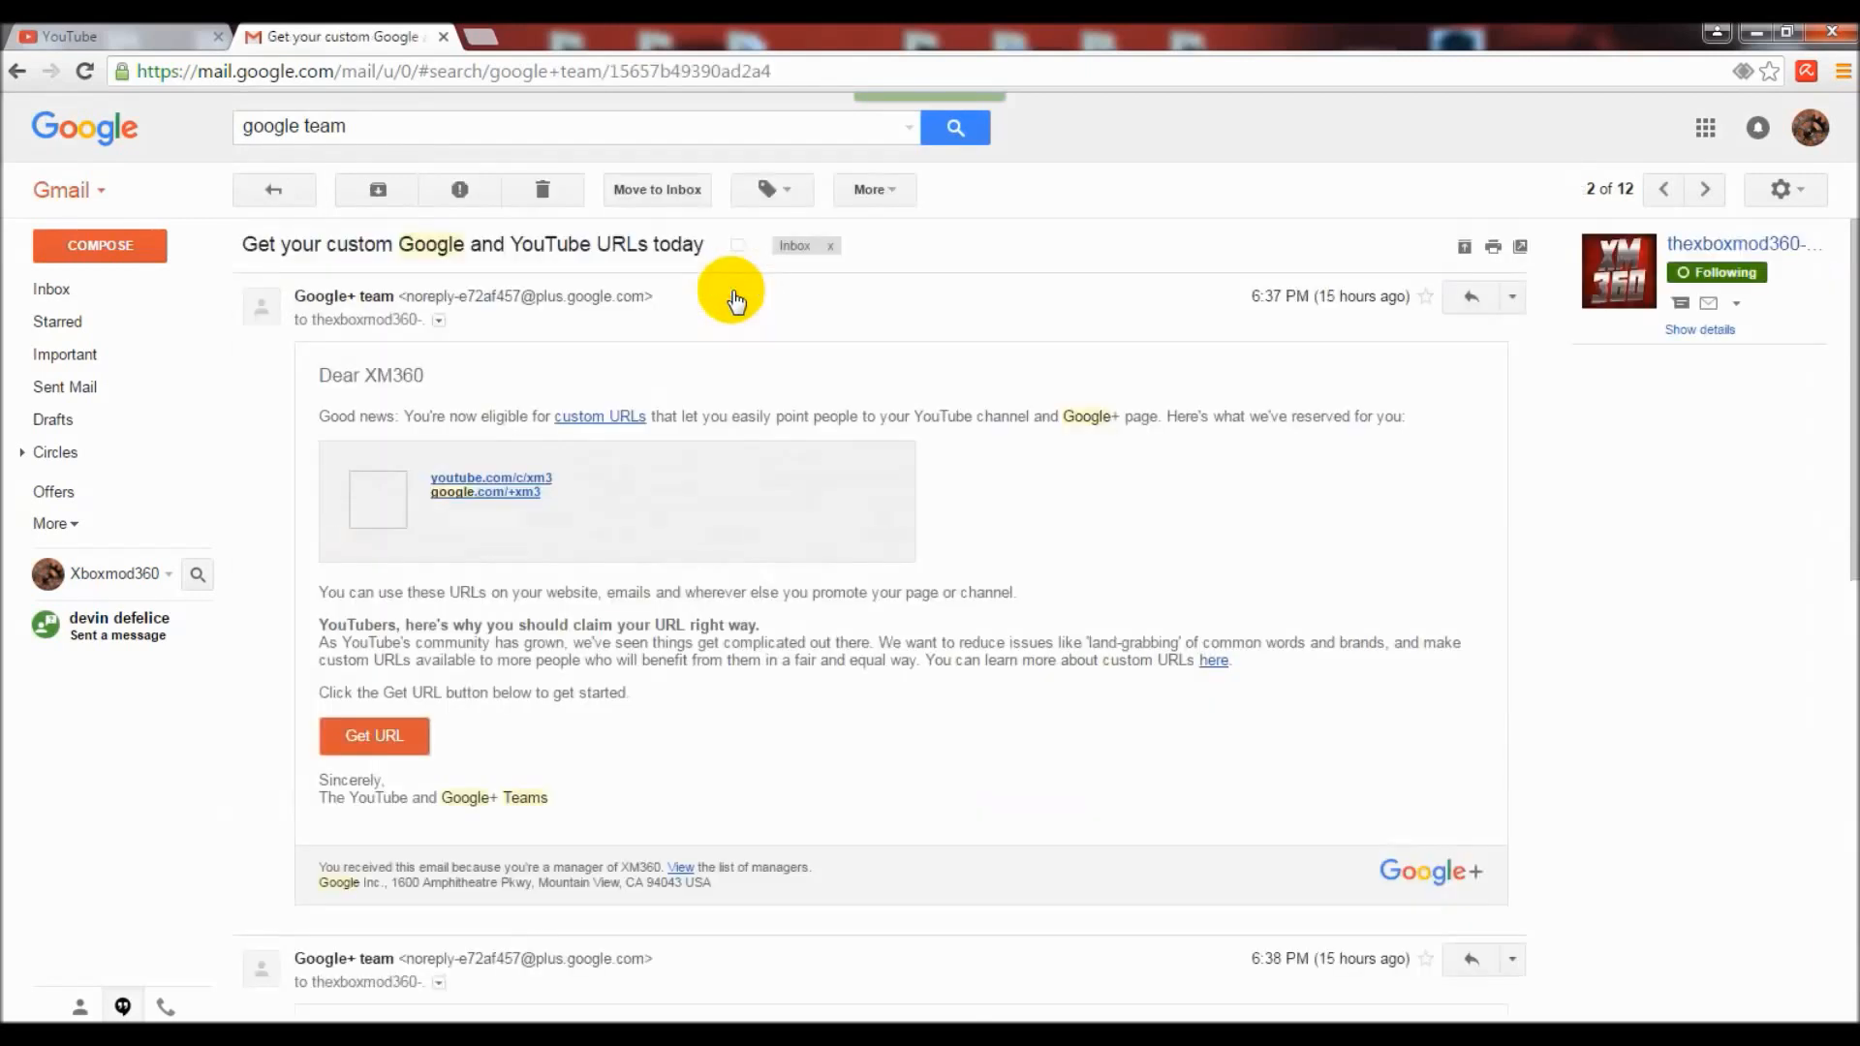
mouse_move(979, 389)
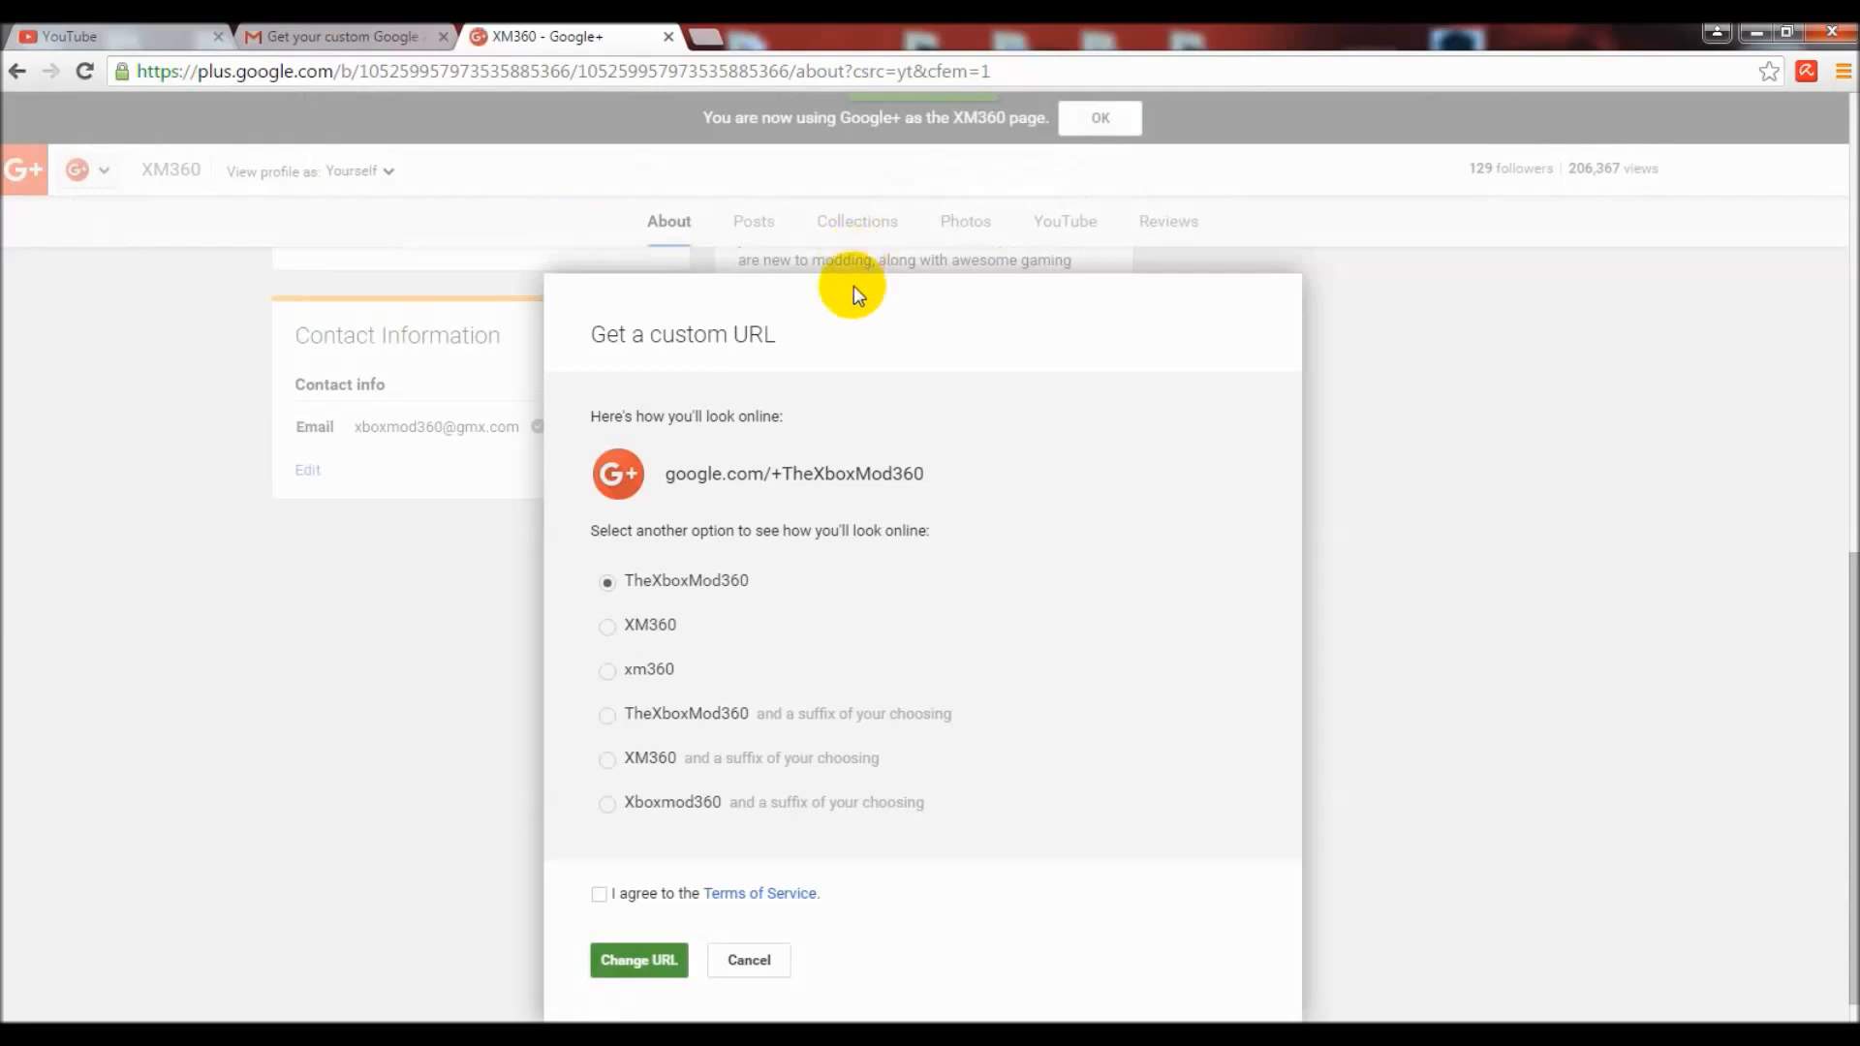
mouse_move(1010, 480)
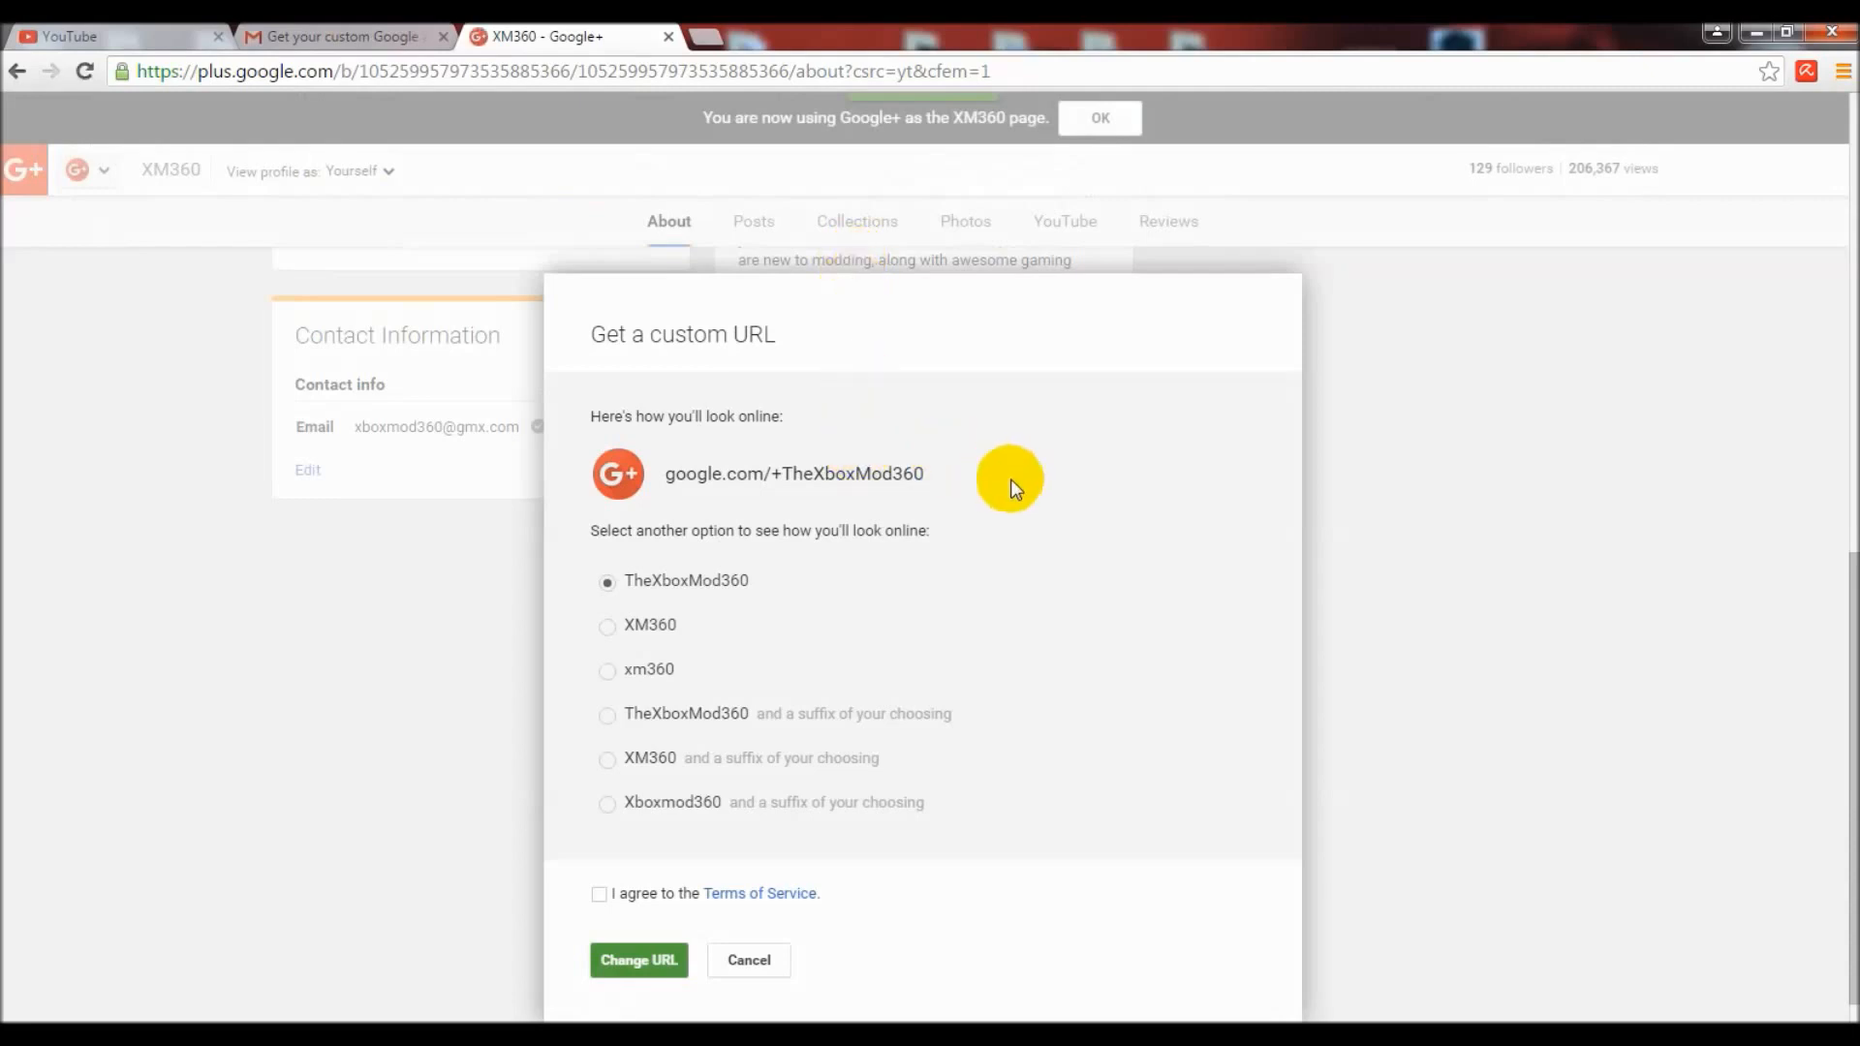
Choose XM360 as the custom URL, agree to the Terms of Service and submit the change.
click(607, 625)
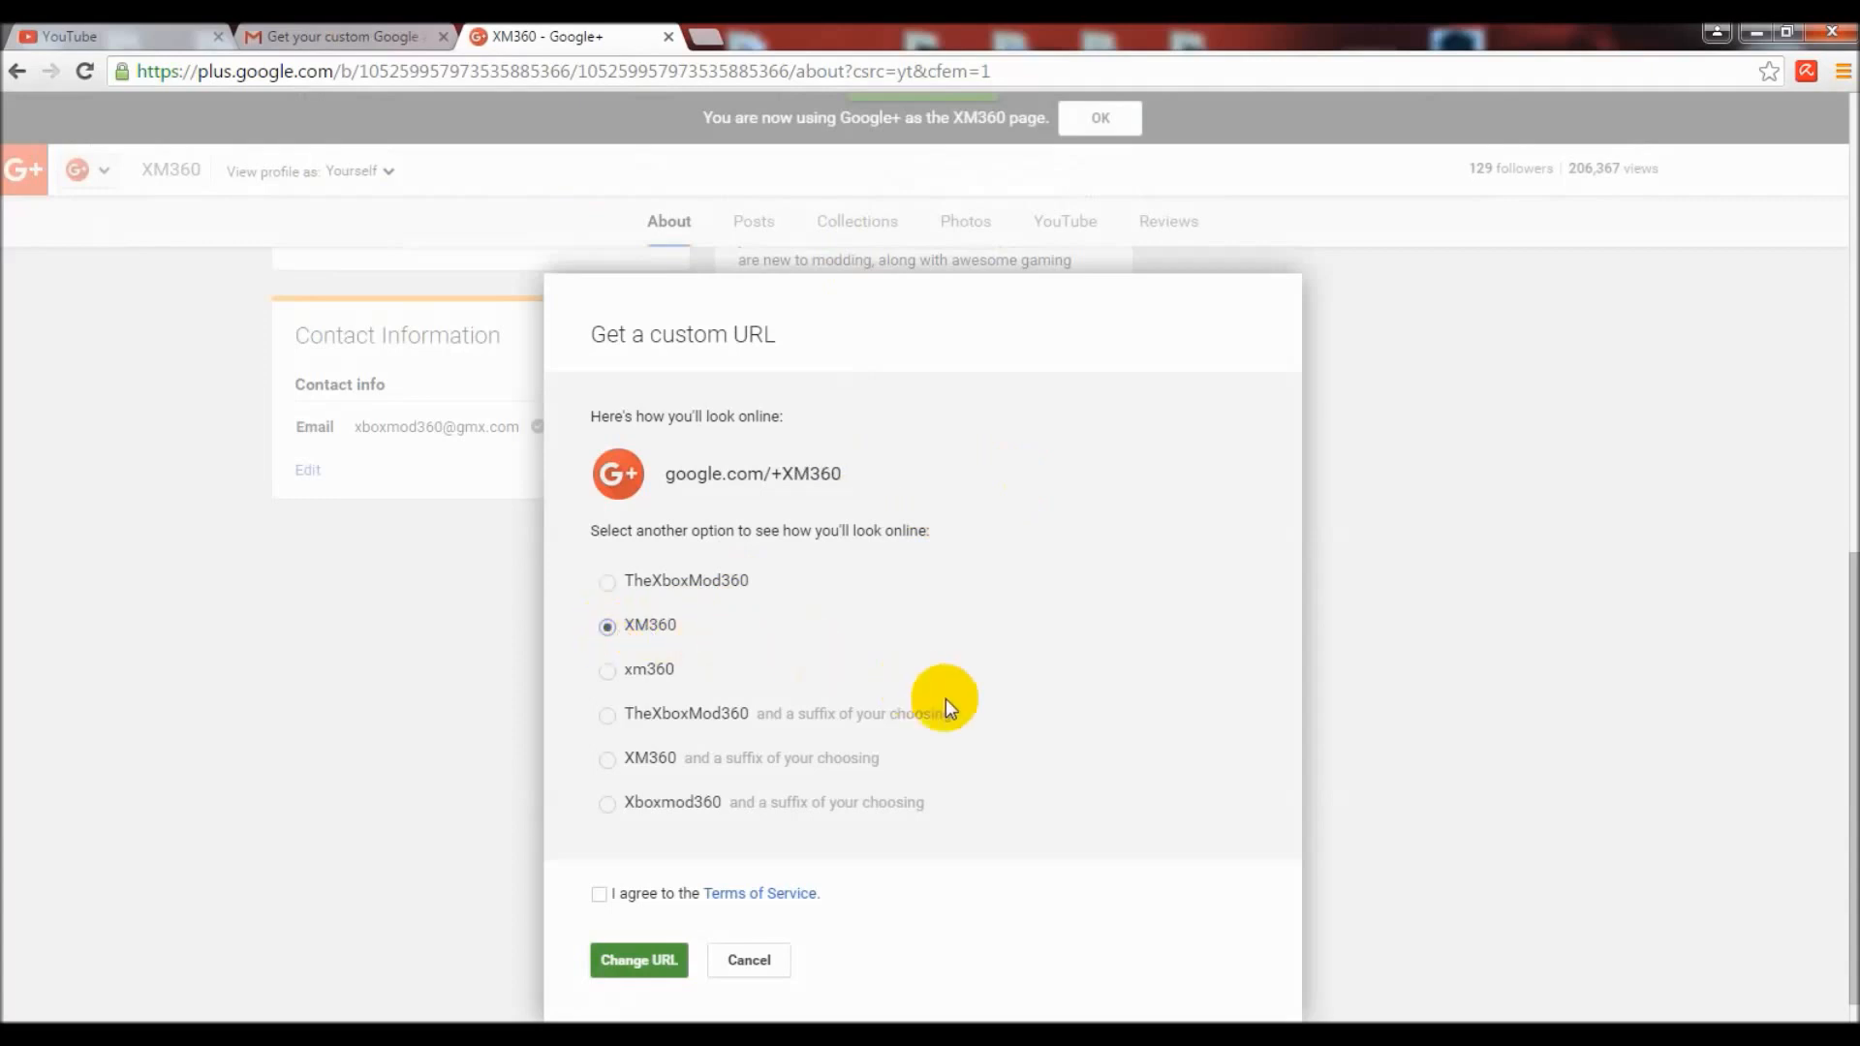
click(599, 893)
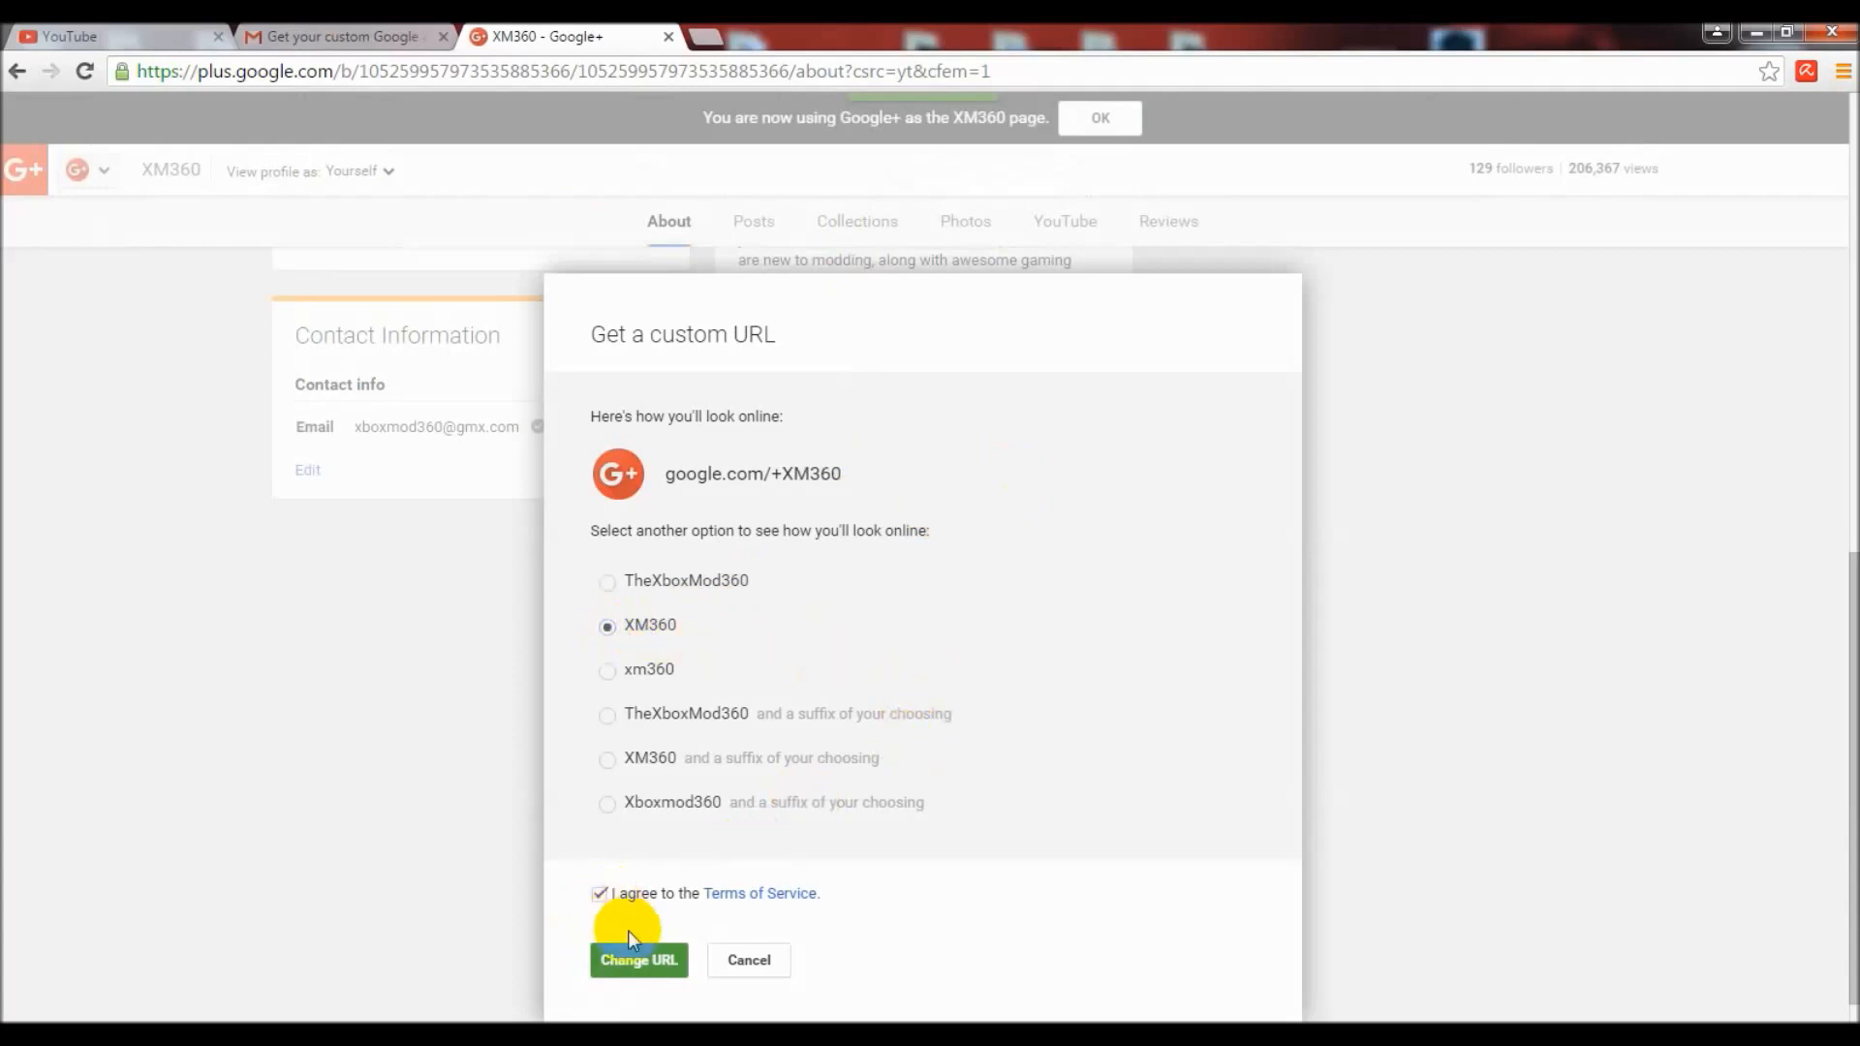
click(638, 960)
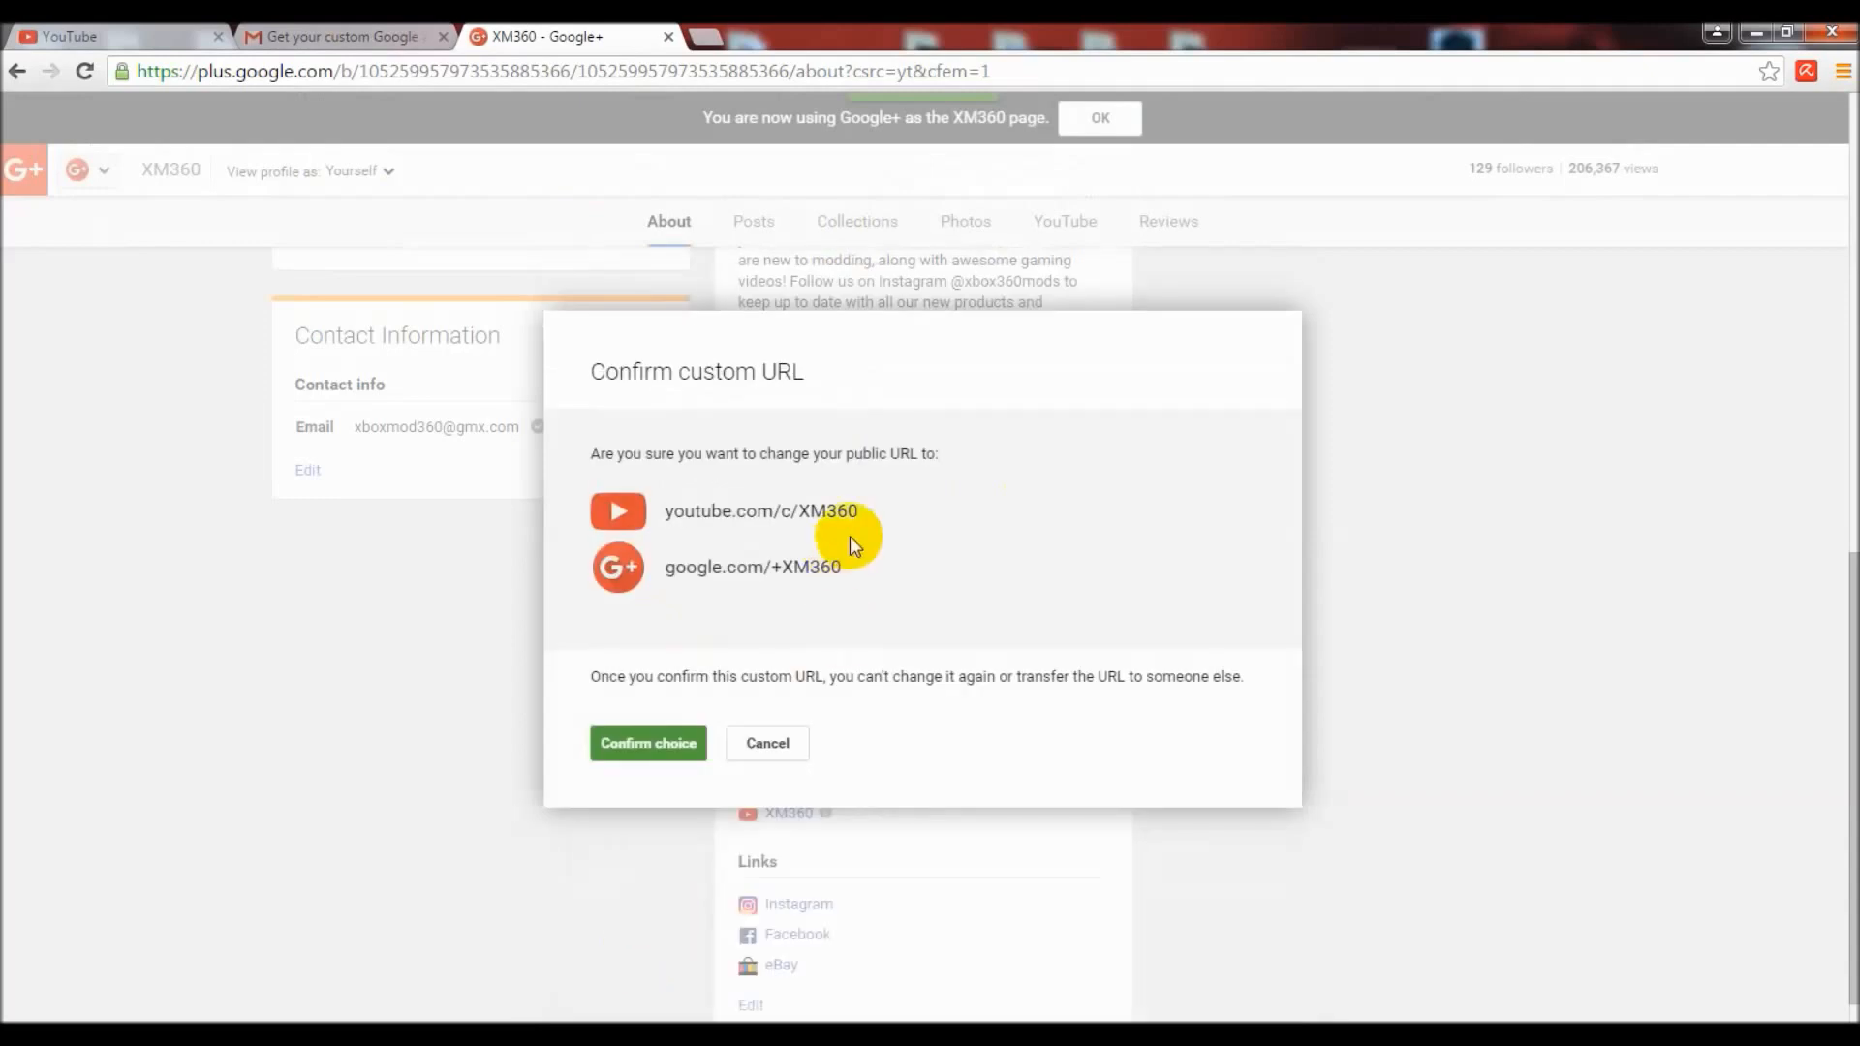
mouse_move(979, 549)
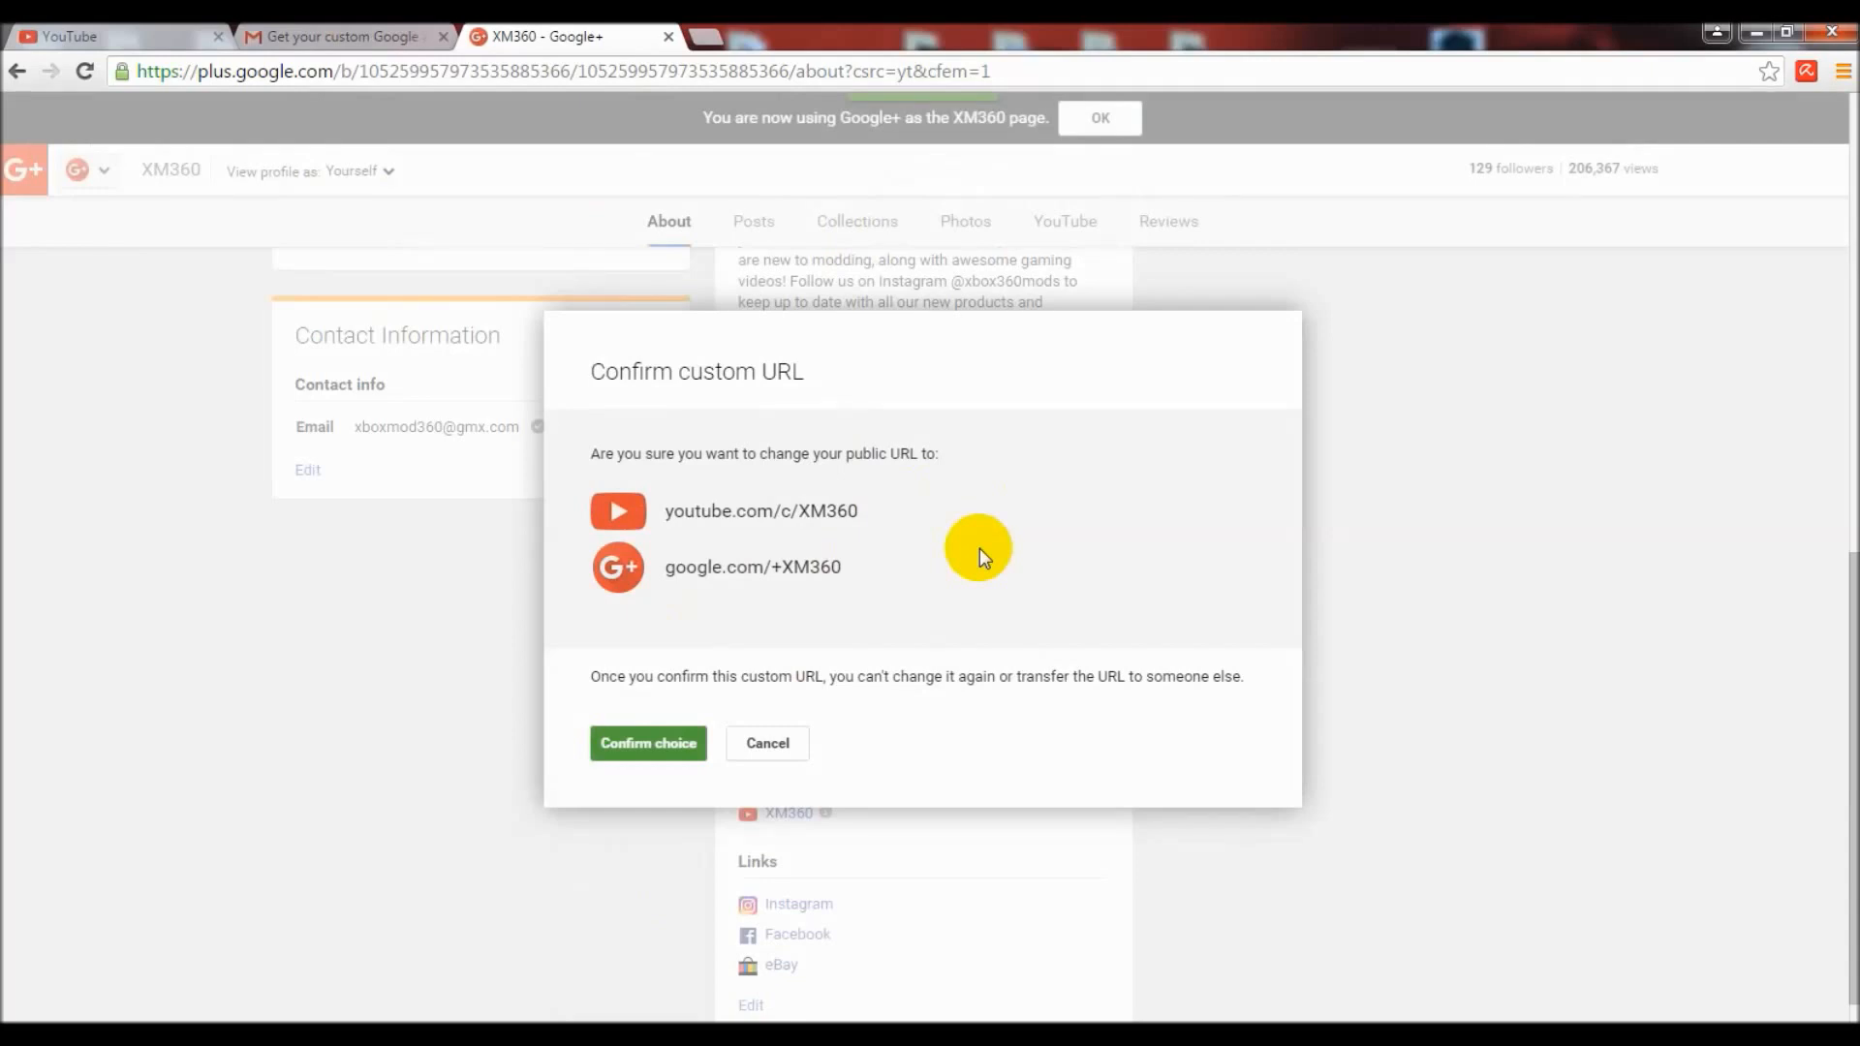
mouse_move(648, 743)
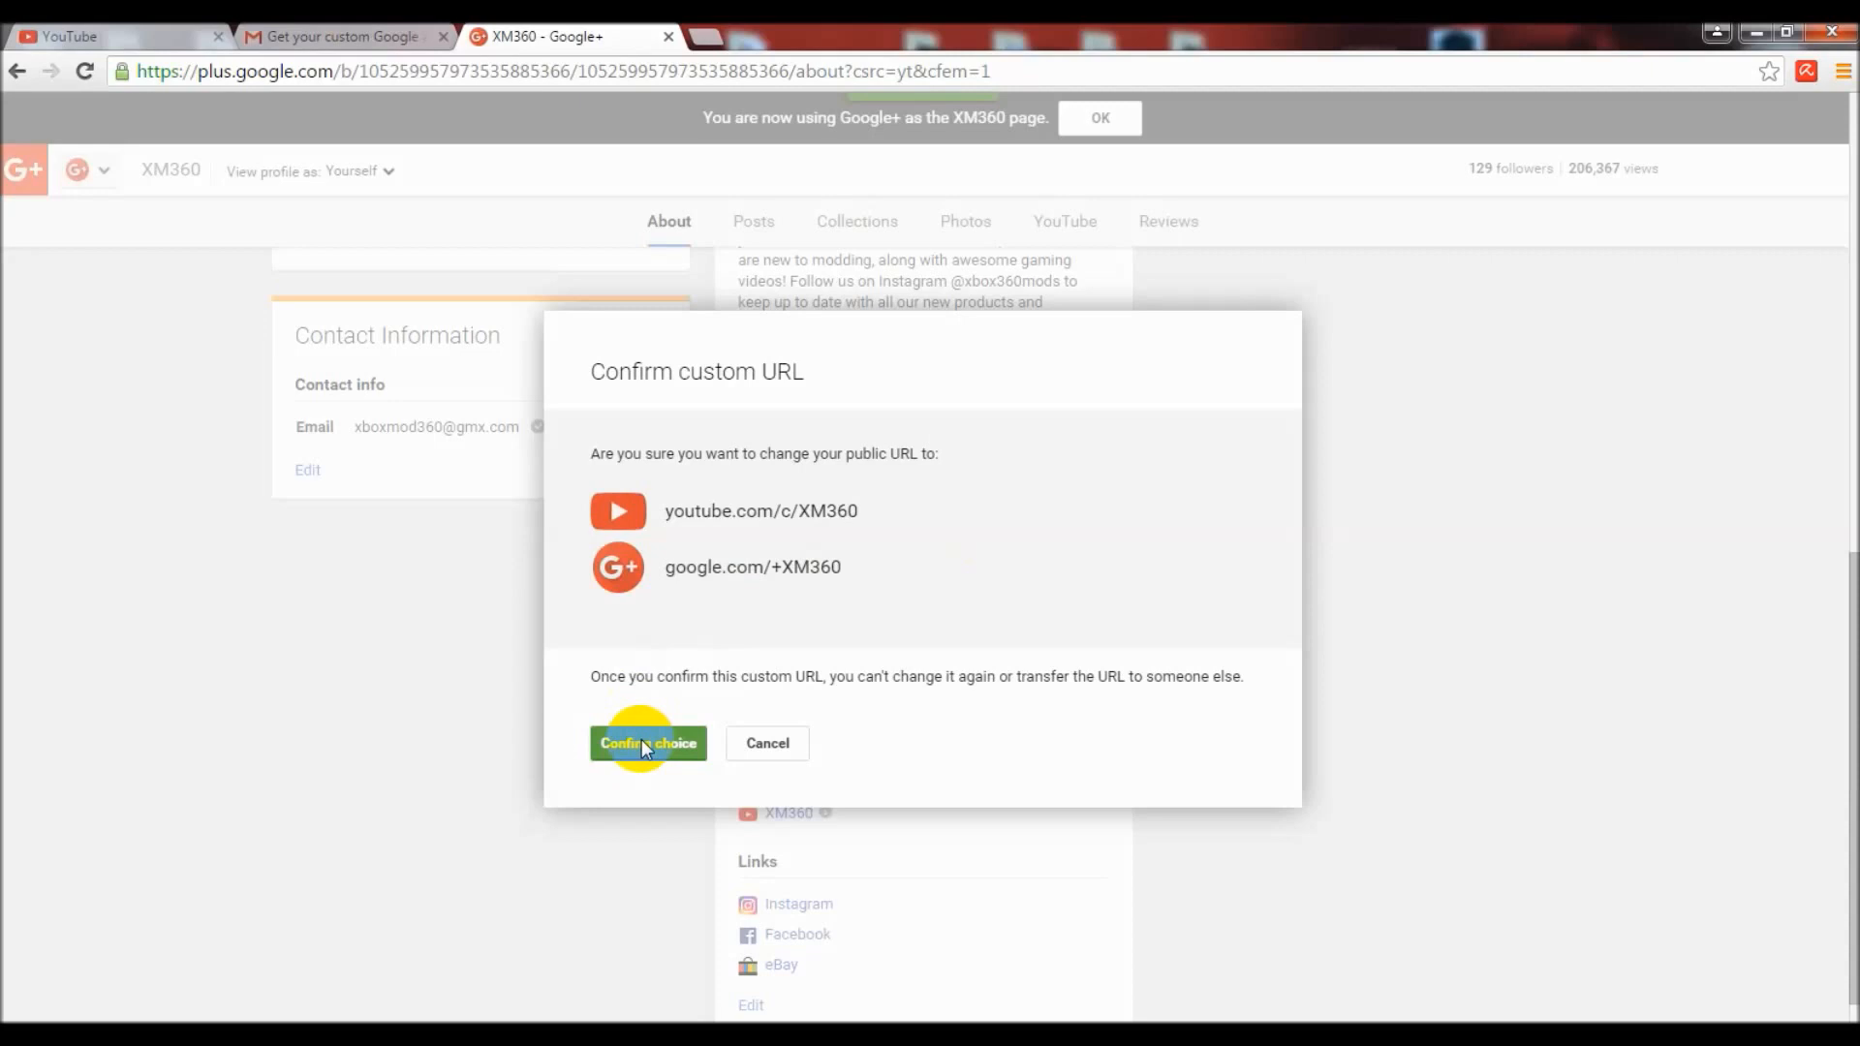
Confirm XM360 as the permanent custom URL, heading to youtube.com/c/XM360.
click(649, 743)
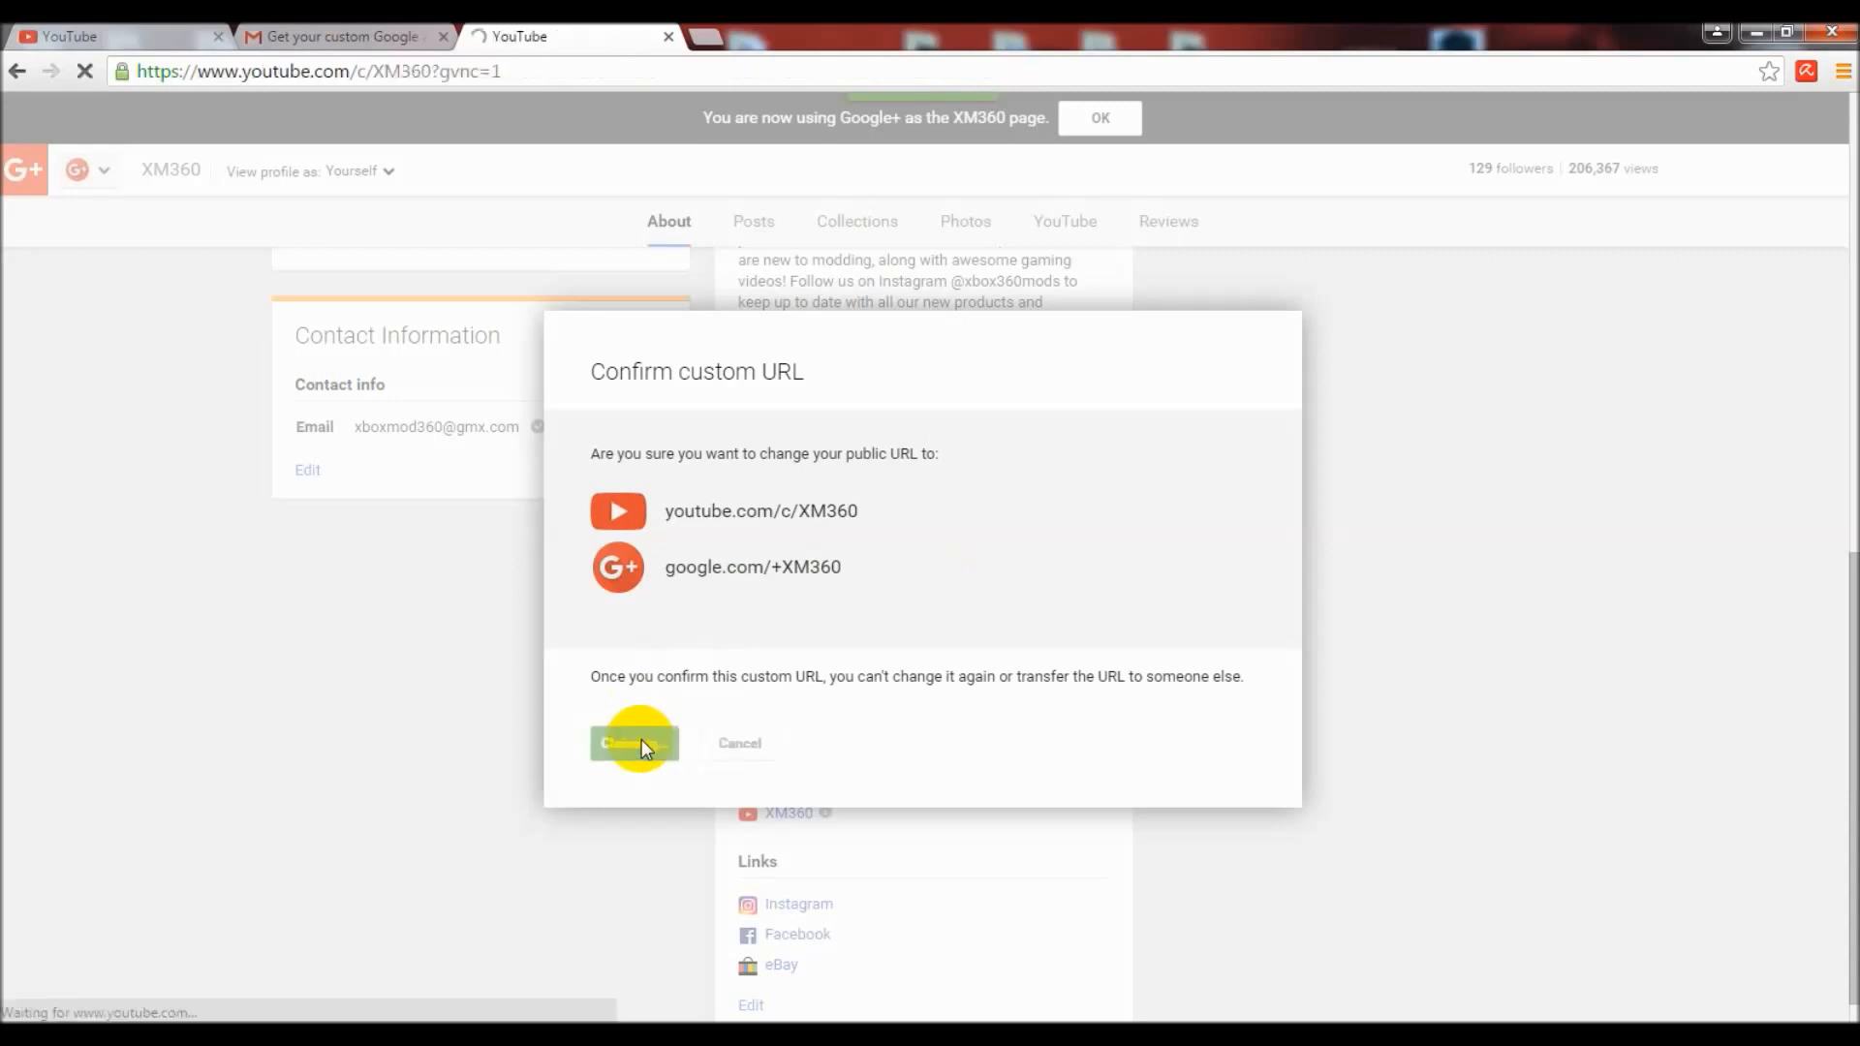
Load youtube.com/c/XM360, which reports the channel does not exist, and start retyping the address.
click(634, 744)
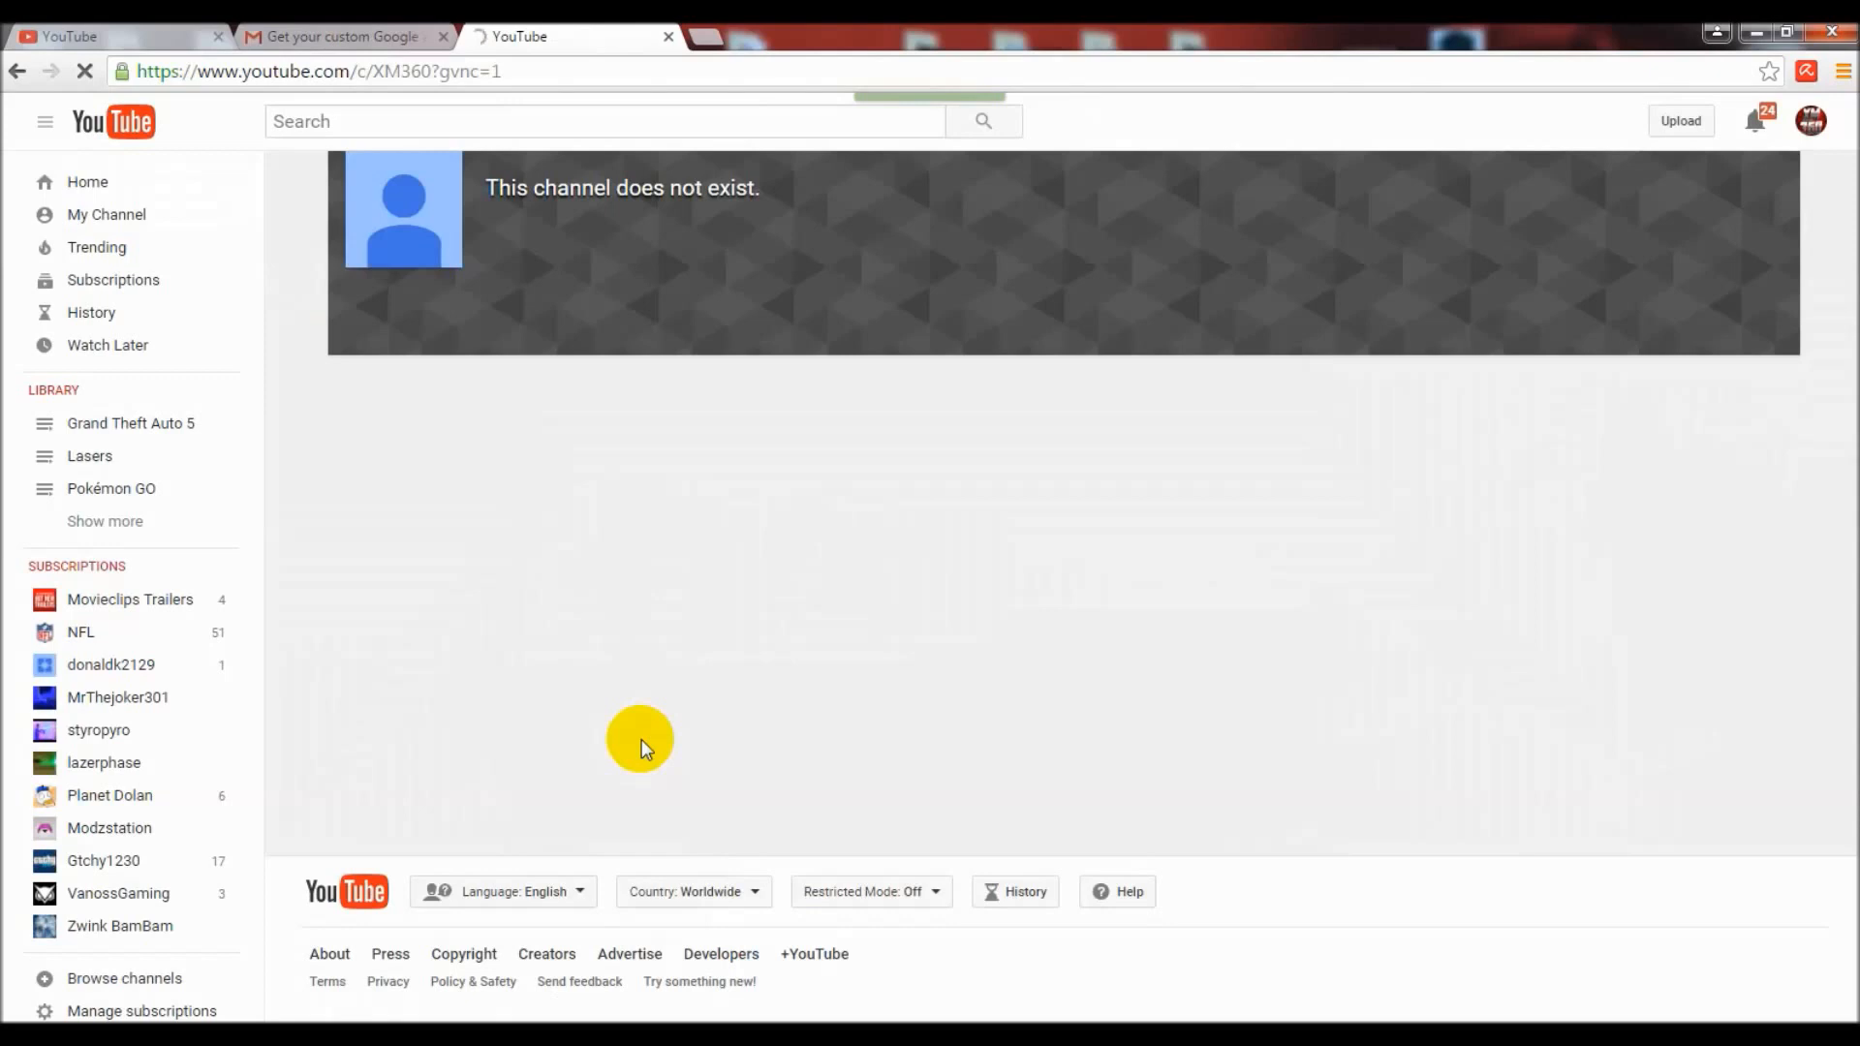
mouse_move(433, 71)
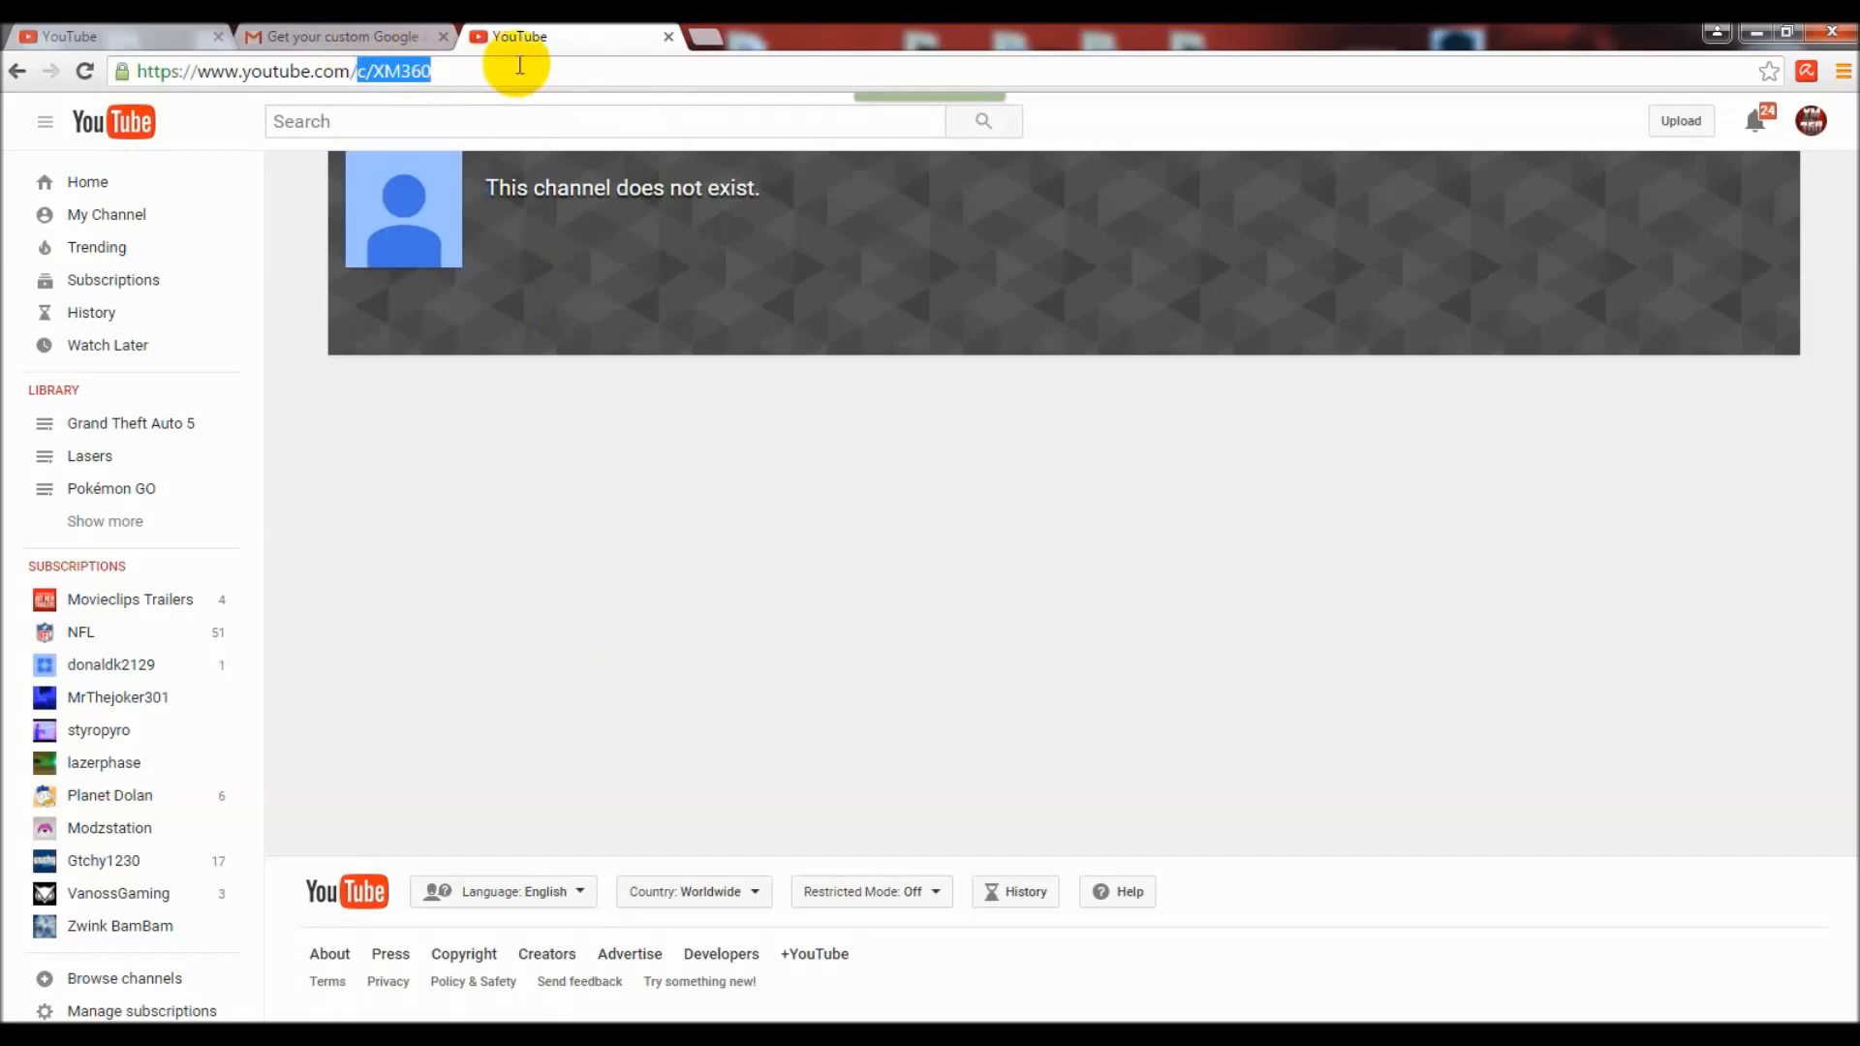
text(xm36)
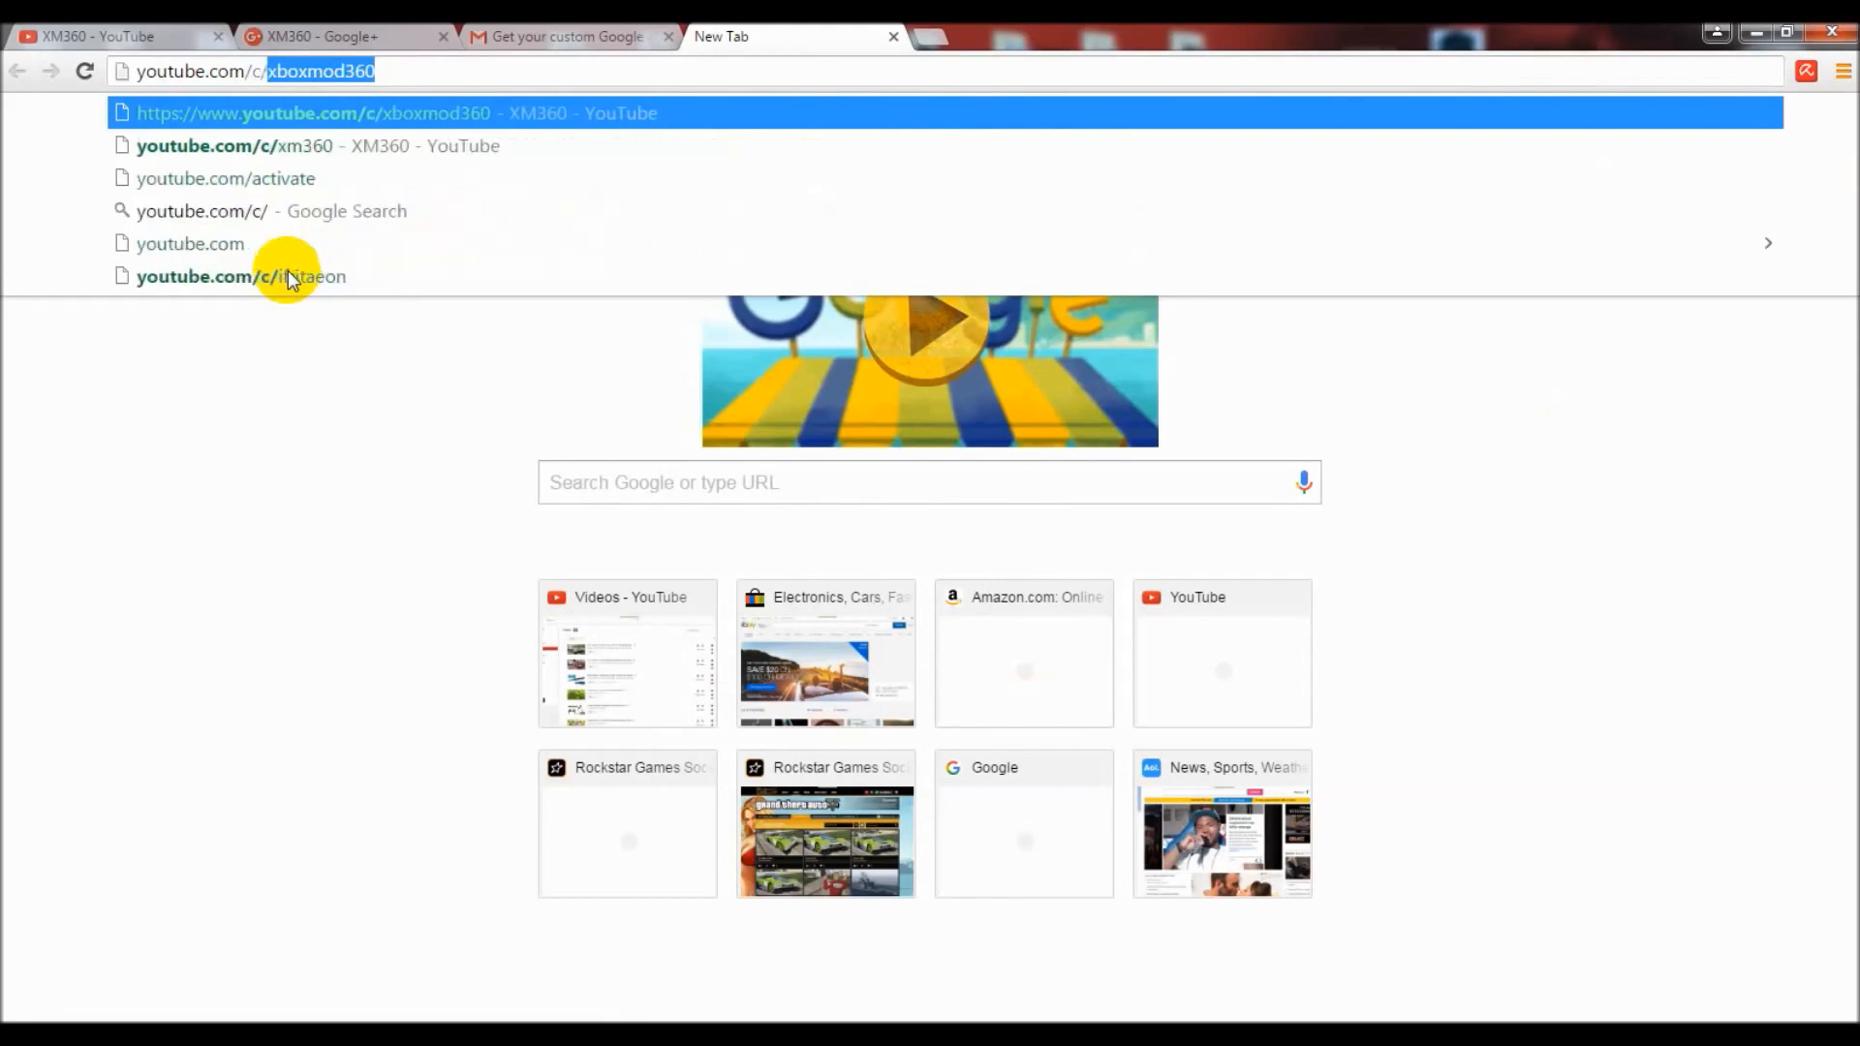
Load the short youtube.com/xm360 address in a new tab and land on the XM360 channel page.
text(xm360)
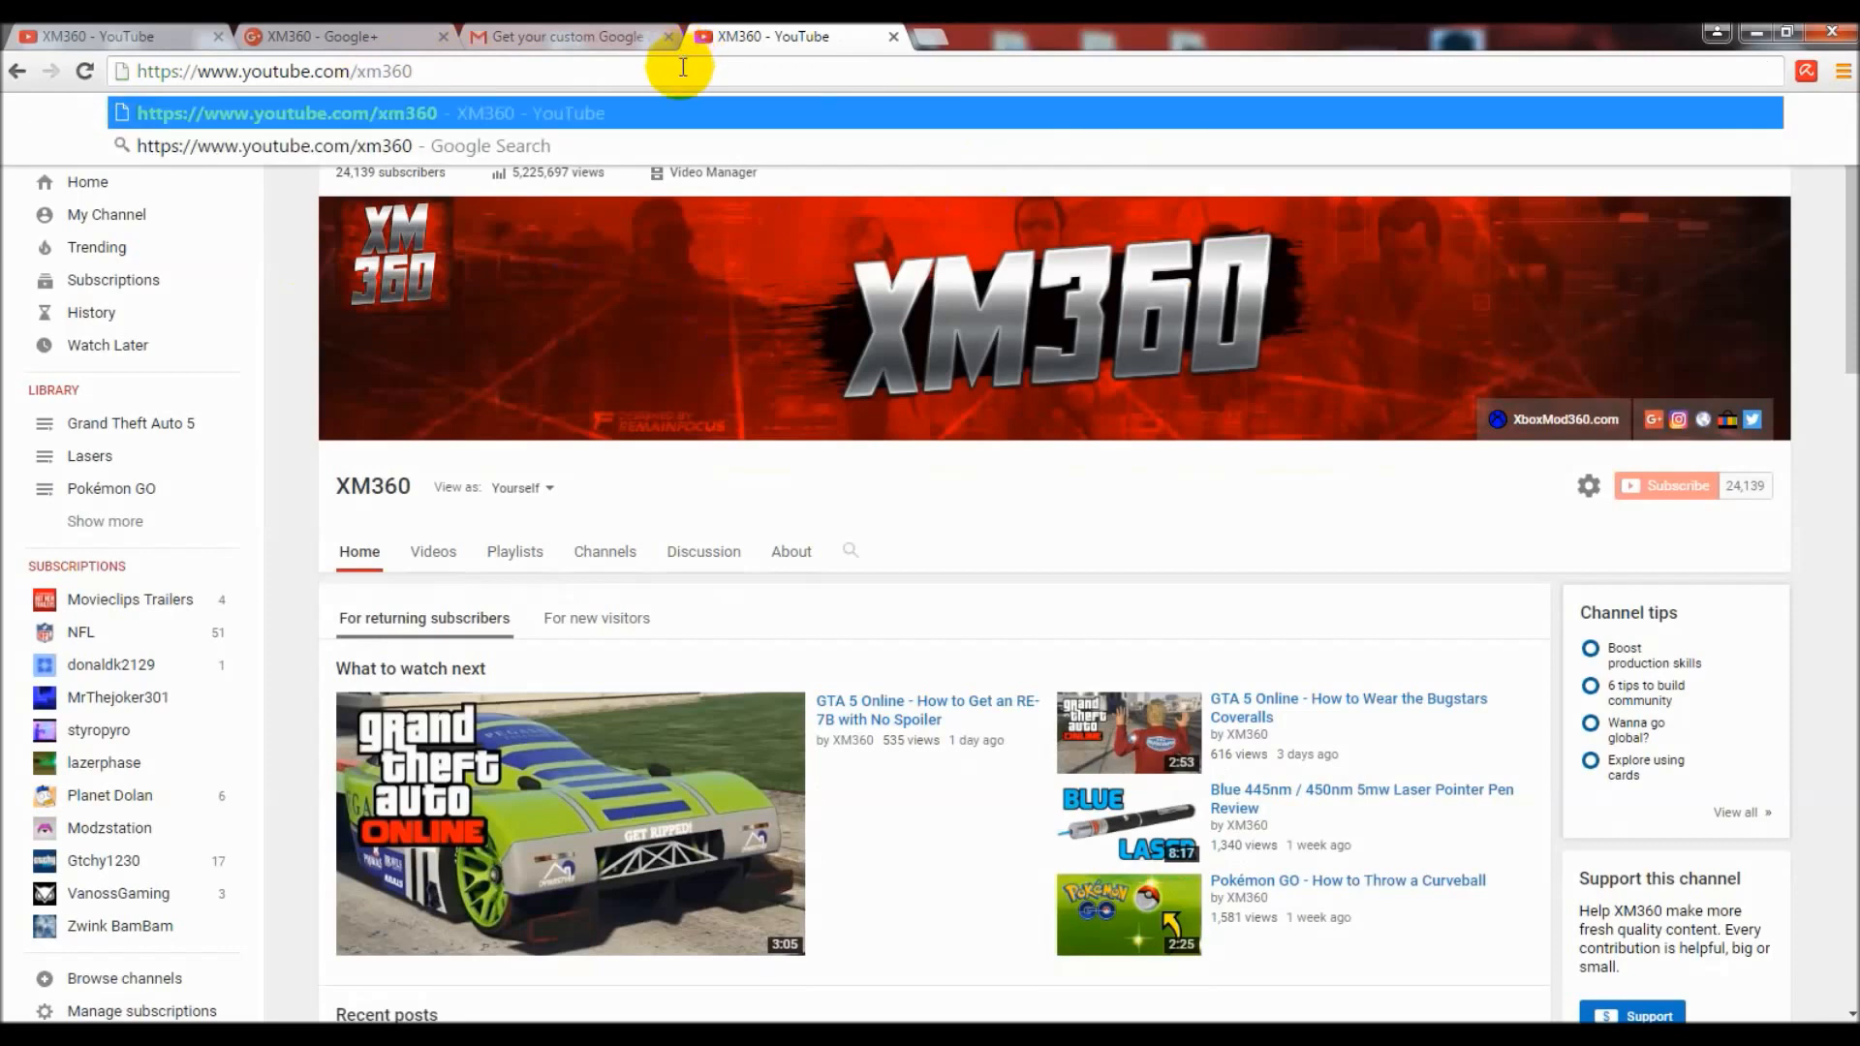
key(Return)
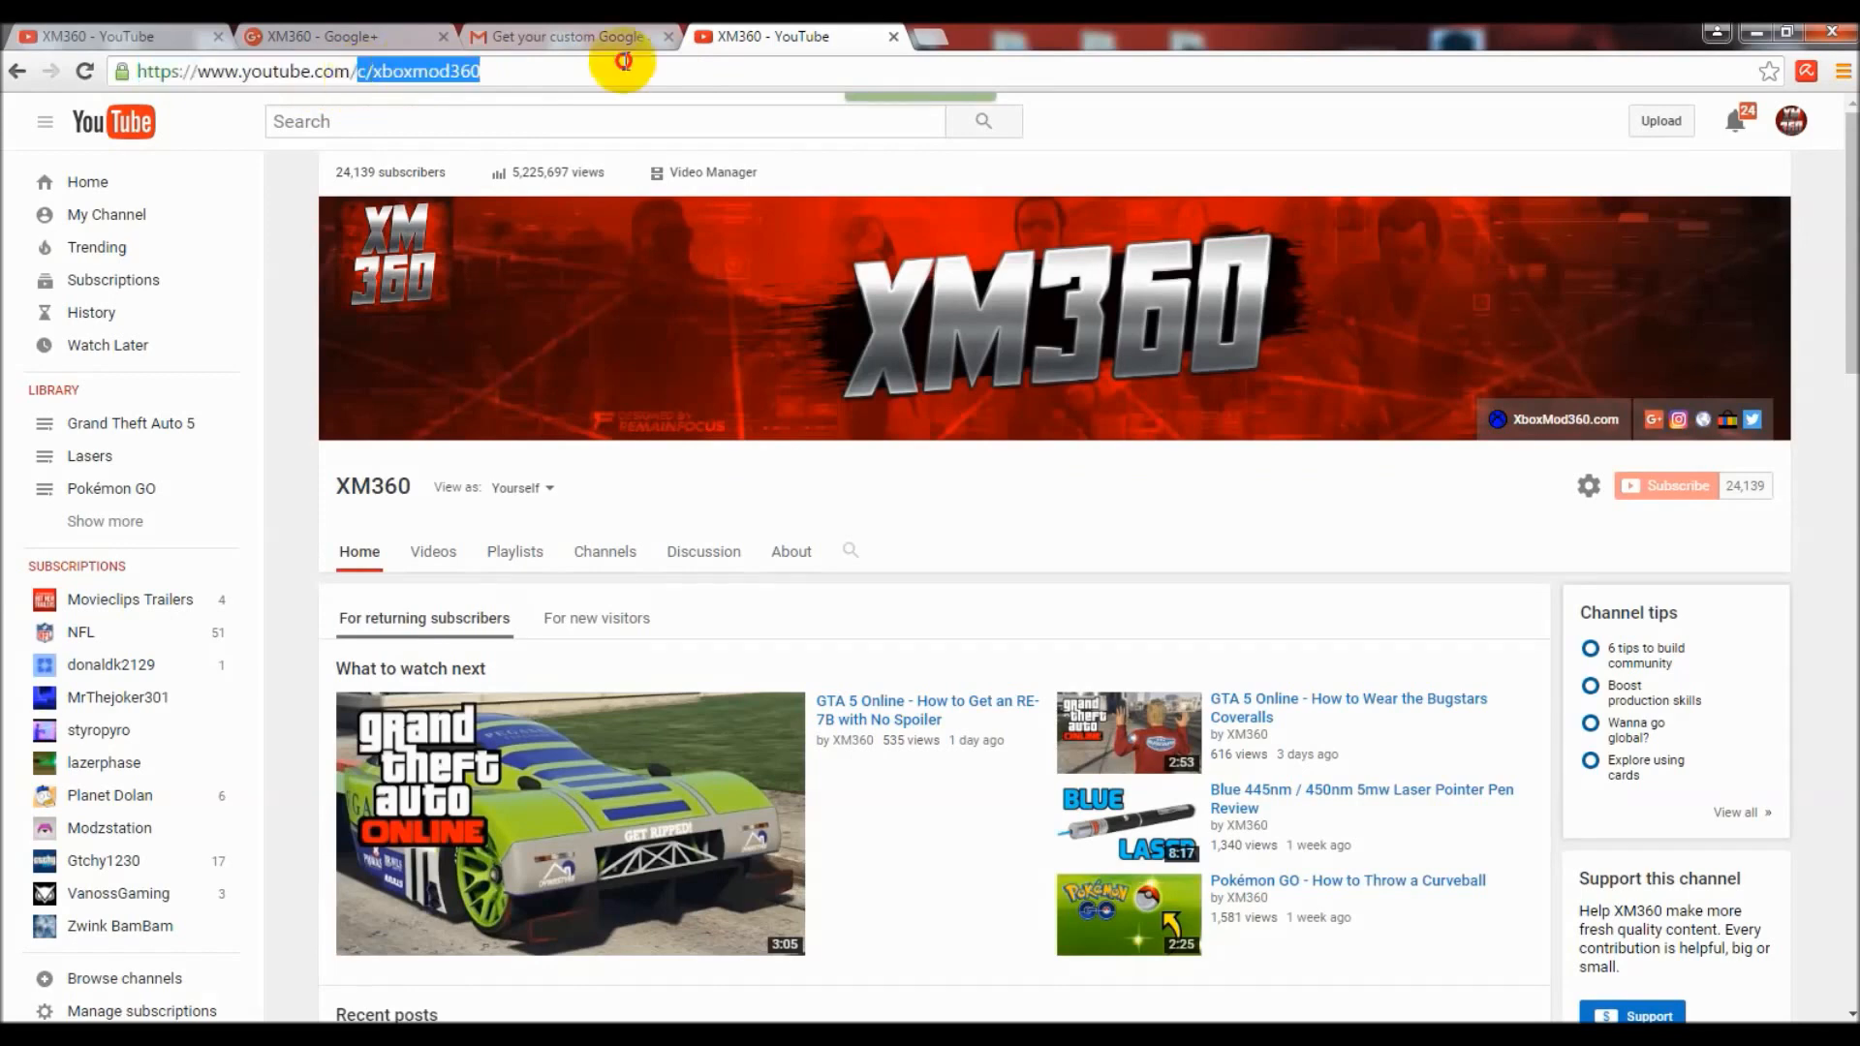
text(https://www.youtube.com/user)
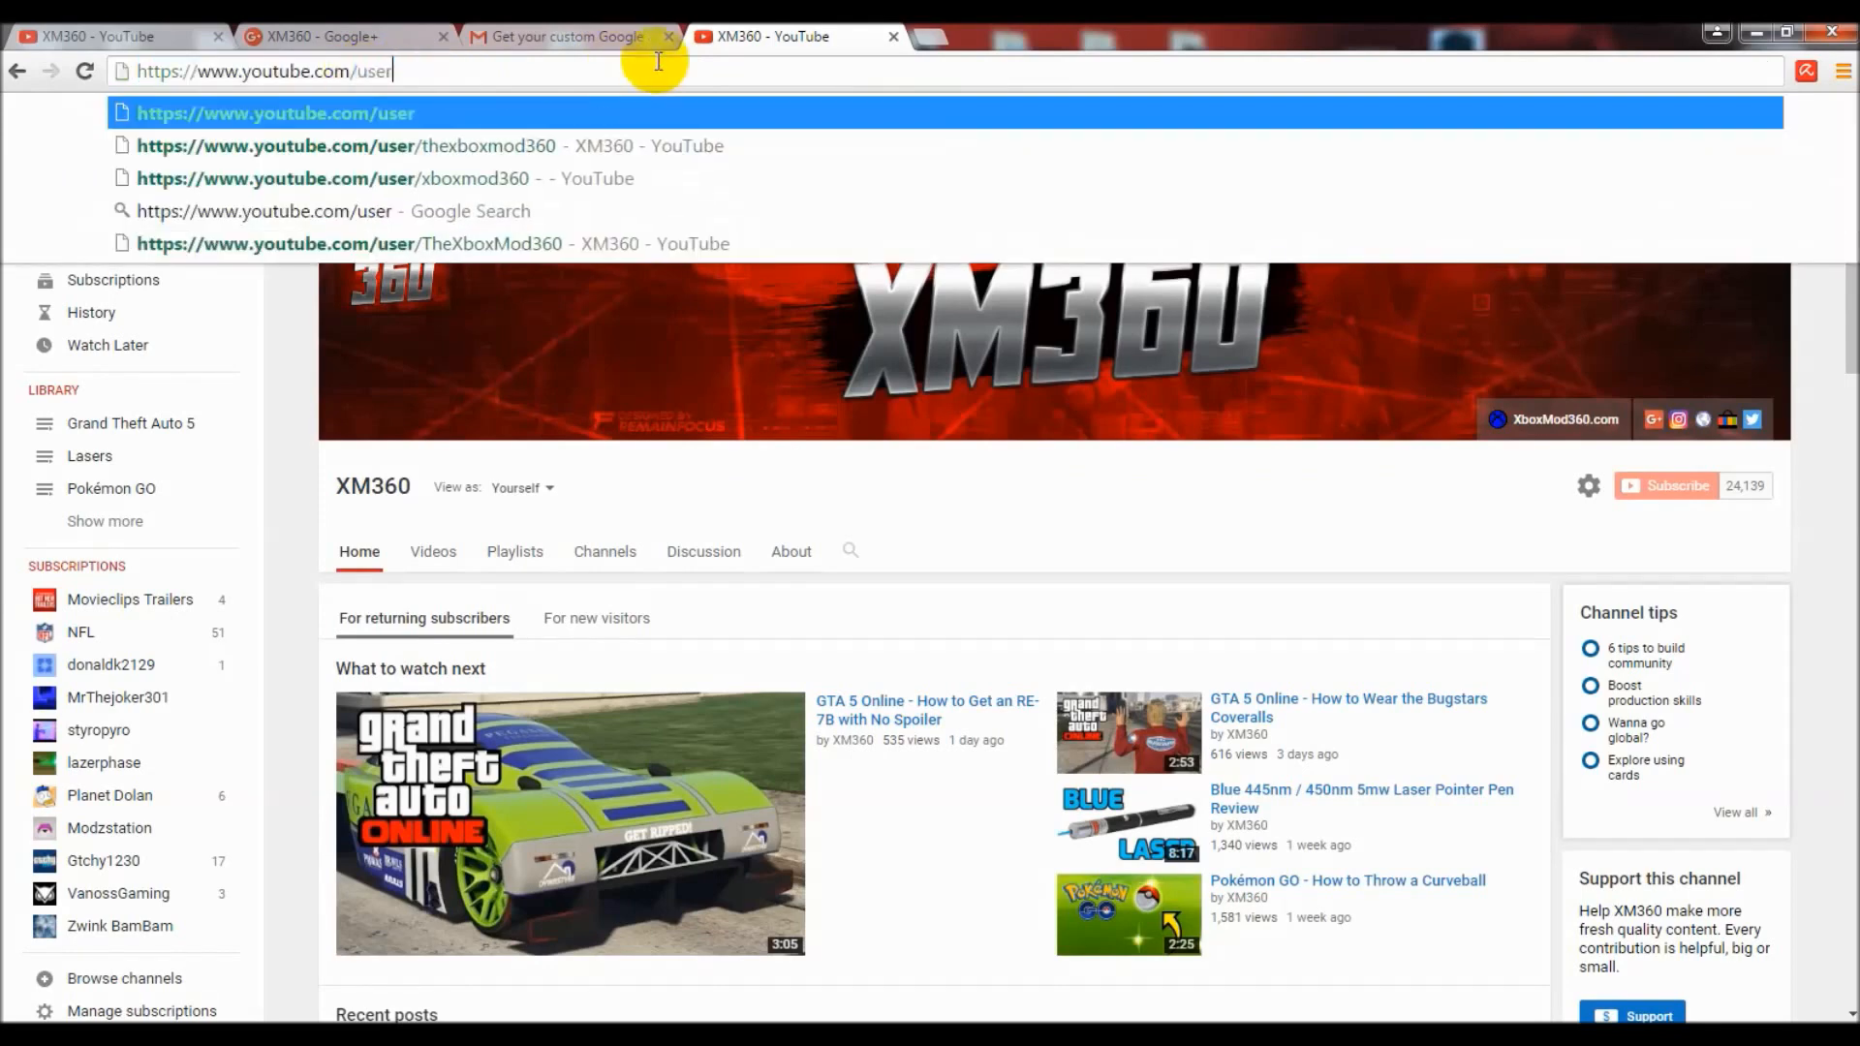
text(xm3)
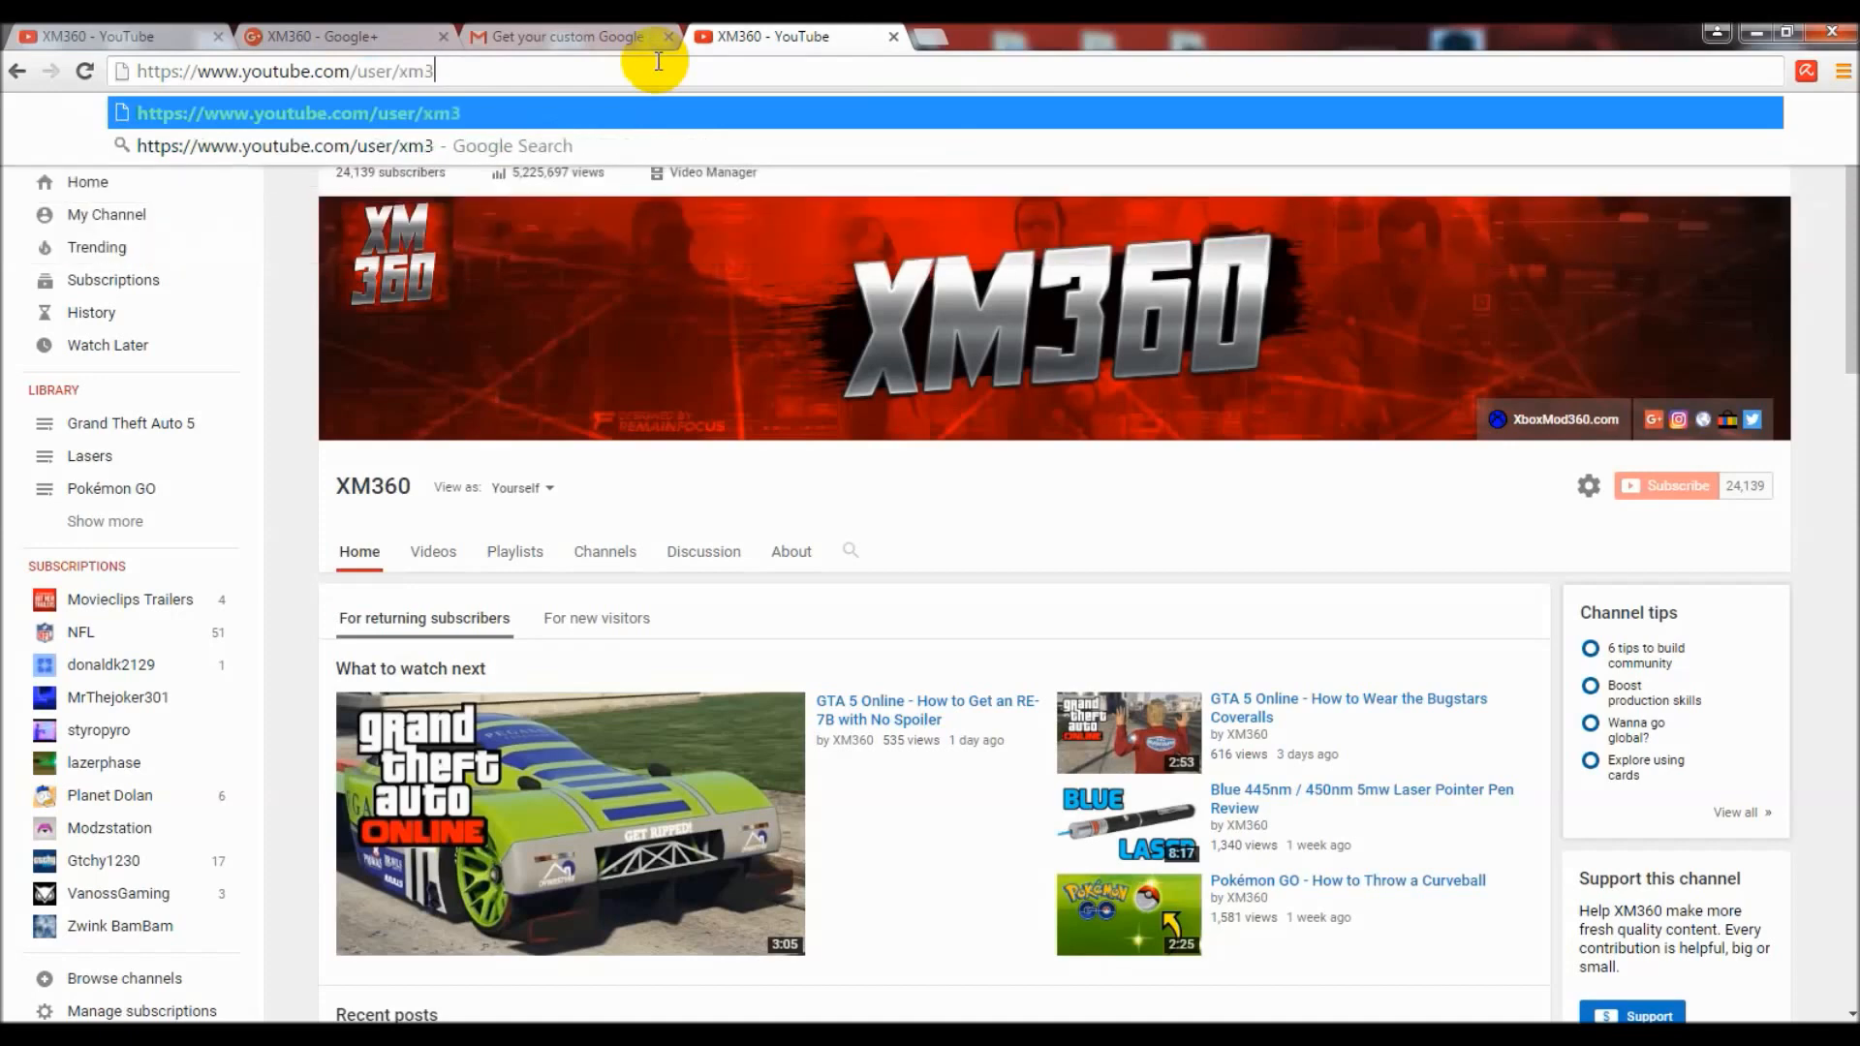
key(Return)
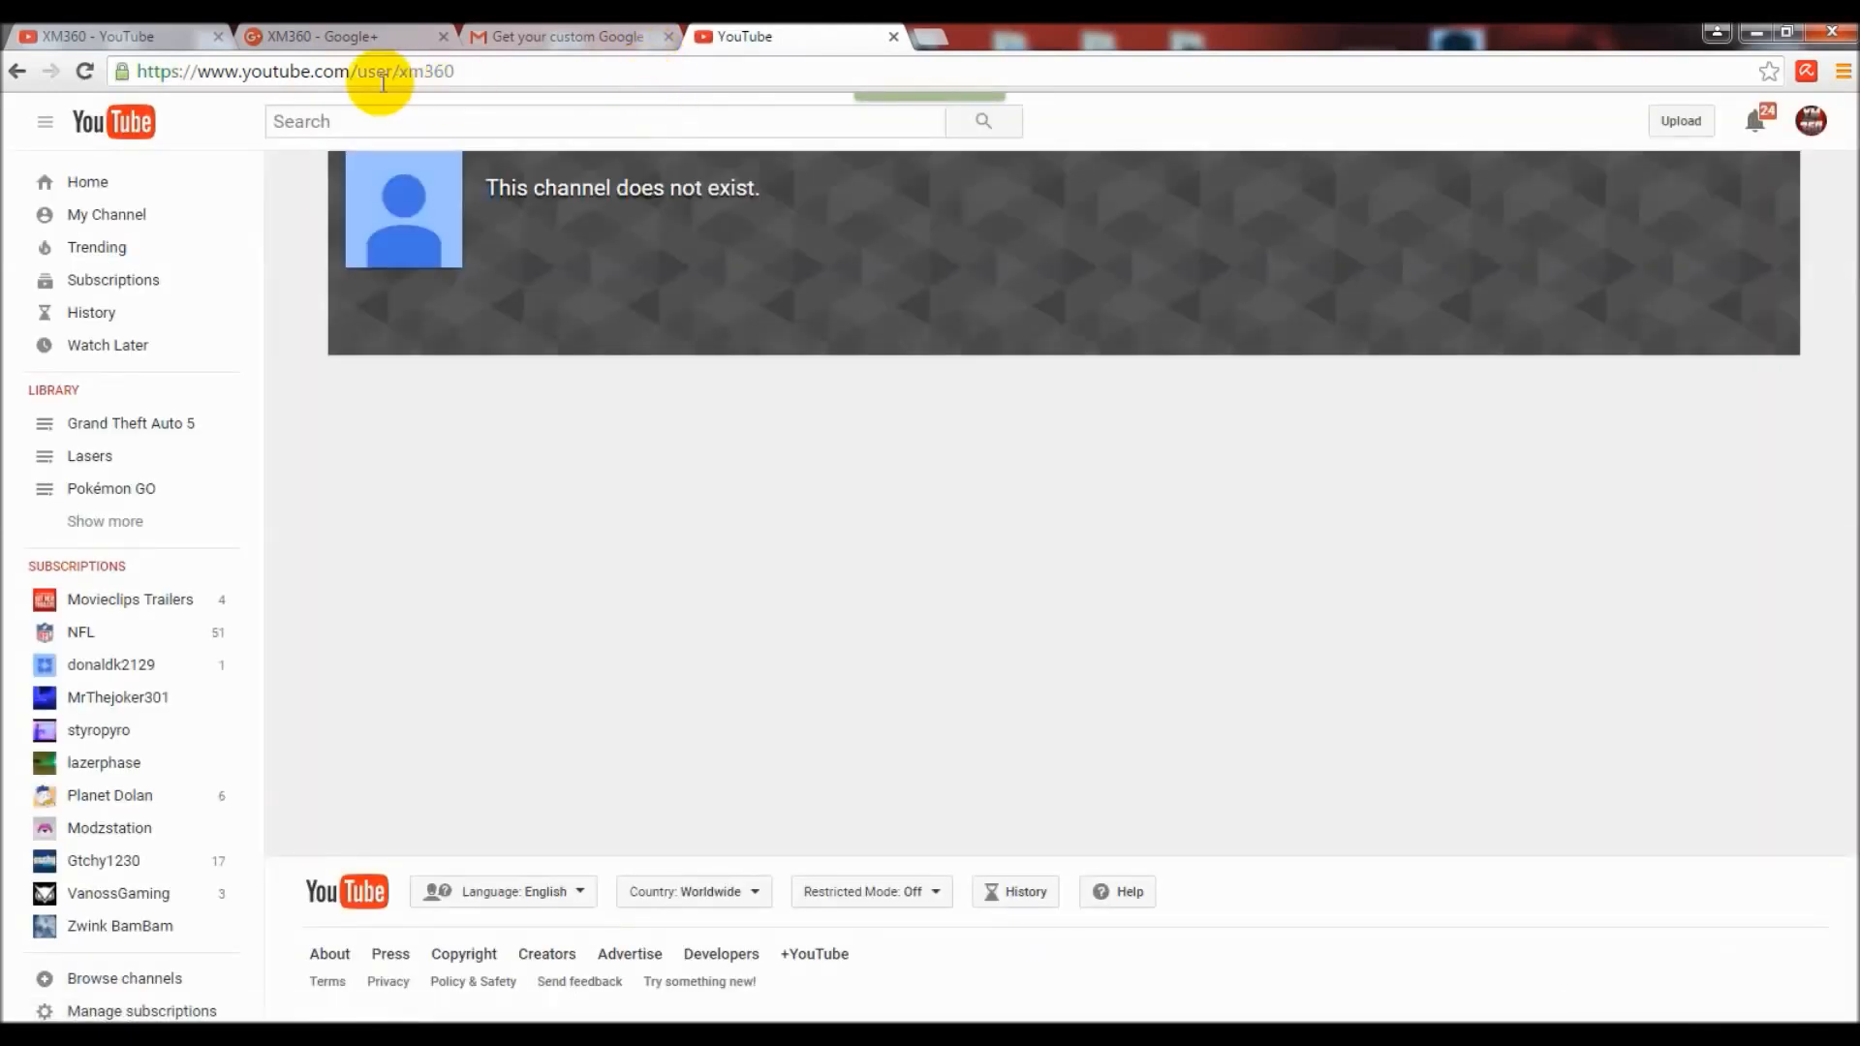
click(296, 71)
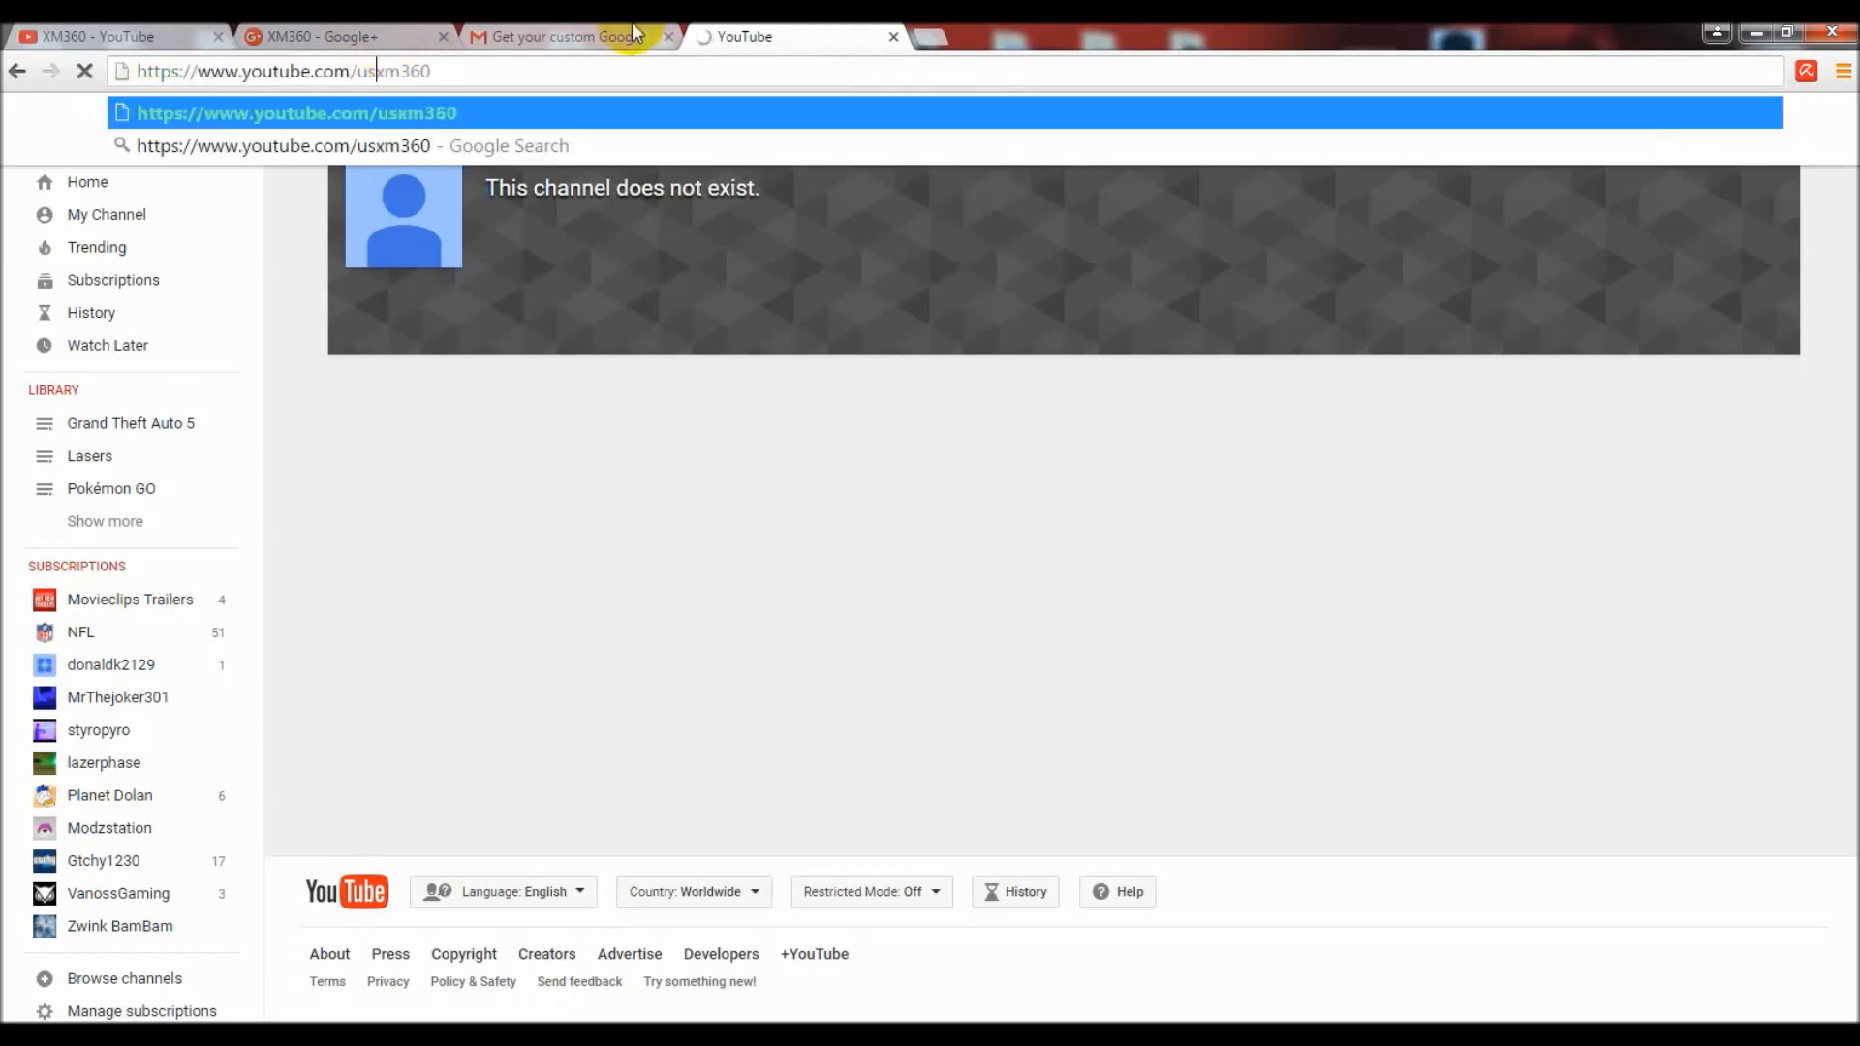
key(Return)
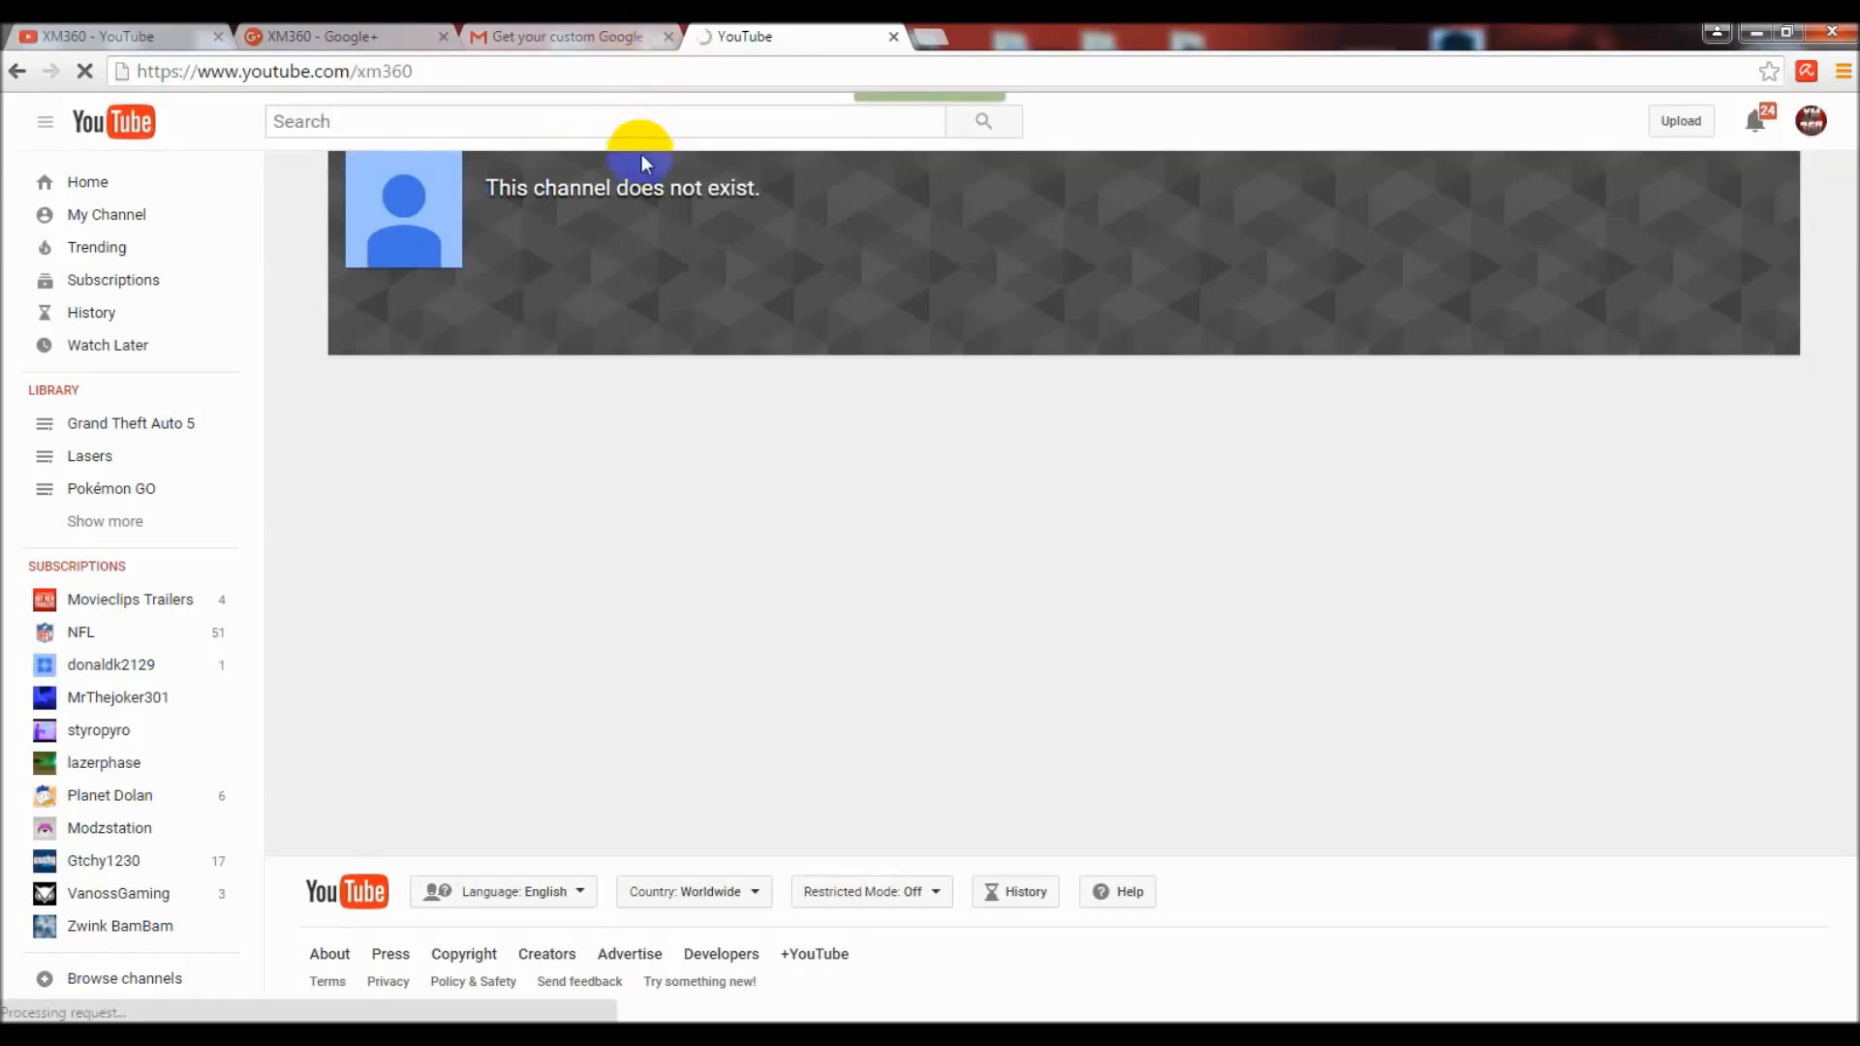
mouse_move(638, 384)
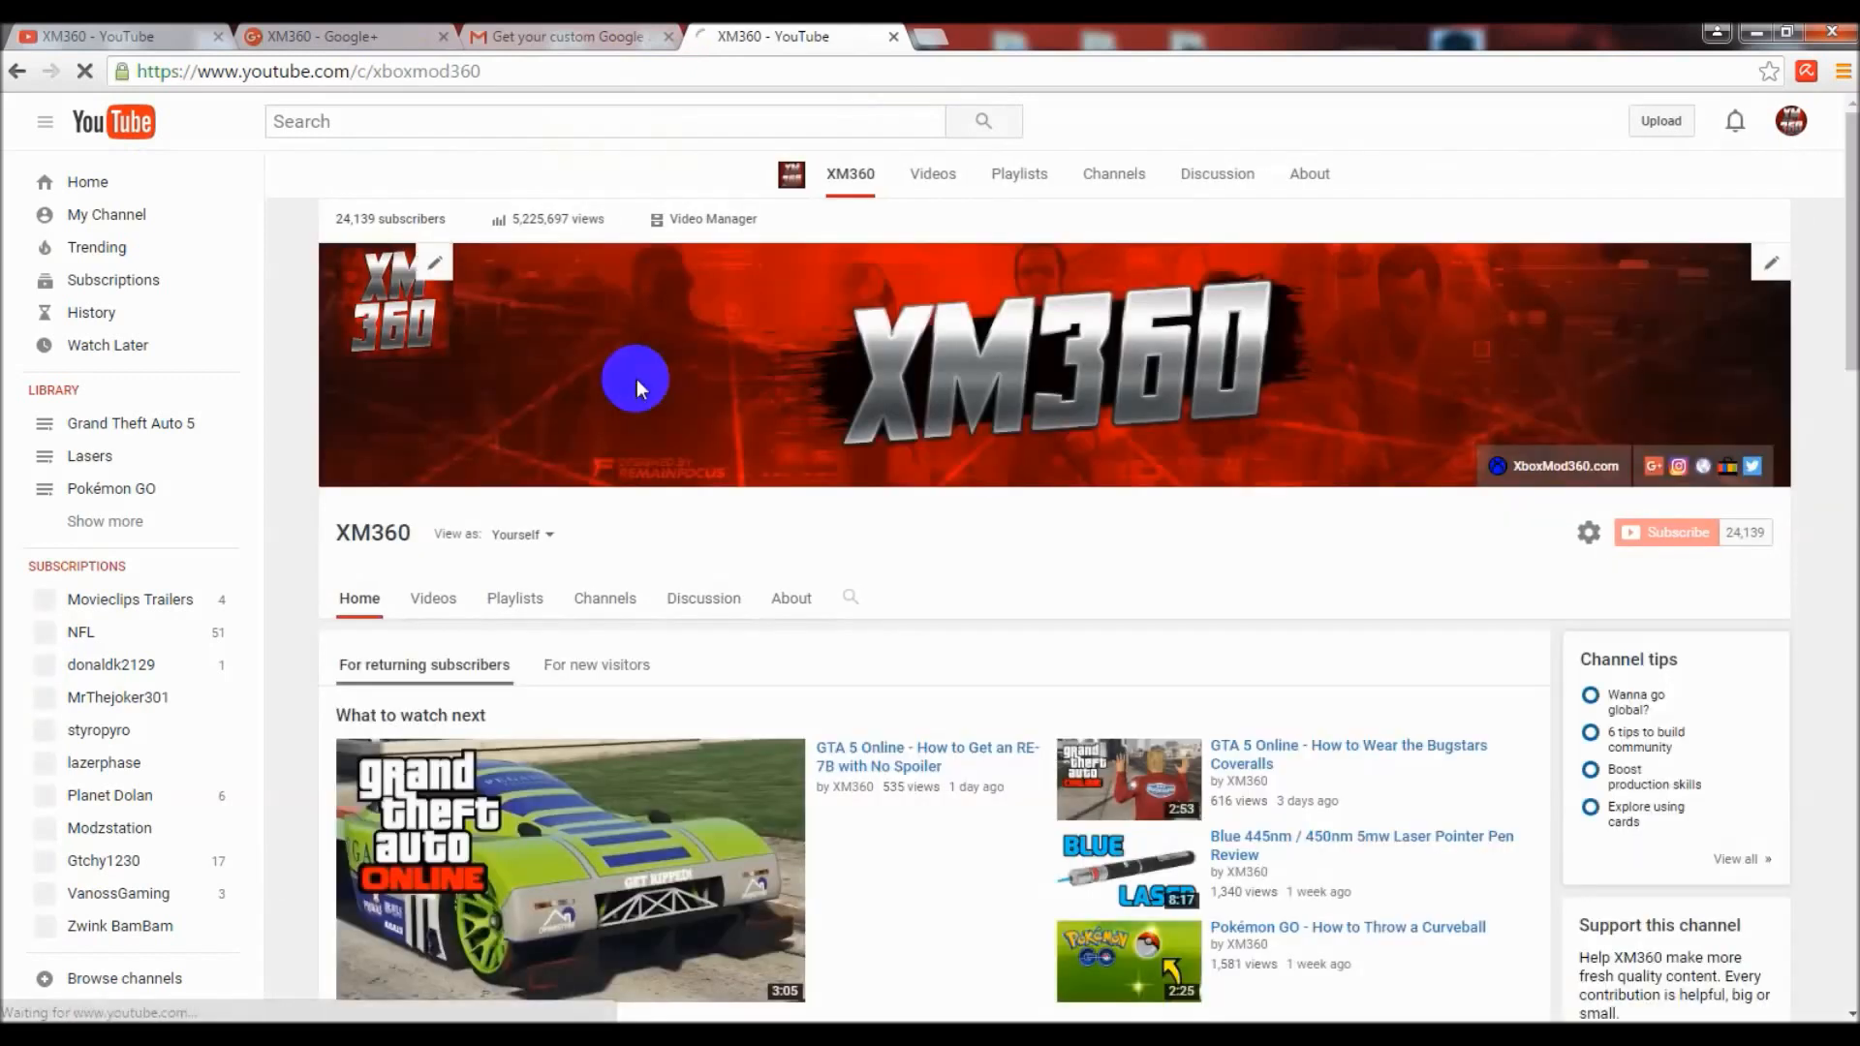
scroll(down, 3)
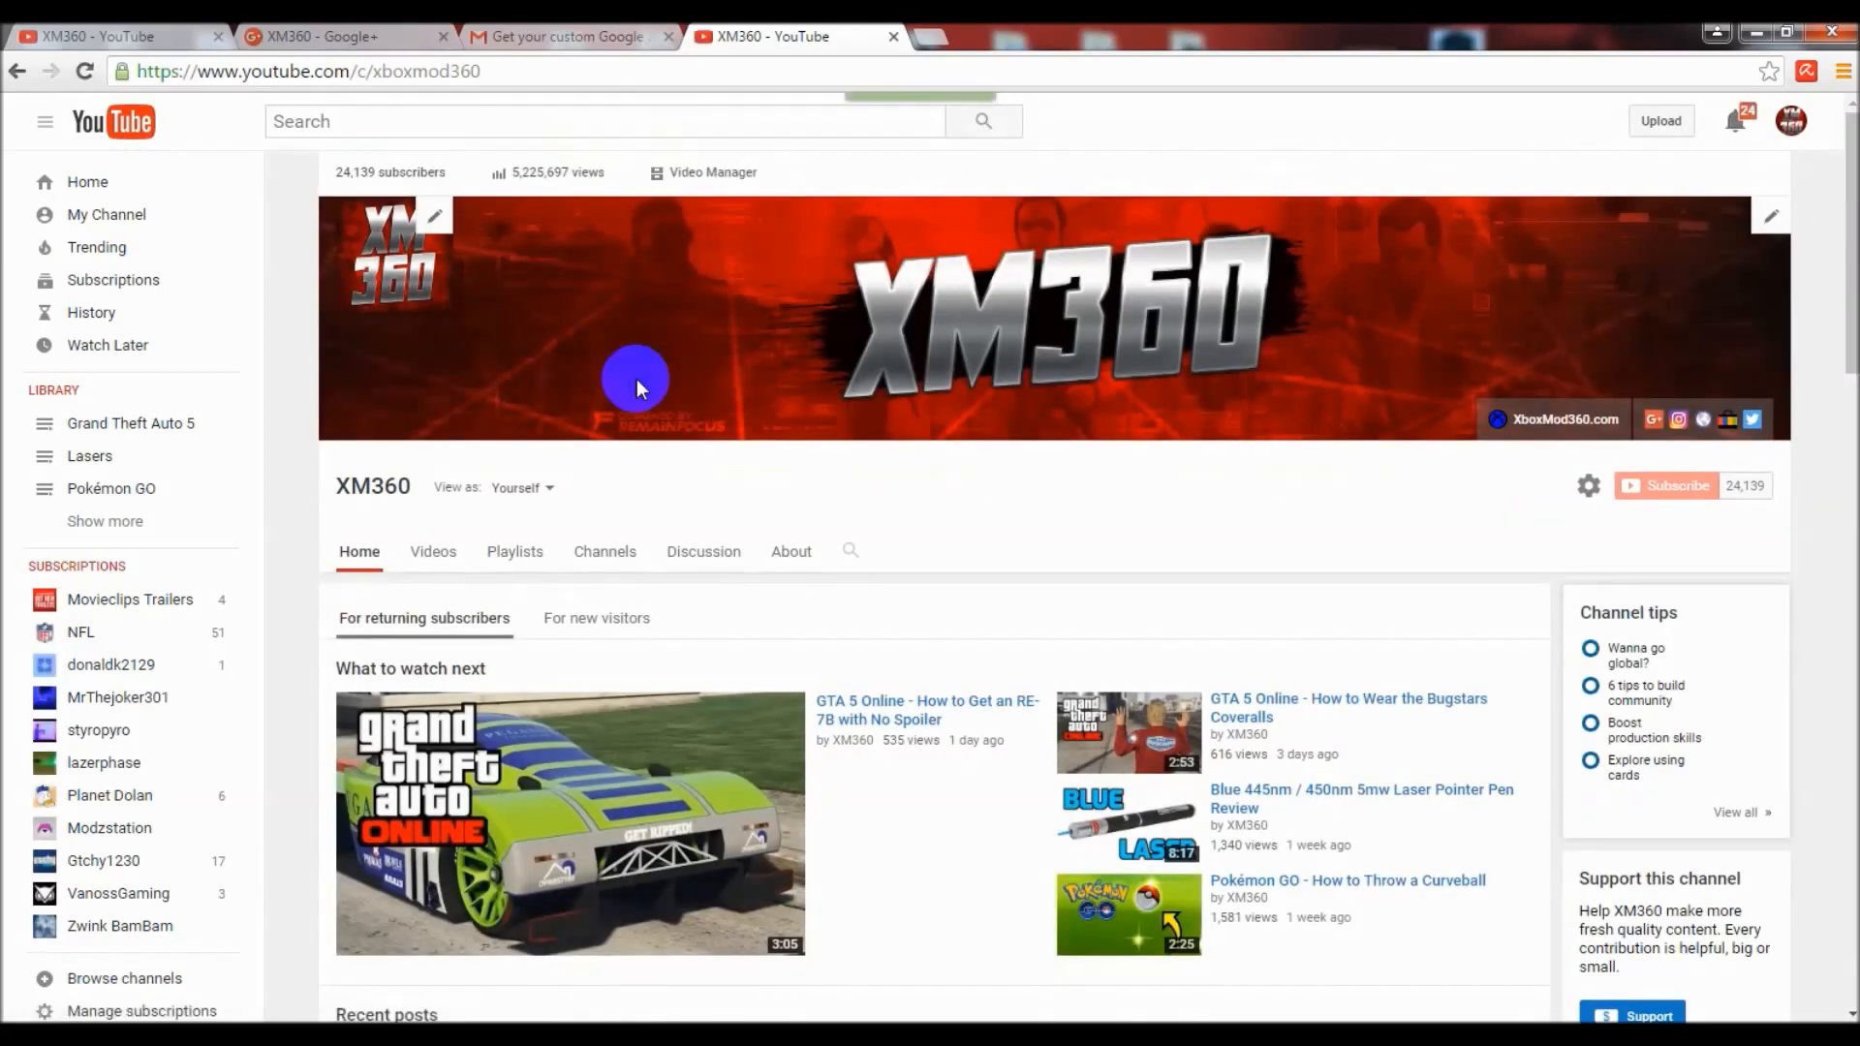